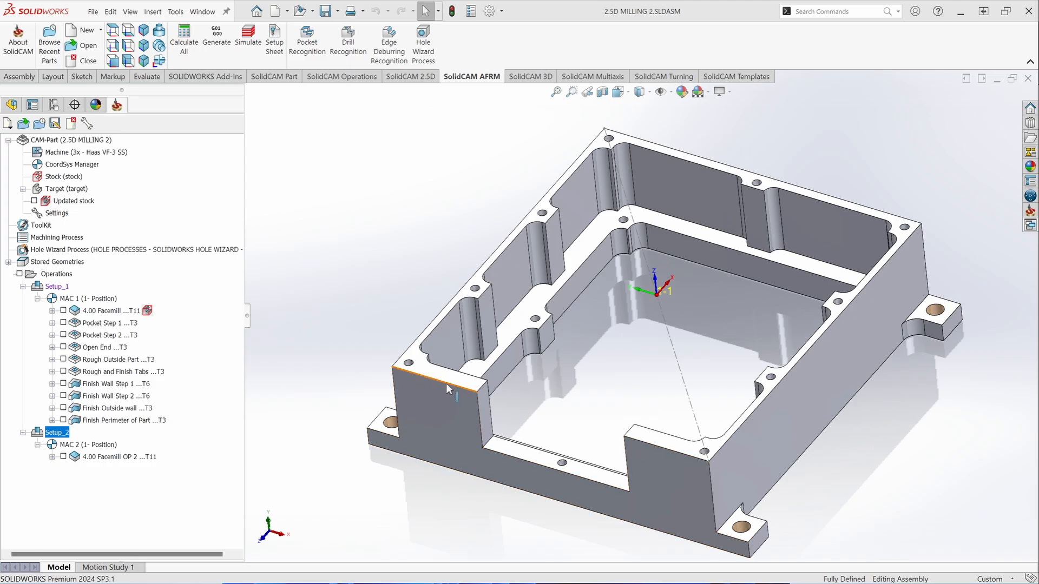
Inspect the chamfered part, then insert Edge Deburring Recognition after Finish Perimeter of Part
scroll("up", 3)
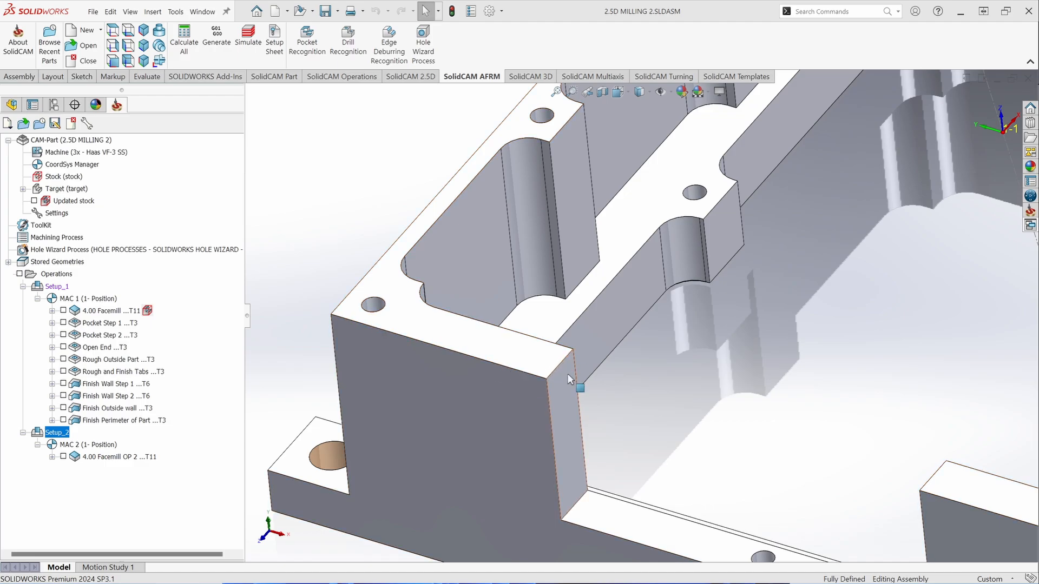
left_click_drag(568, 378, 737, 227)
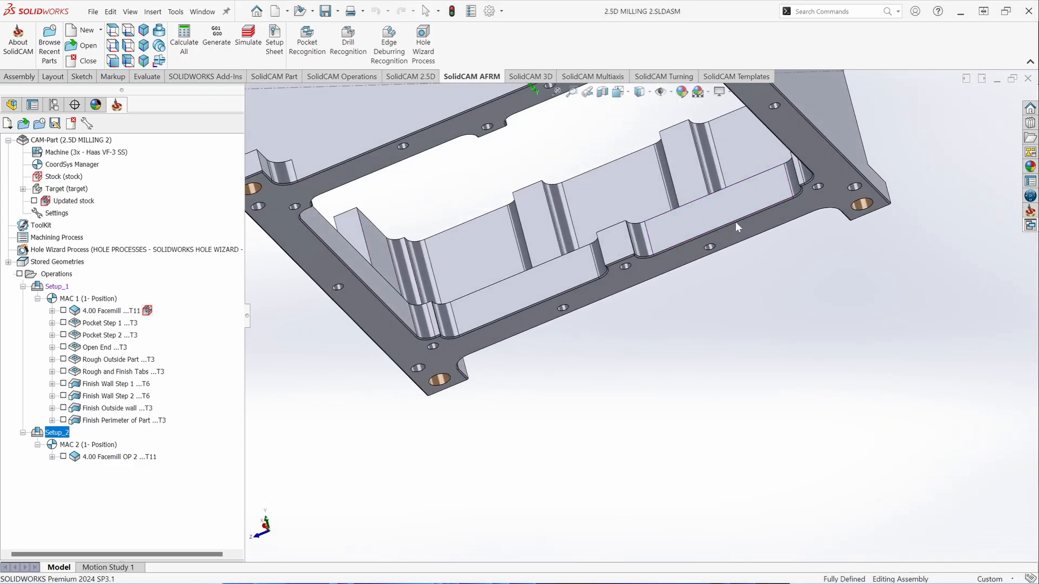
left_click_drag(735, 228, 470, 366)
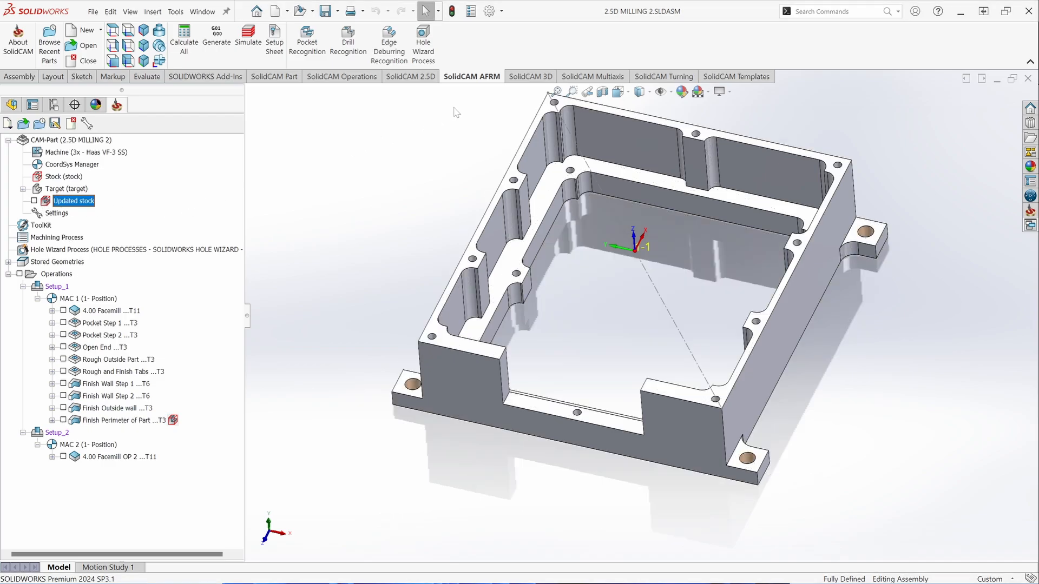
left_click(119, 420)
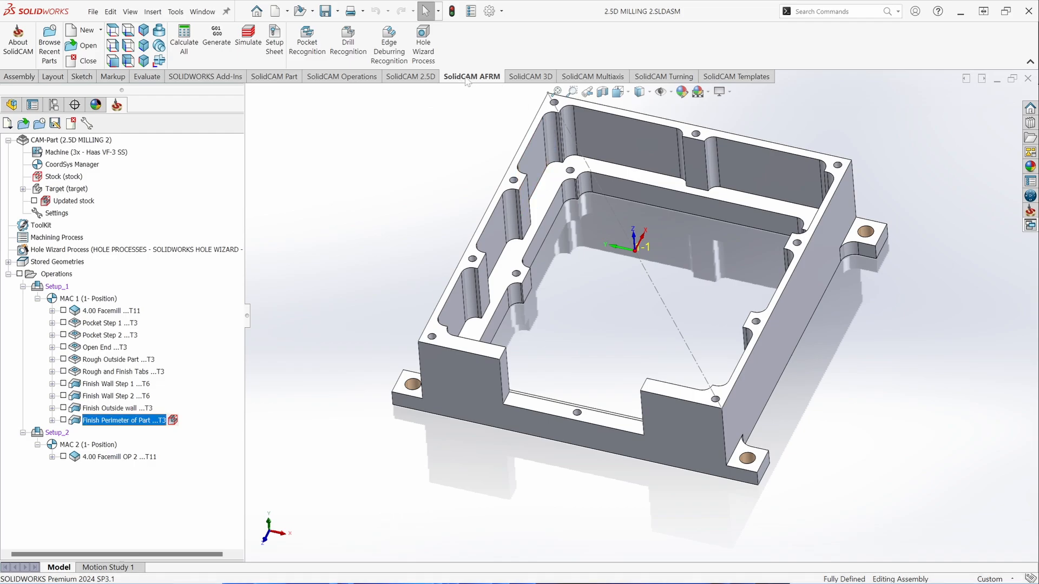
mouse_move(489, 83)
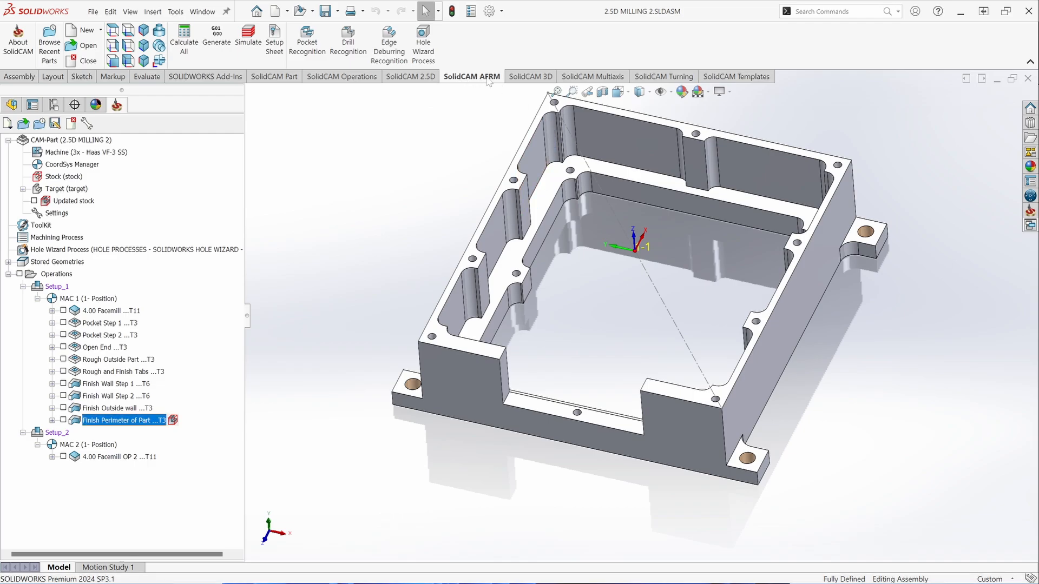
mouse_move(390, 43)
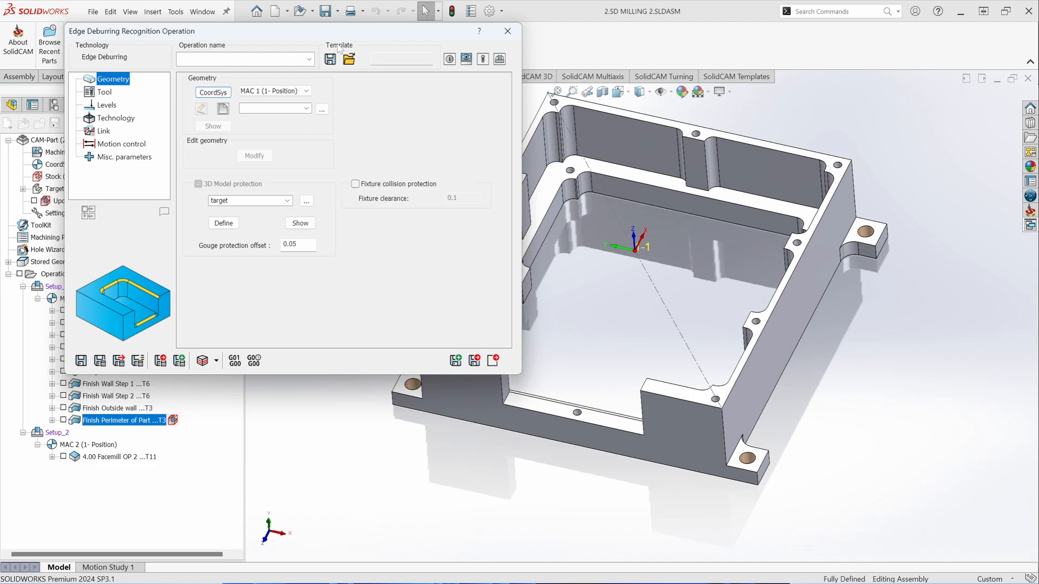
mouse_move(110, 93)
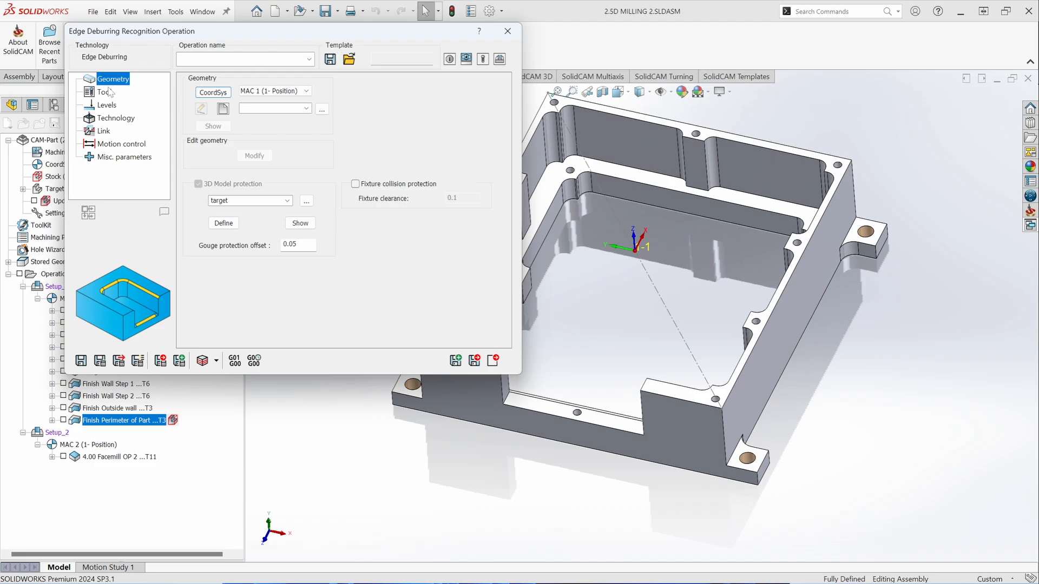
left_click(104, 92)
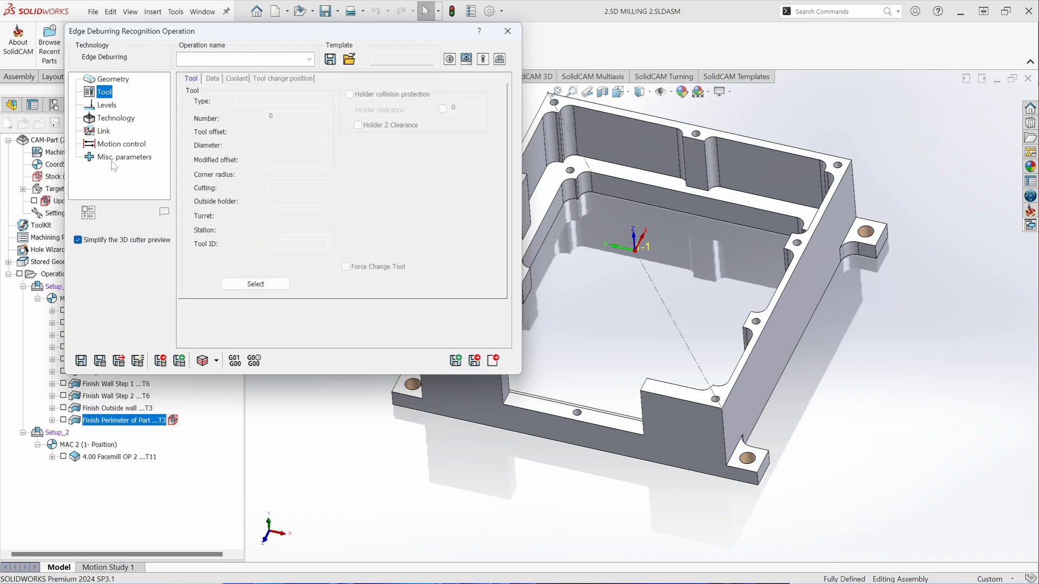
left_click(112, 79)
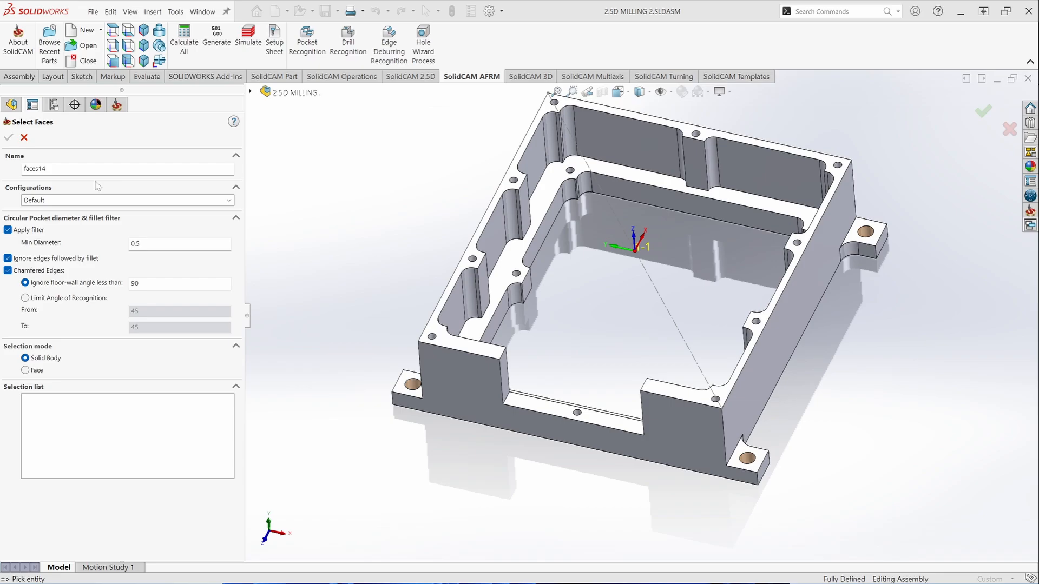
mouse_move(77, 189)
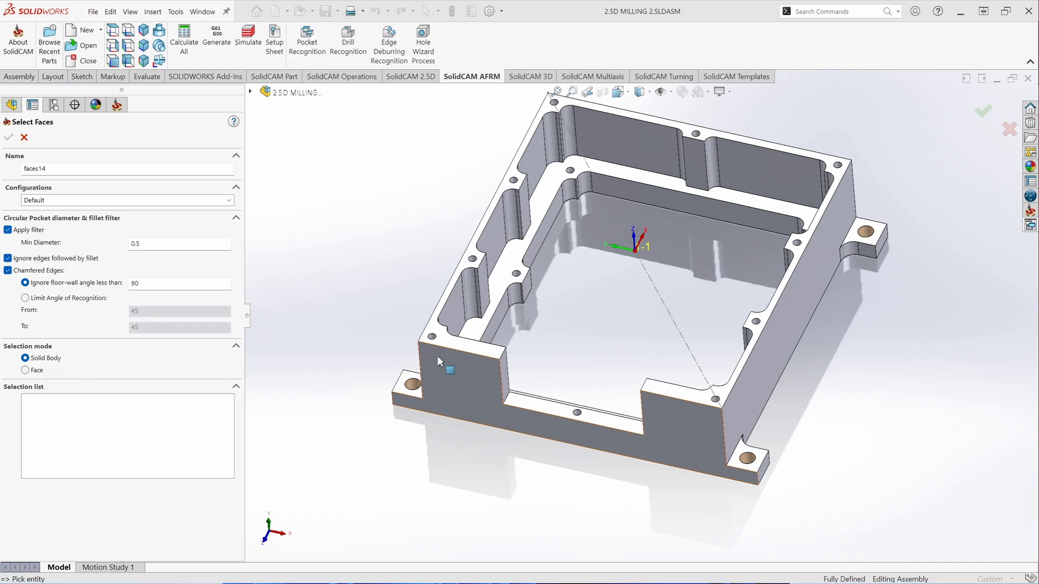
Pick seven deburring faces from the whole solid, then unselect all of them
left_click(456, 377)
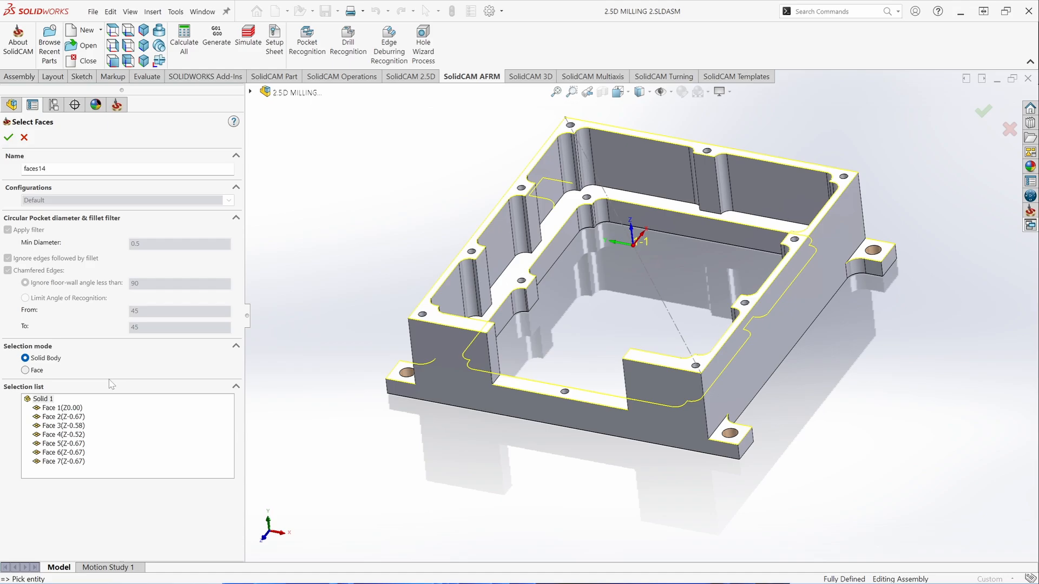
right_click(59, 408)
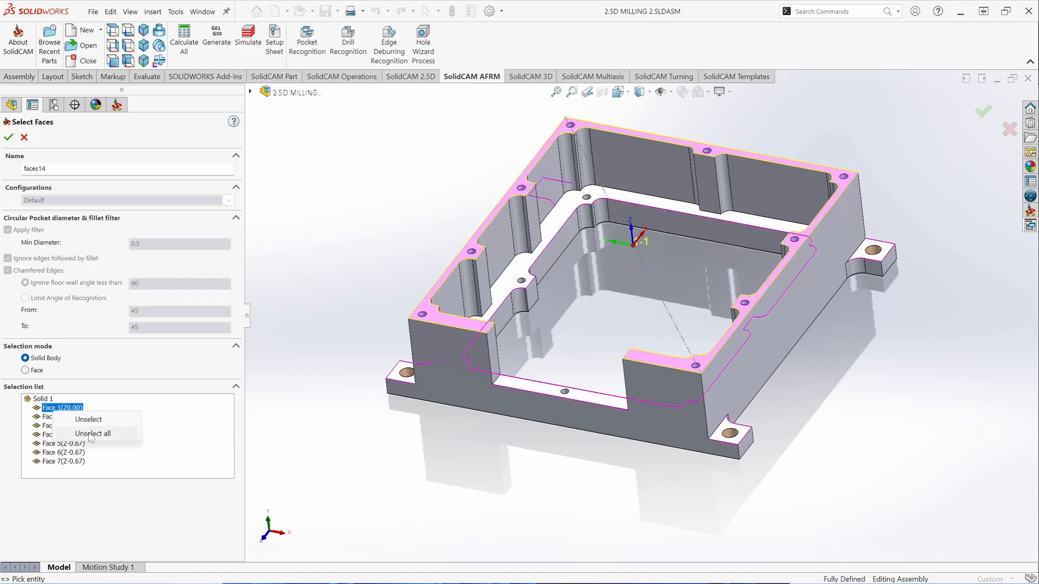
left_click(92, 434)
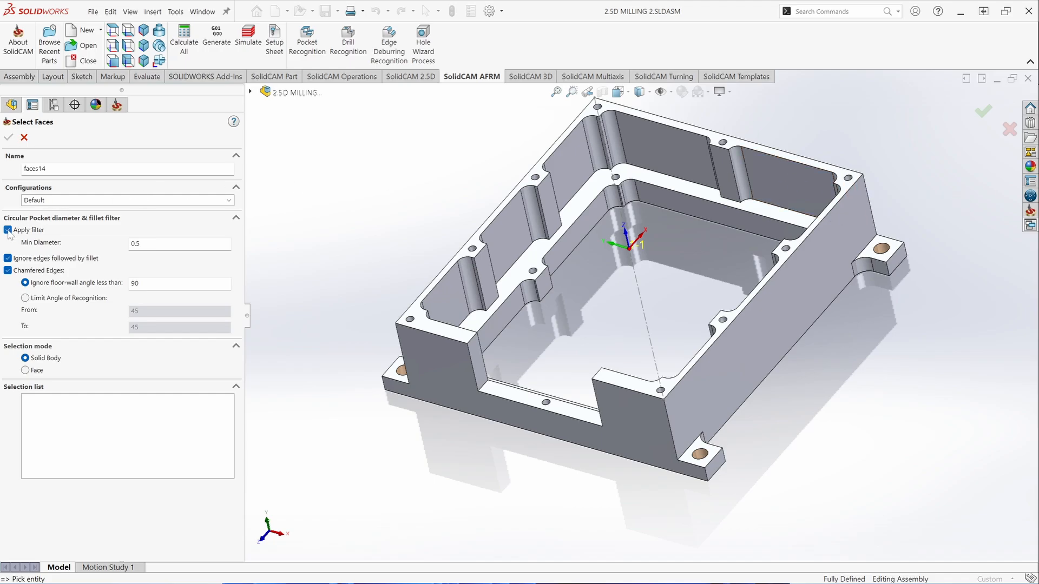
left_click(8, 230)
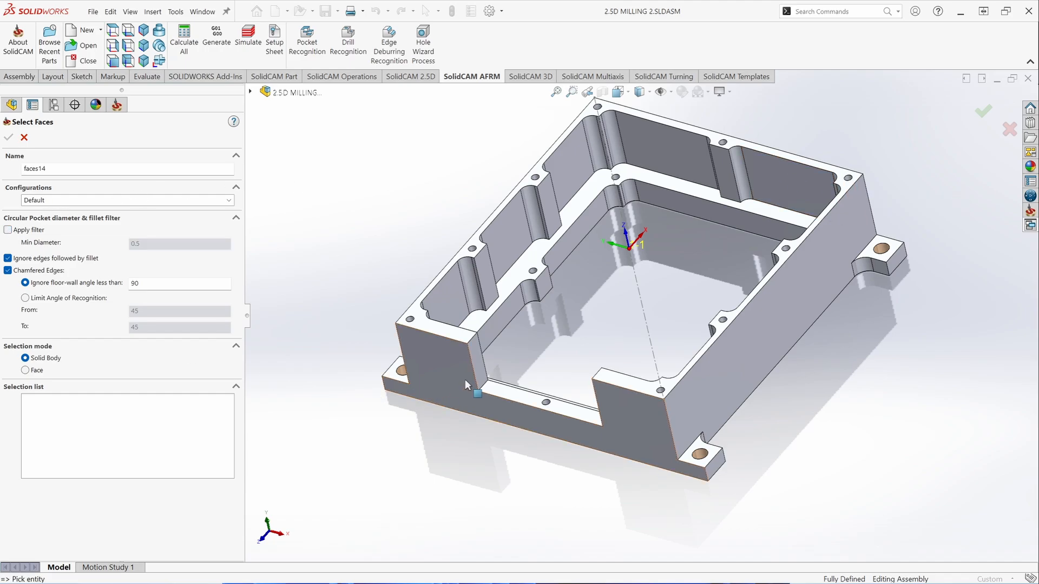
left_click(476, 395)
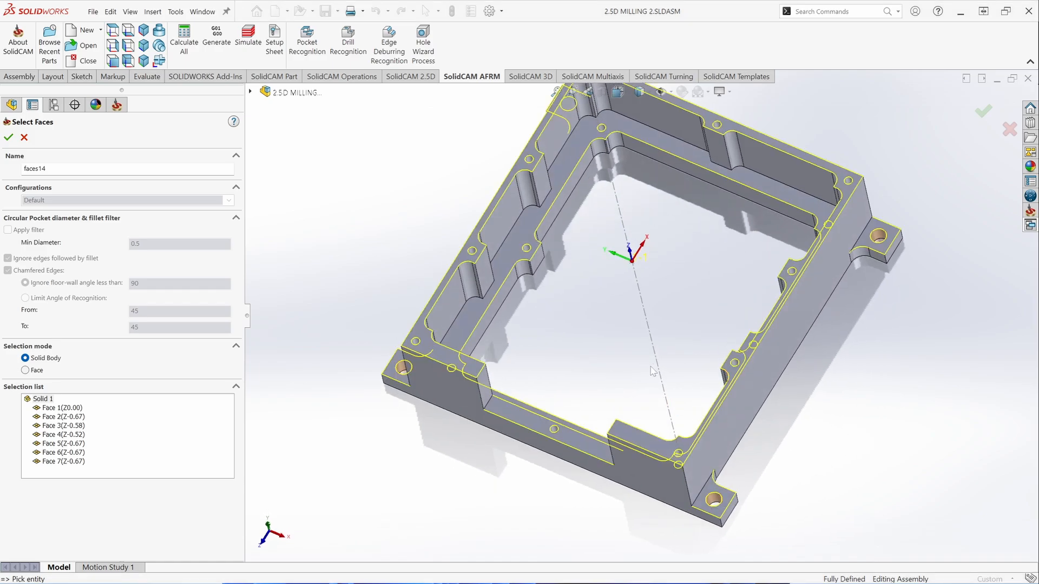
mouse_move(564, 310)
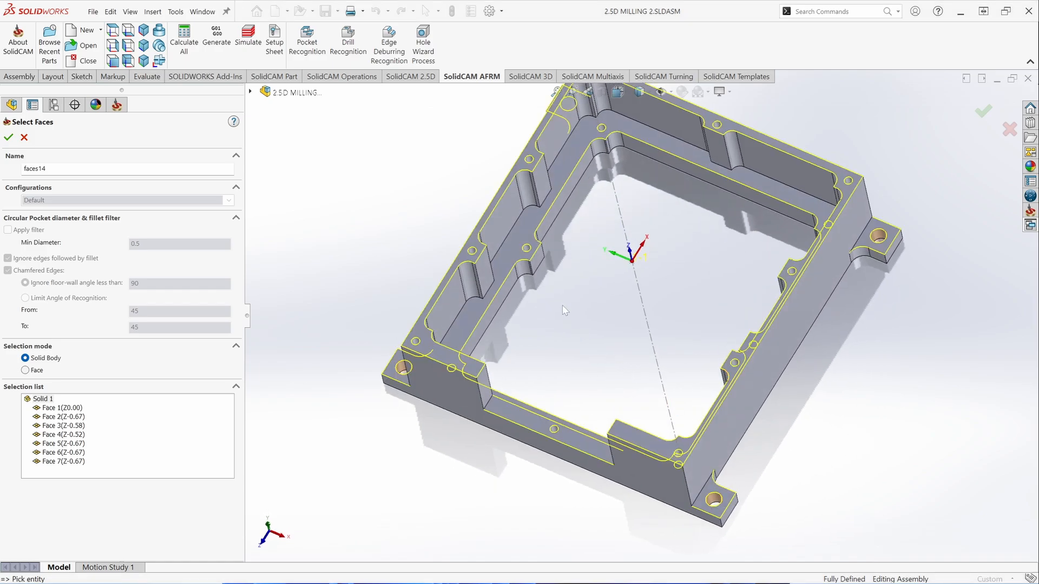
right_click(56, 417)
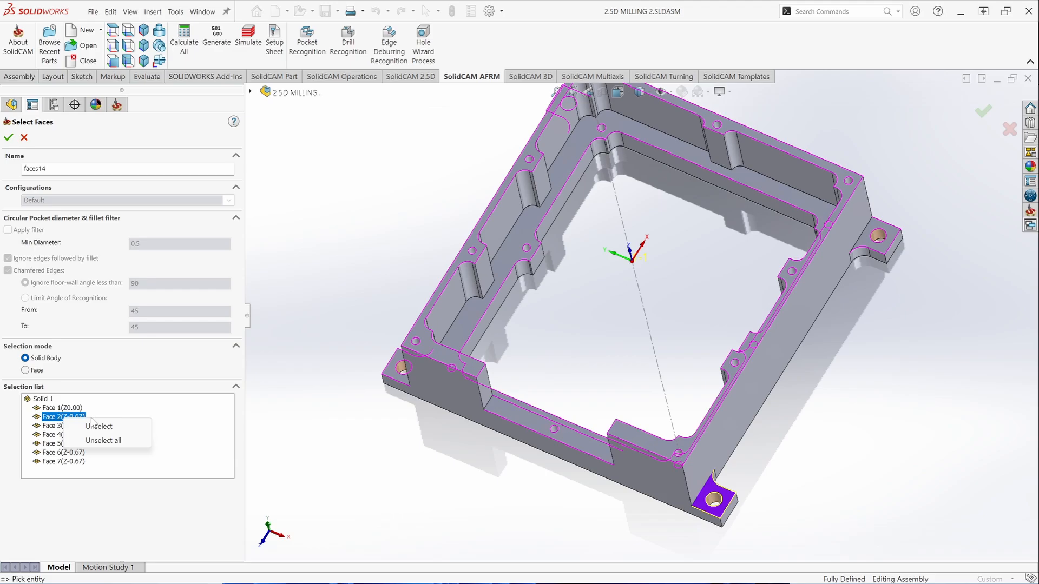
left_click(103, 440)
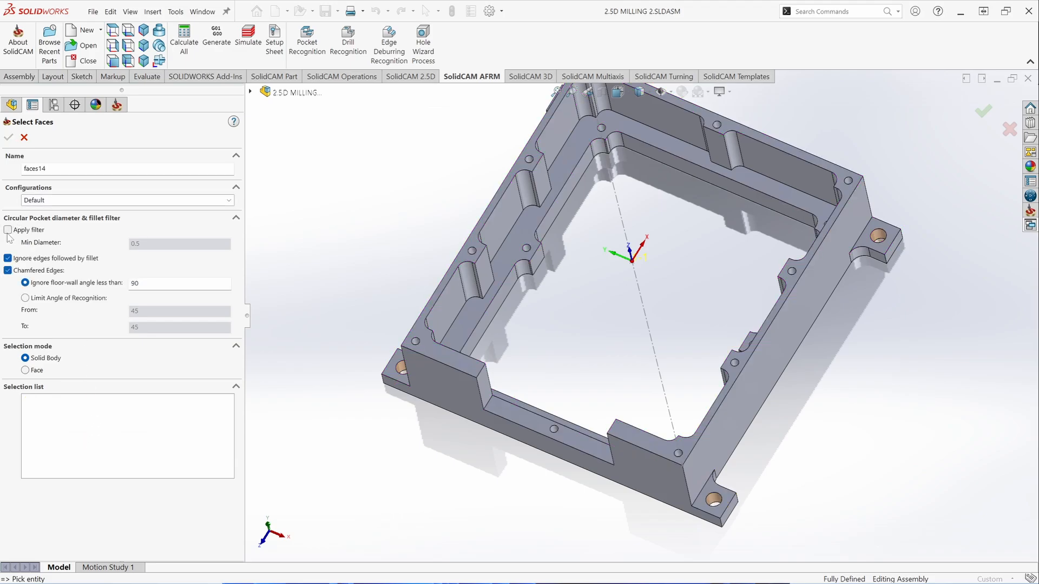
left_click(8, 230)
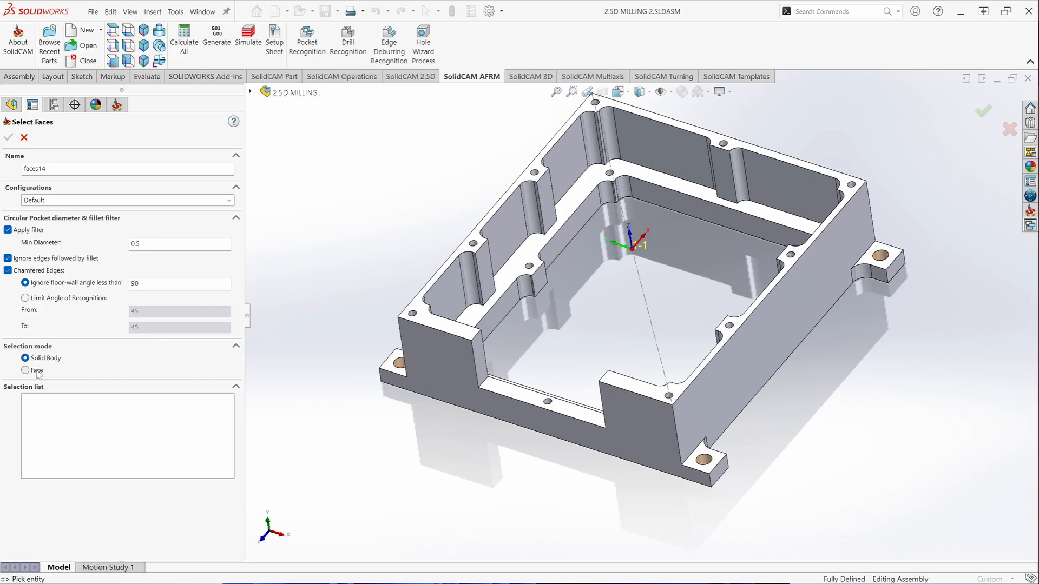
Try the top face, discard it, then build faces14 from the whole solid body
left_click(26, 370)
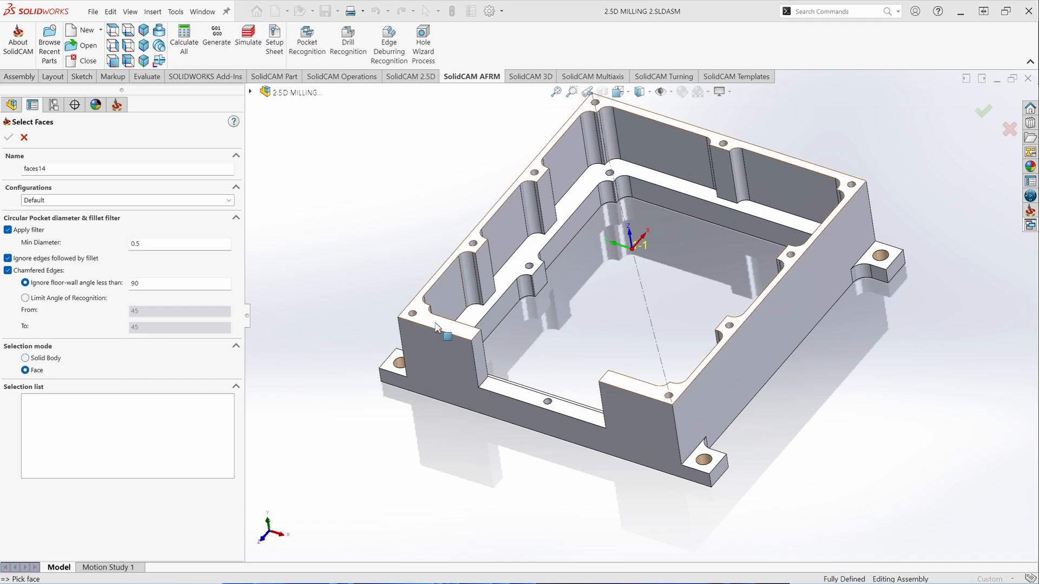
left_click(598, 417)
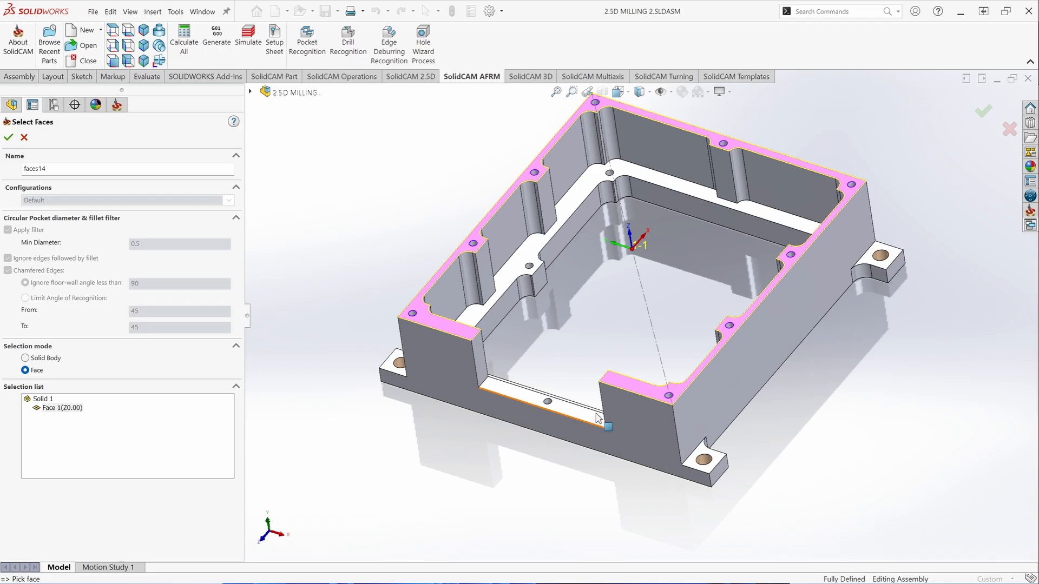
mouse_move(808, 136)
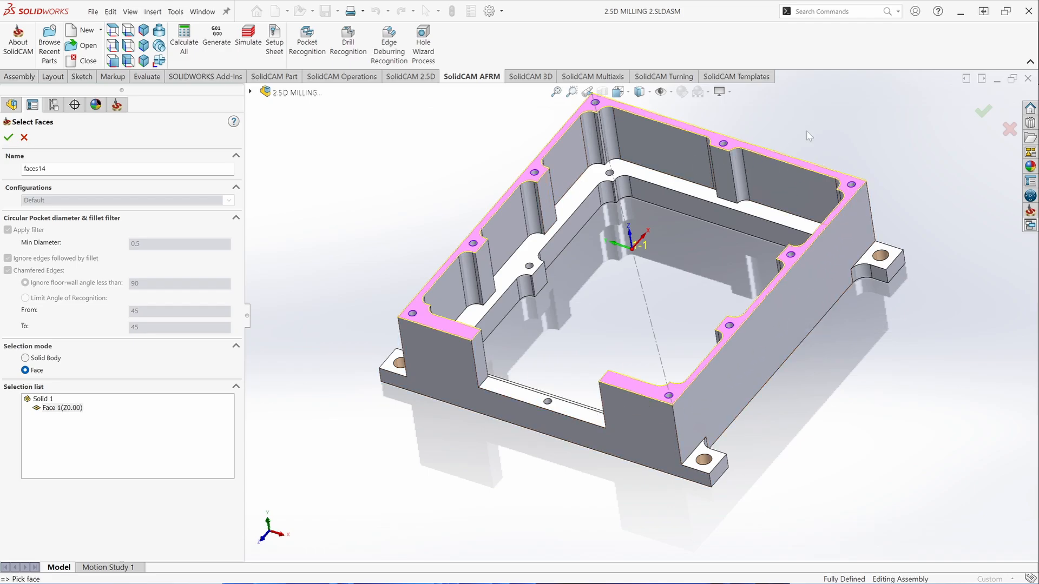
left_click(523, 266)
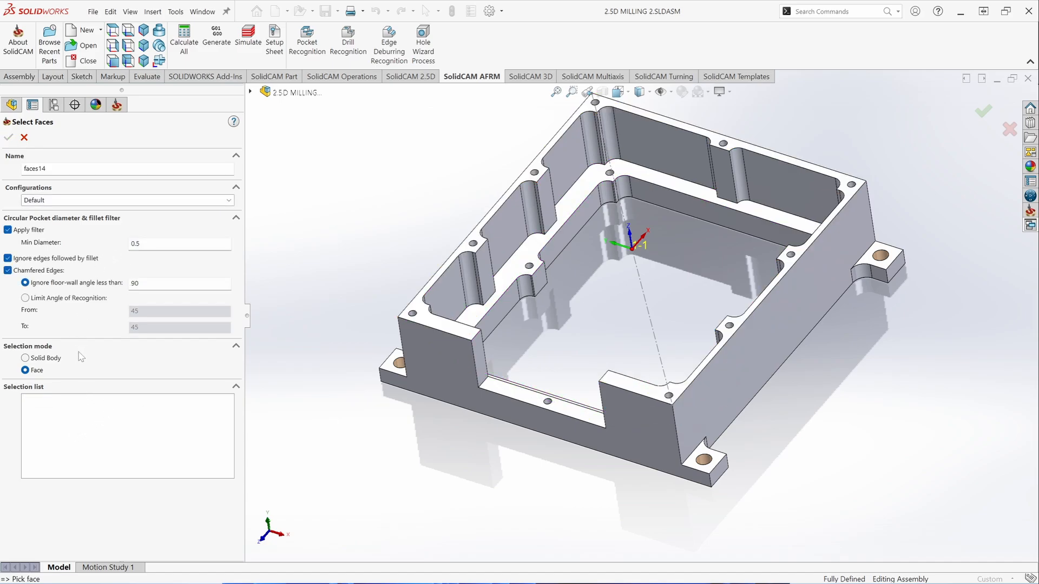
left_click(26, 357)
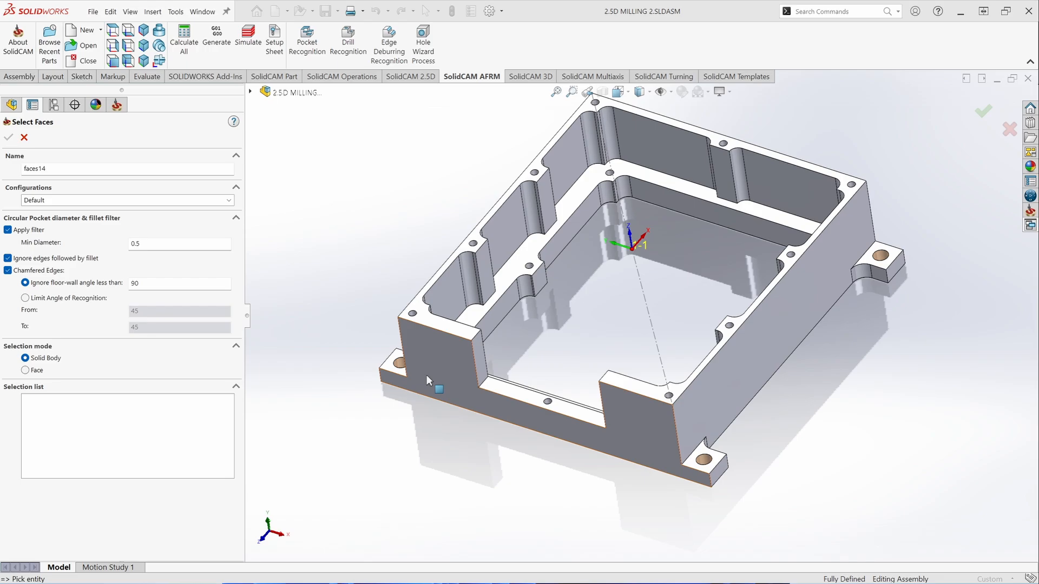
left_click(440, 375)
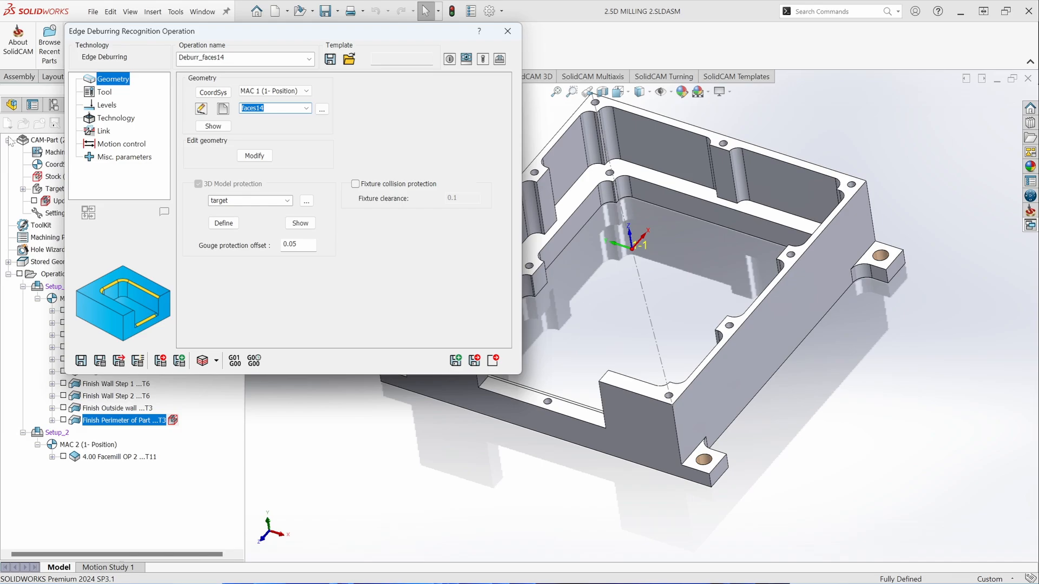
mouse_move(103, 104)
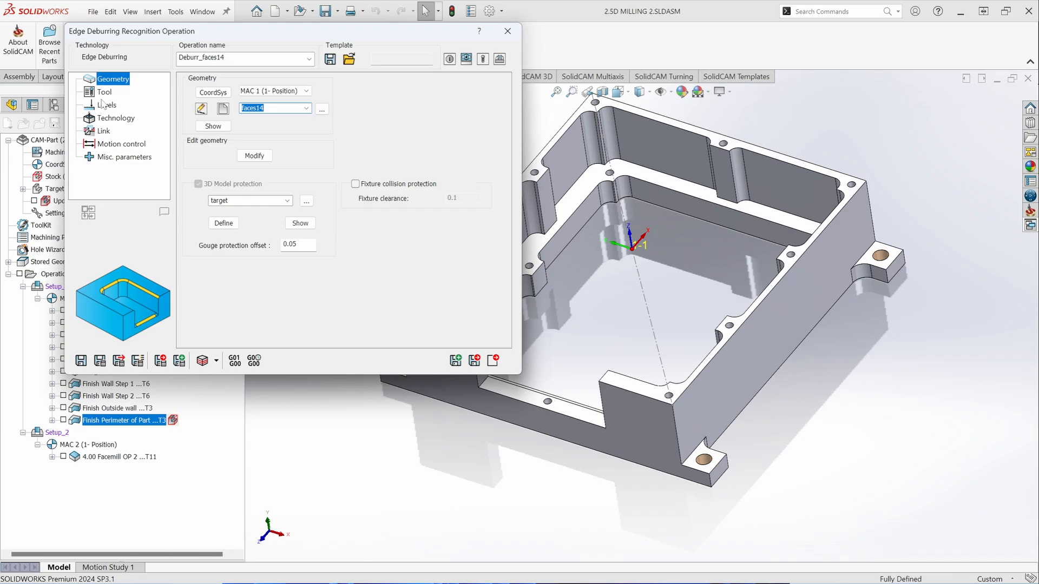
Review Deburr_faces14's Tool page showing tool 12, the 0.375 in chamfer mill
left_click(104, 92)
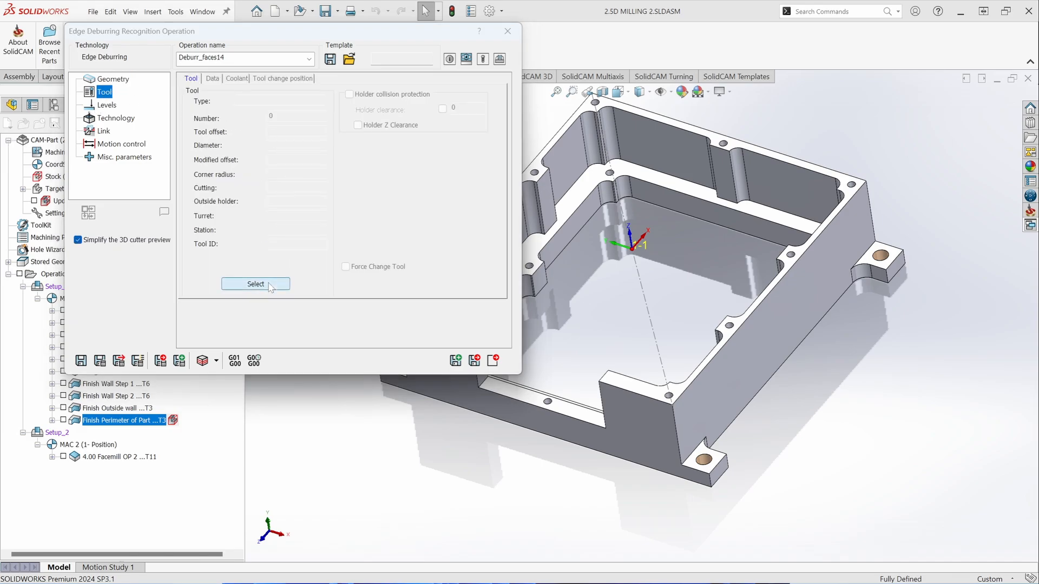
left_click(255, 283)
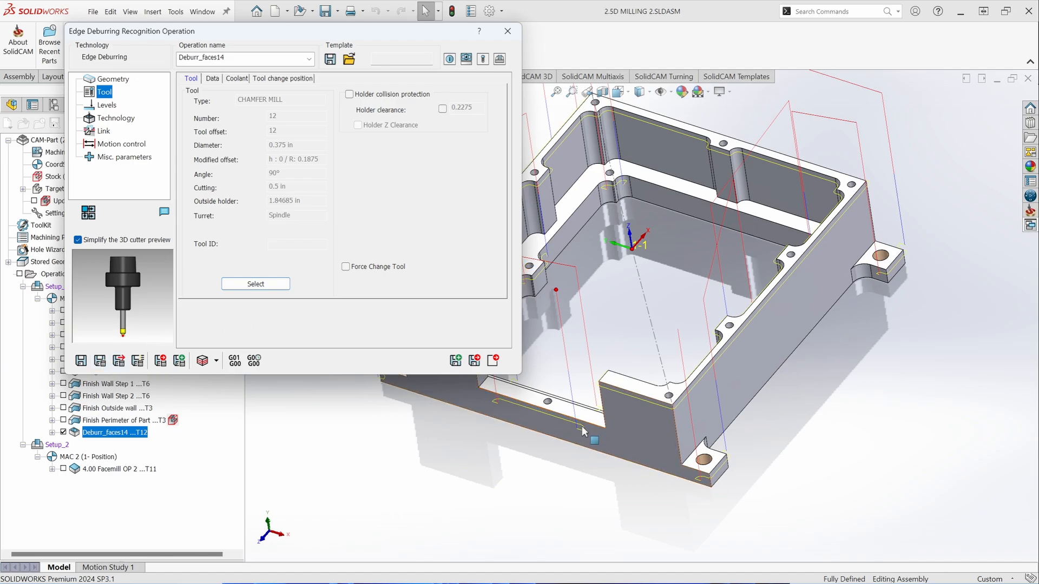
Set a 40° lead-in arc, distance and normal to arc, with lead-out same as lead-in
left_click(104, 131)
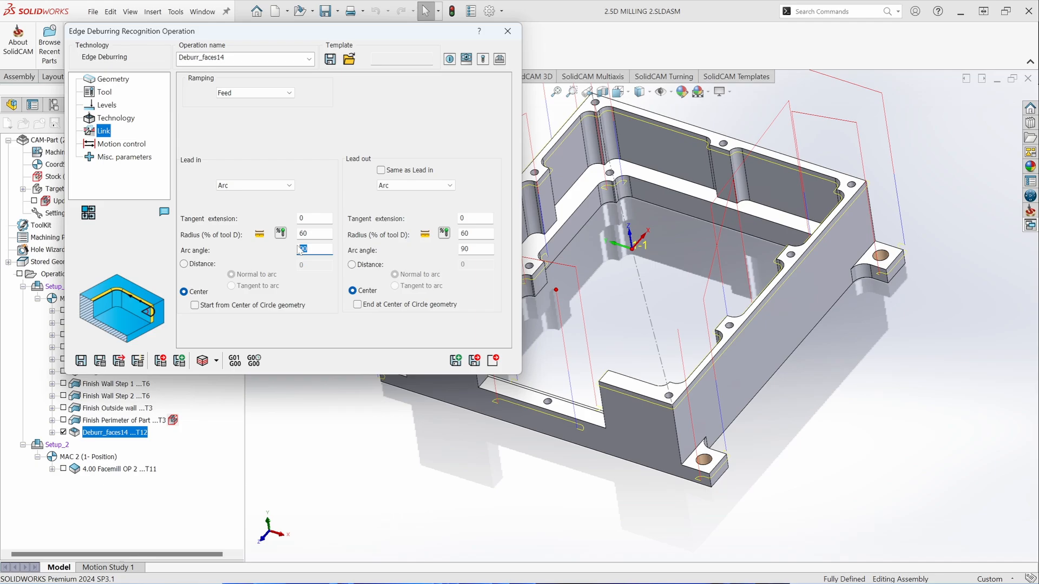
type("40")
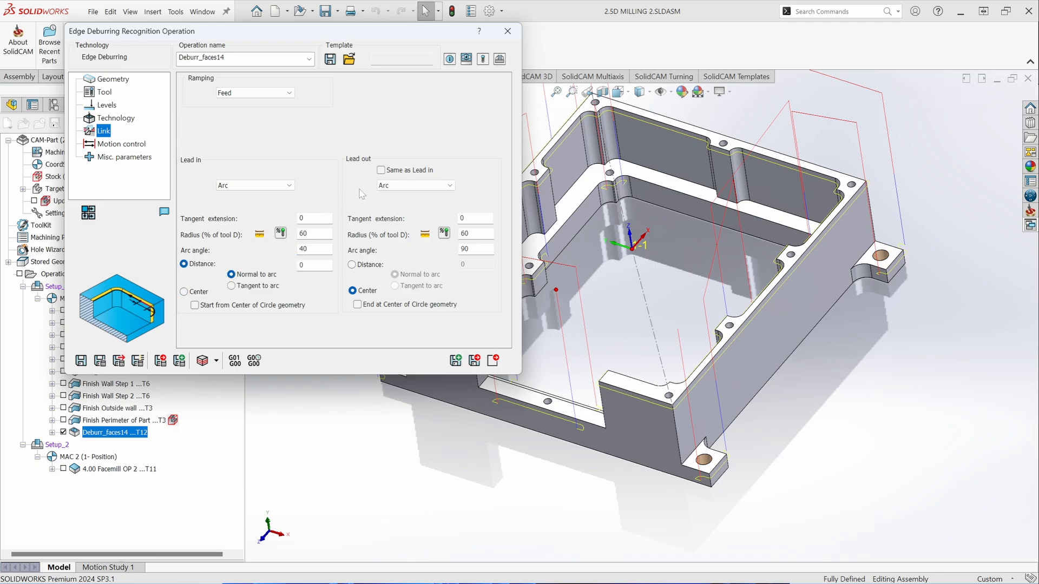
left_click(381, 171)
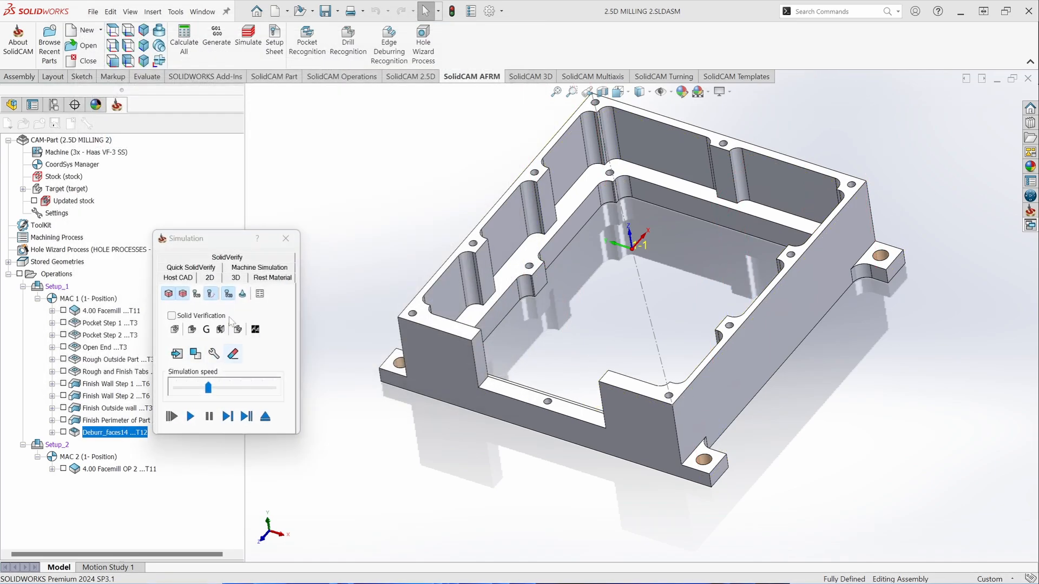
Simulate the Deburr_faces14 toolpath directly on the host CAD model
left_click(227, 416)
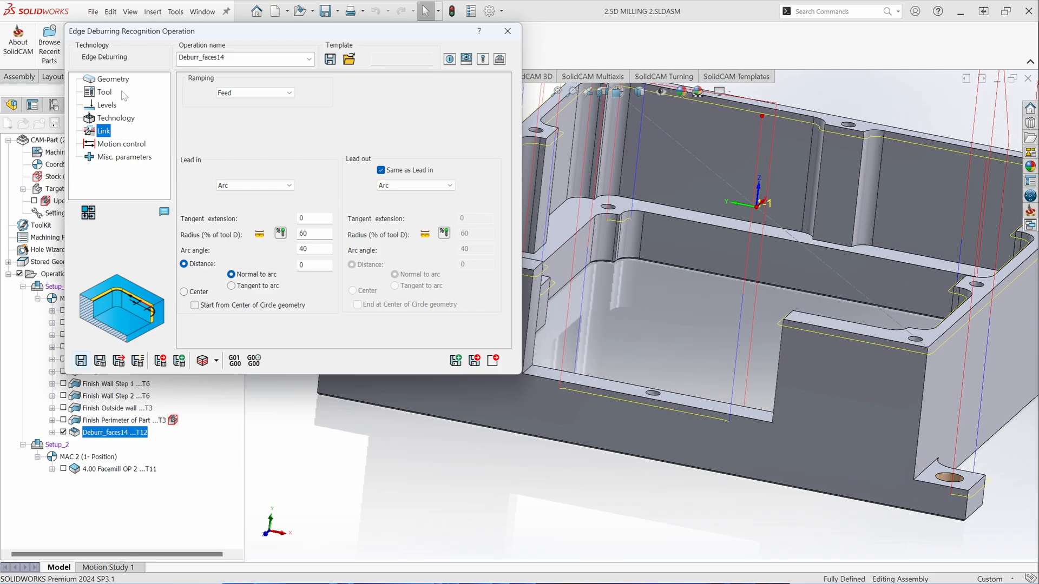
Enter a chamfer depth of .01 on the operation's Levels page
left_click(112, 79)
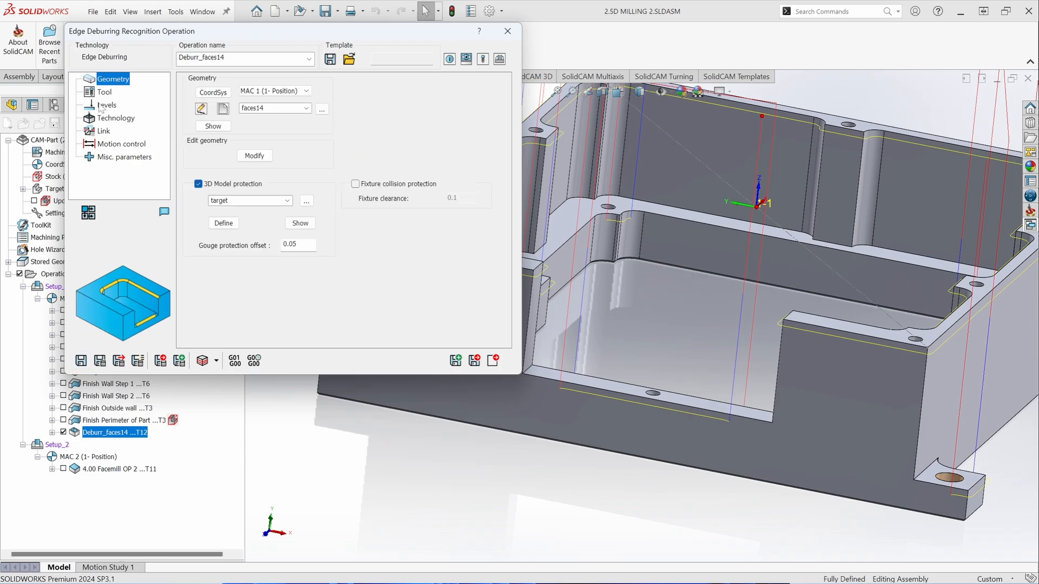
left_click(106, 105)
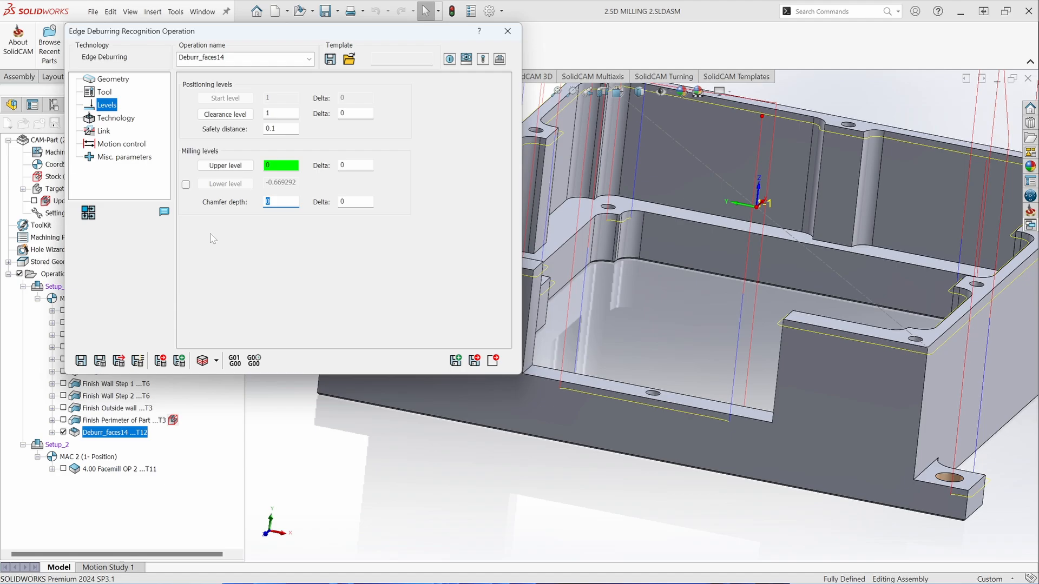
type(".01")
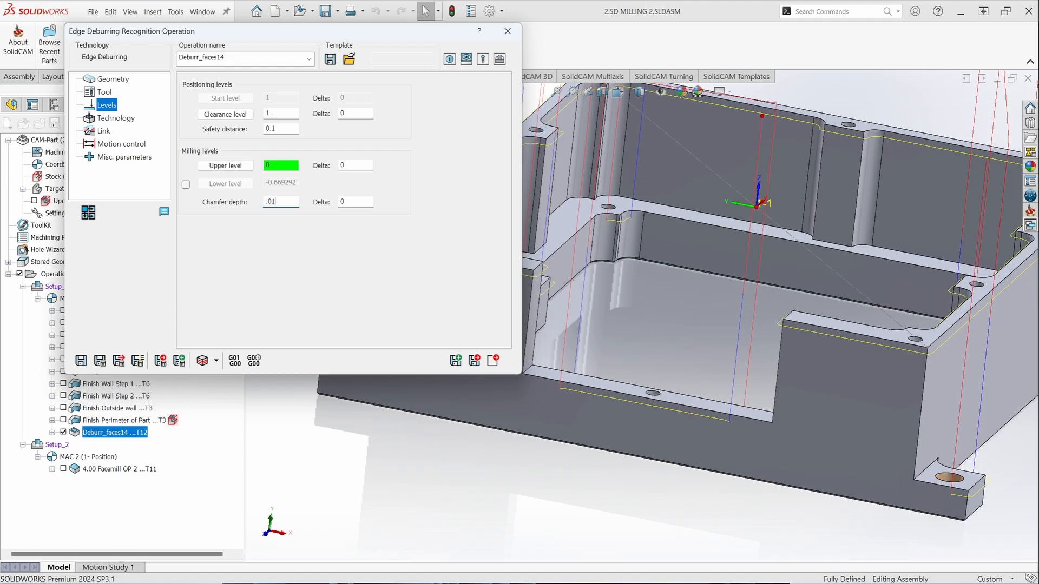
mouse_move(251, 224)
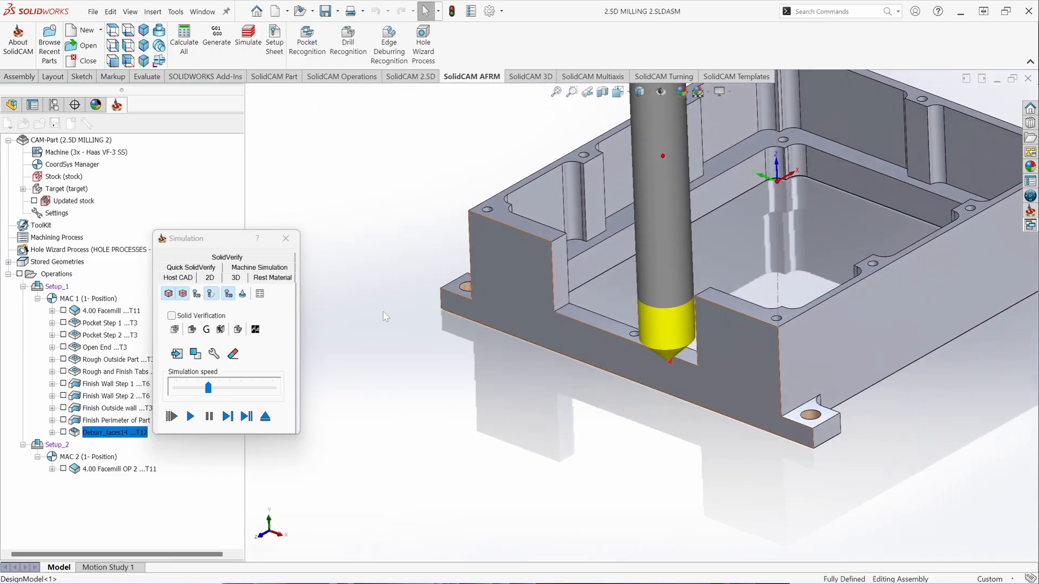
Play the recalculated deburring toolpath in Host CAD simulation, then close it
left_click(189, 416)
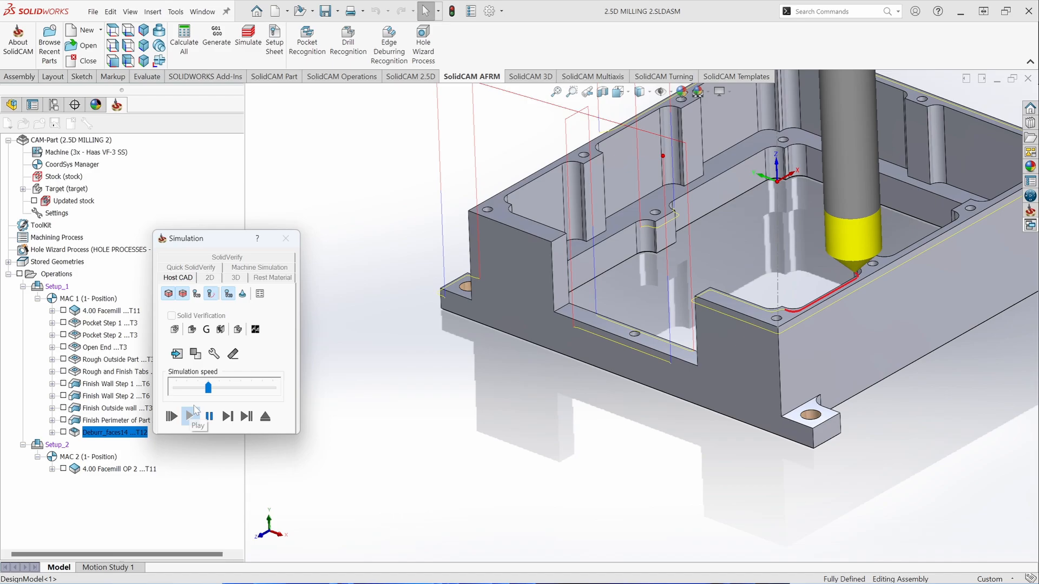
left_click(170, 416)
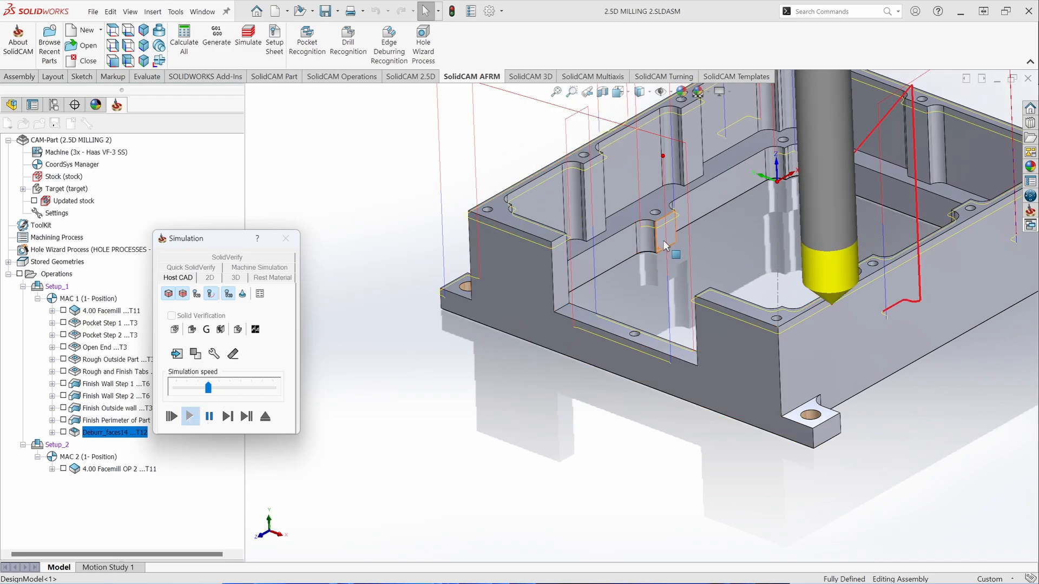
left_click(189, 416)
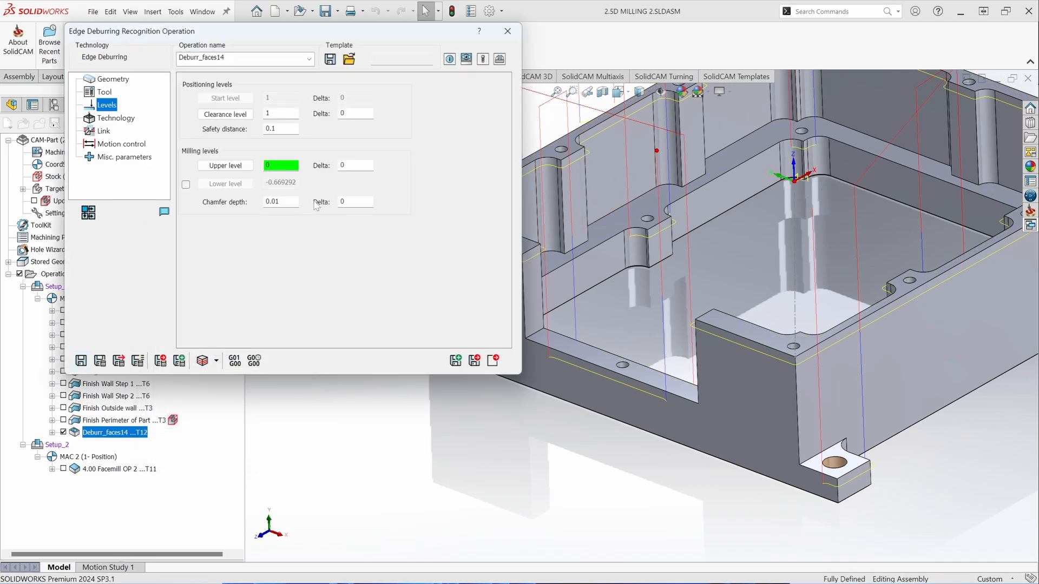
Change the gouge protection offset to .005 on the Geometry page and recalculate
left_click(112, 79)
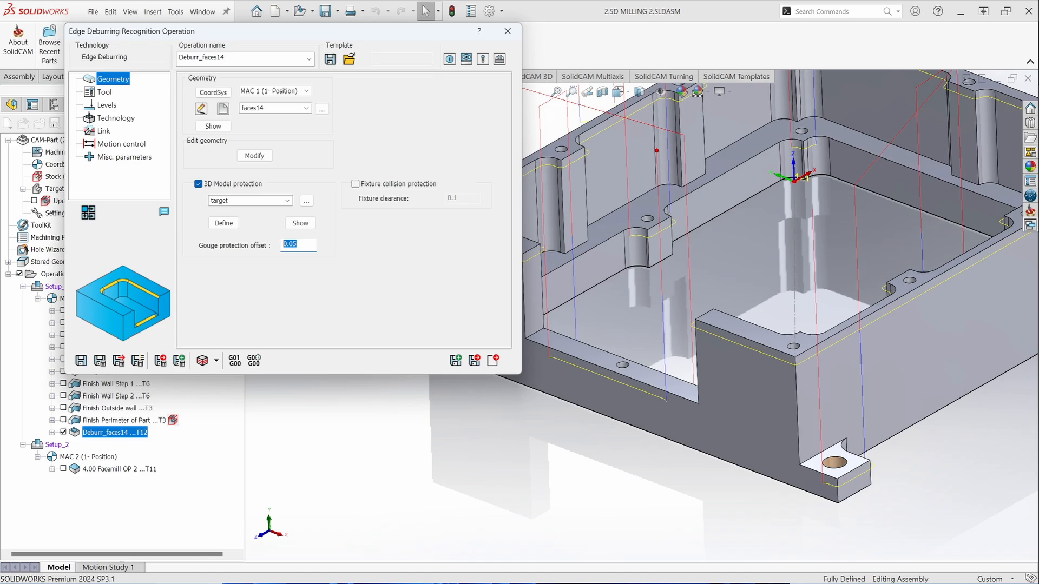
mouse_move(254, 254)
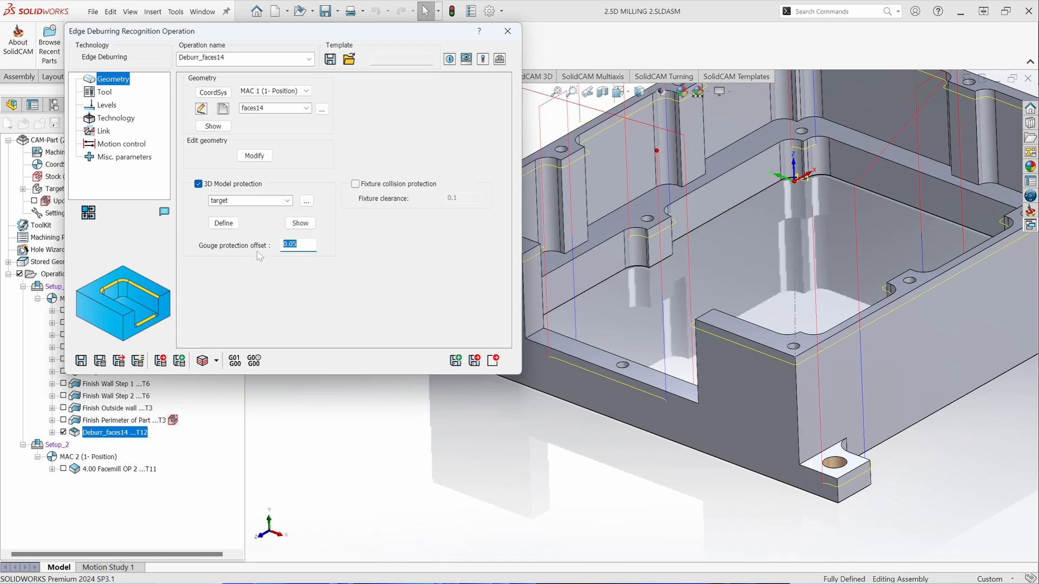
type(".005")
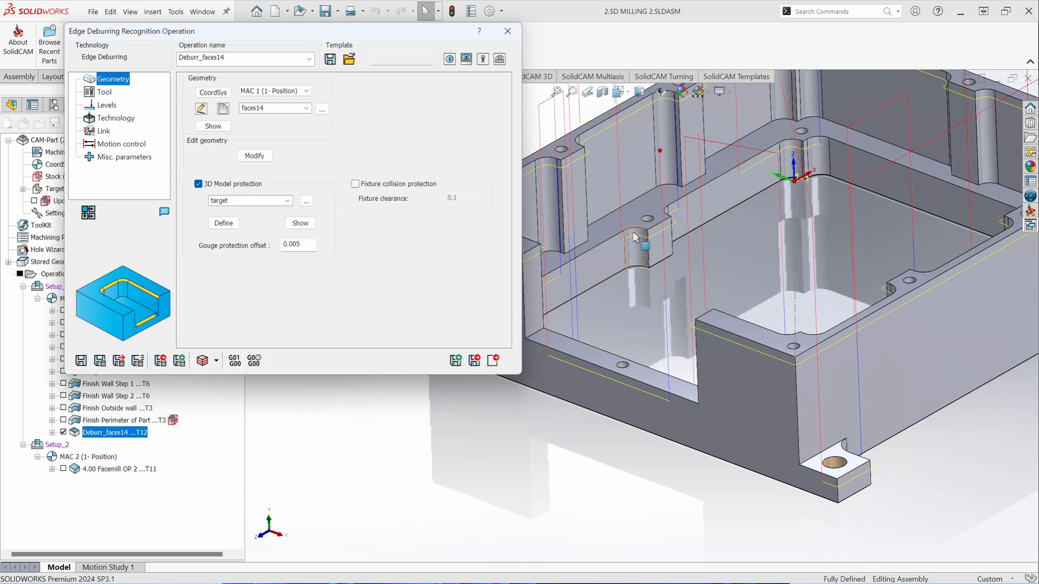
mouse_move(581, 207)
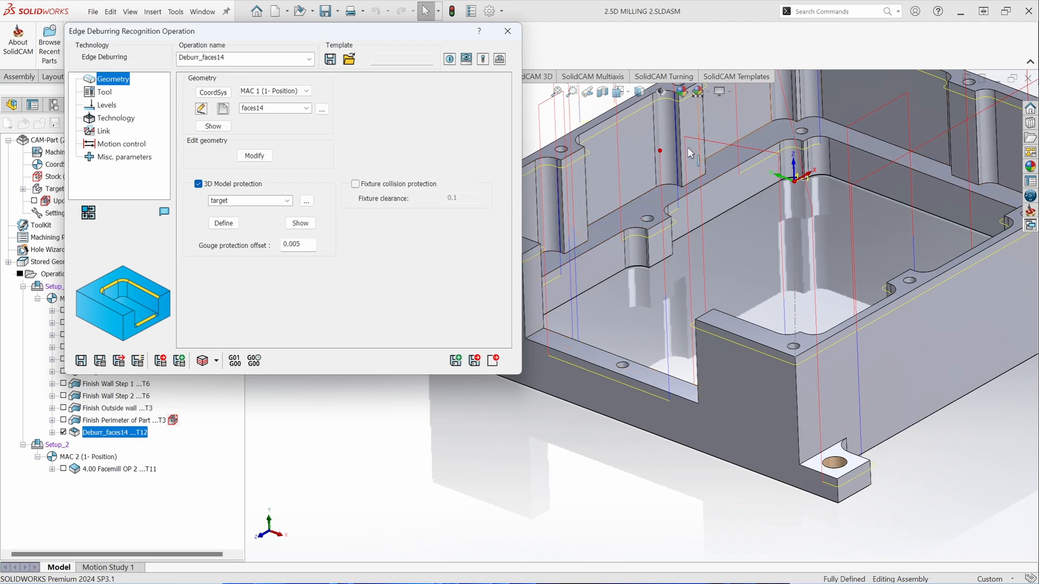
mouse_move(297, 177)
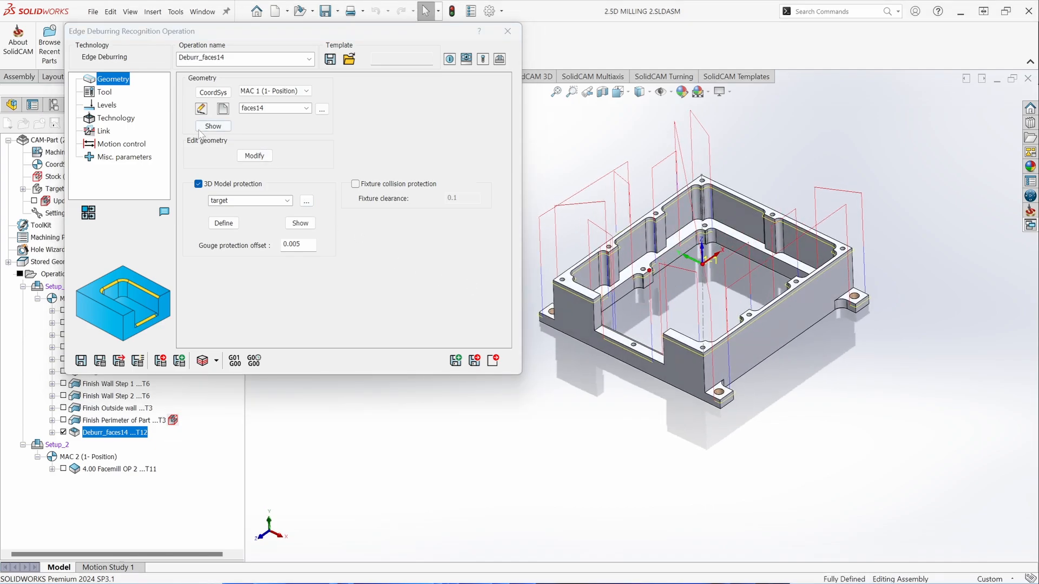
left_click(103, 91)
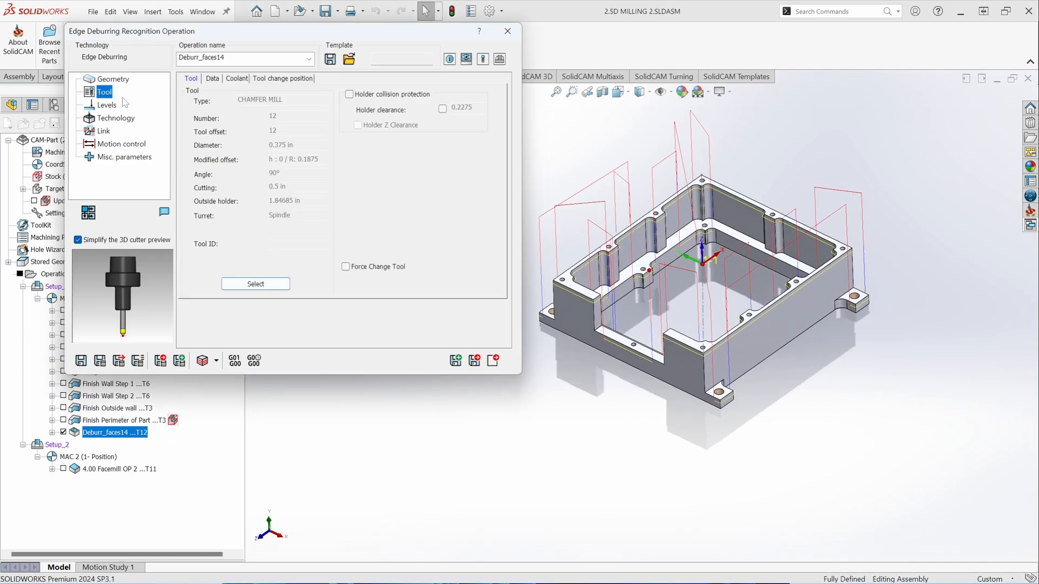
Pick tool 14, the 0.125 in chamfer mill, from the ToolKit list
left_click(255, 283)
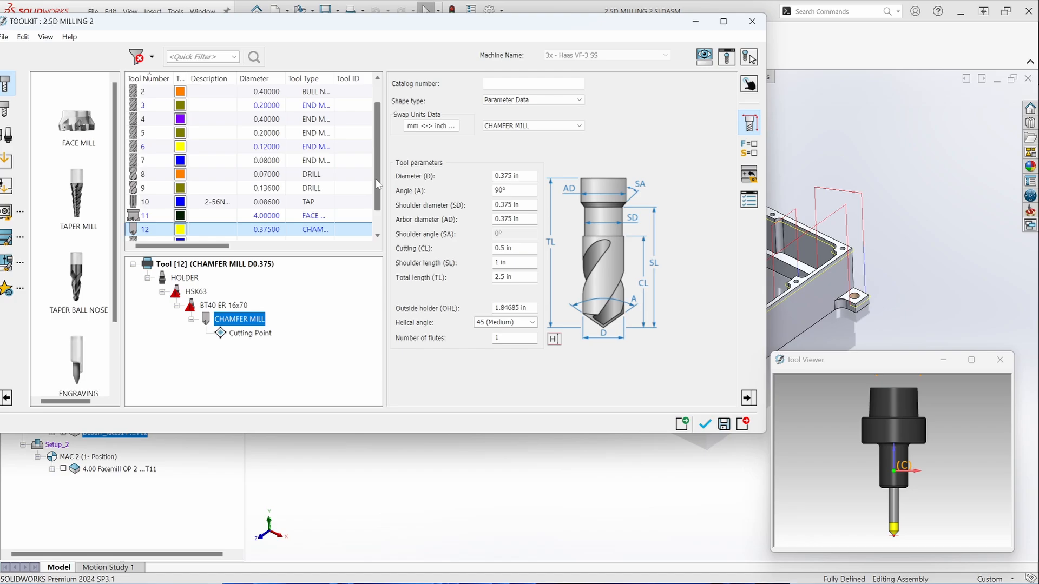
scroll("down", 3)
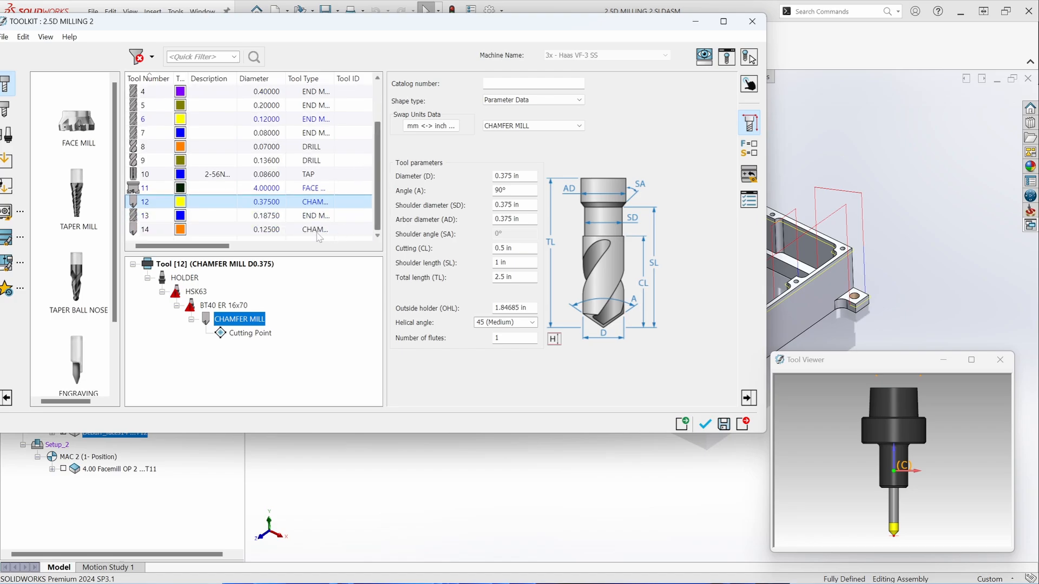
left_click(143, 229)
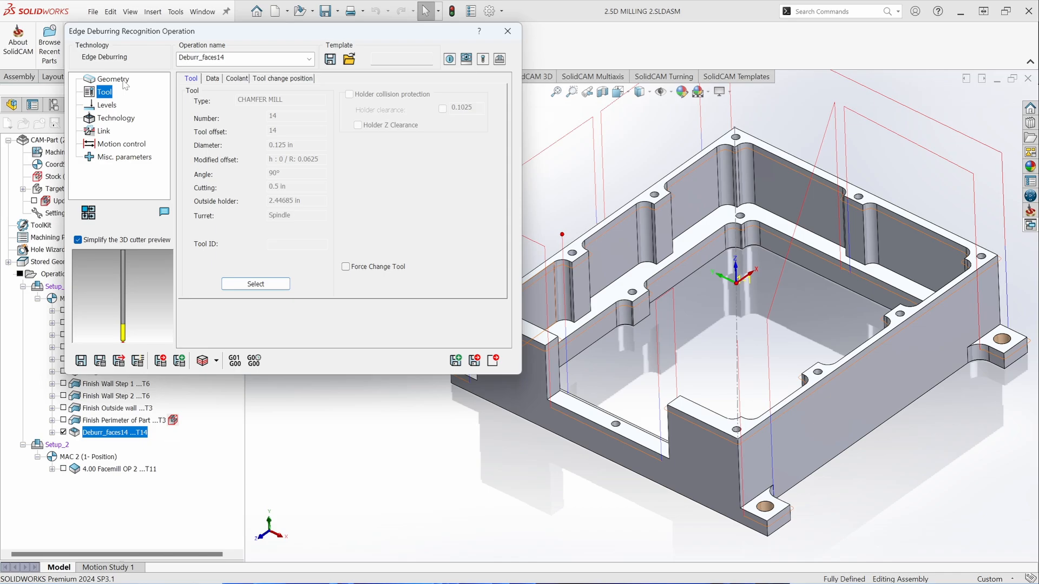
Change Deburr_faces14's gouge protection offset from .06 to 0.03 on the Geometry page
left_click(112, 79)
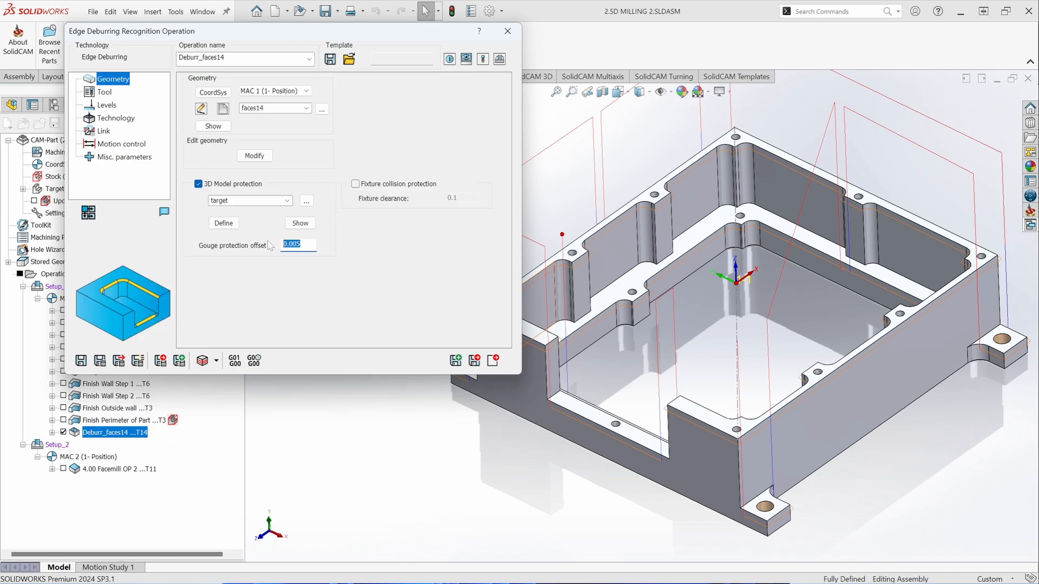
type(".06")
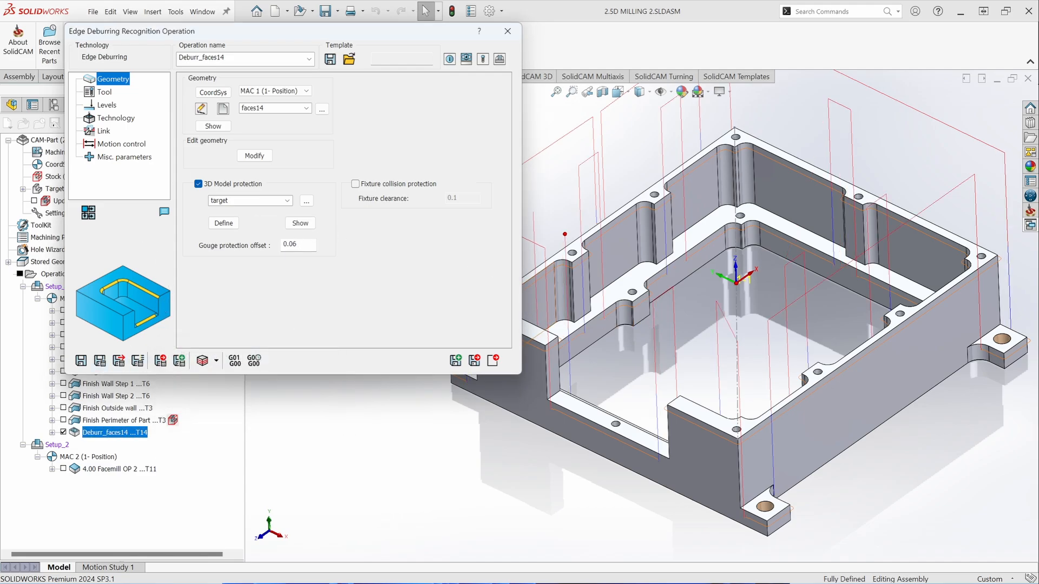
type(".03")
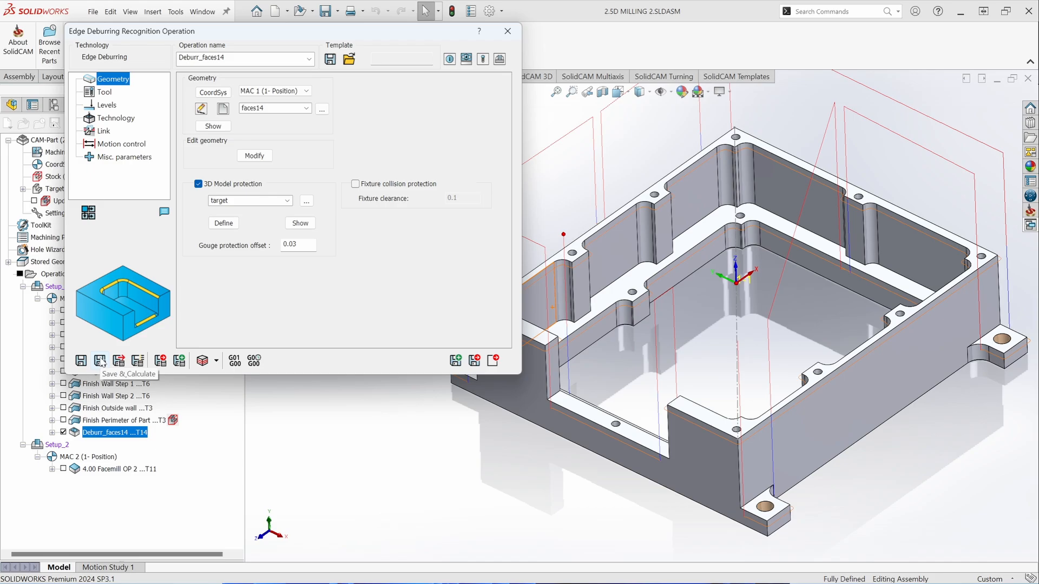
mouse_move(114, 96)
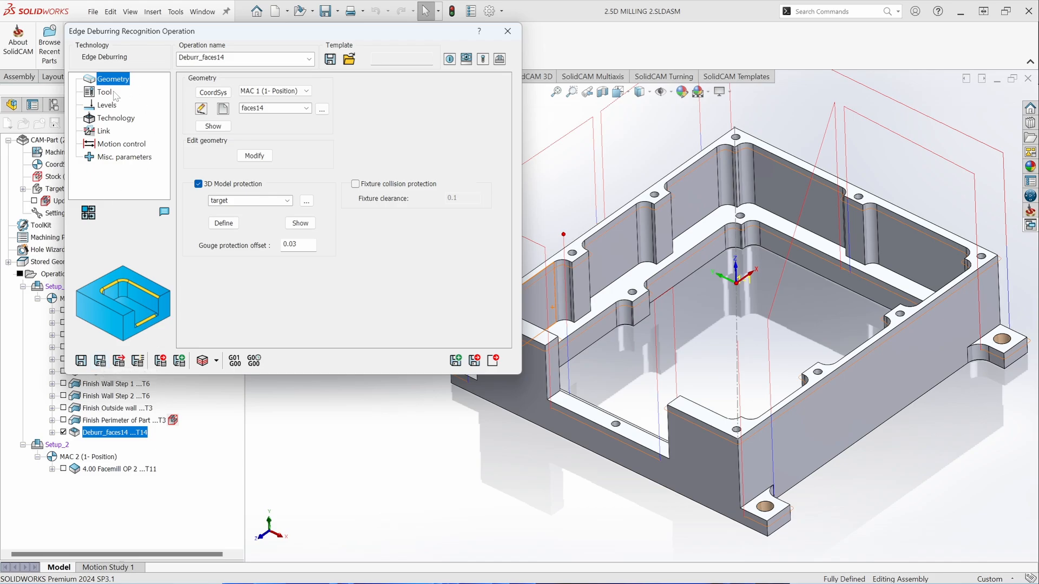
left_click(106, 105)
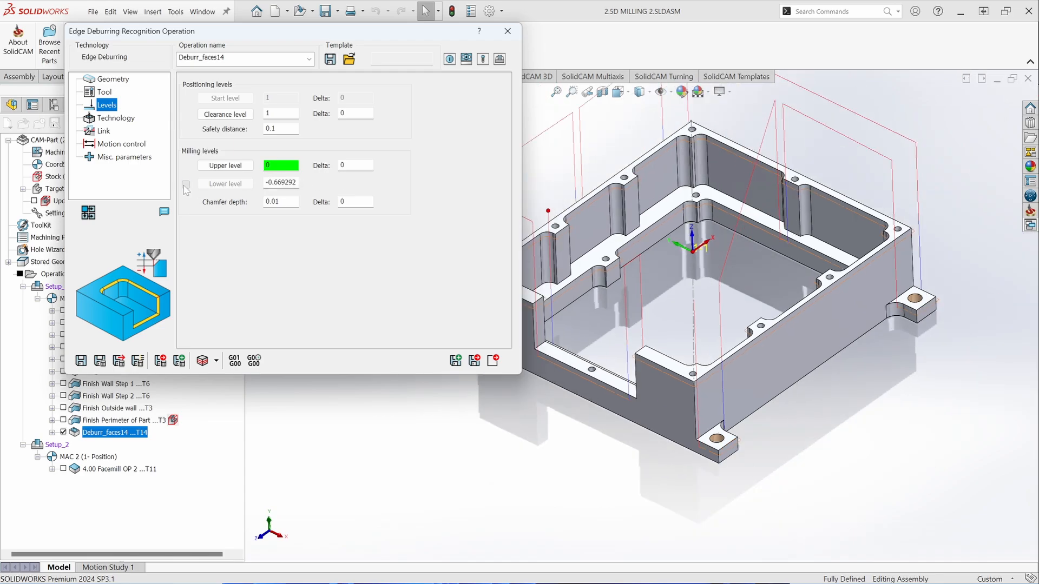
left_click(186, 184)
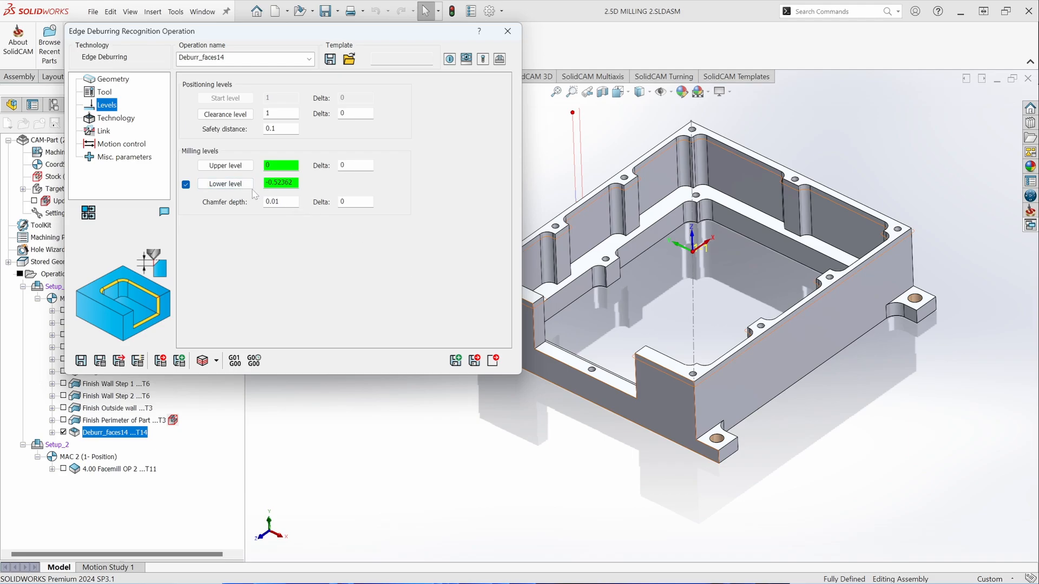
left_click(185, 183)
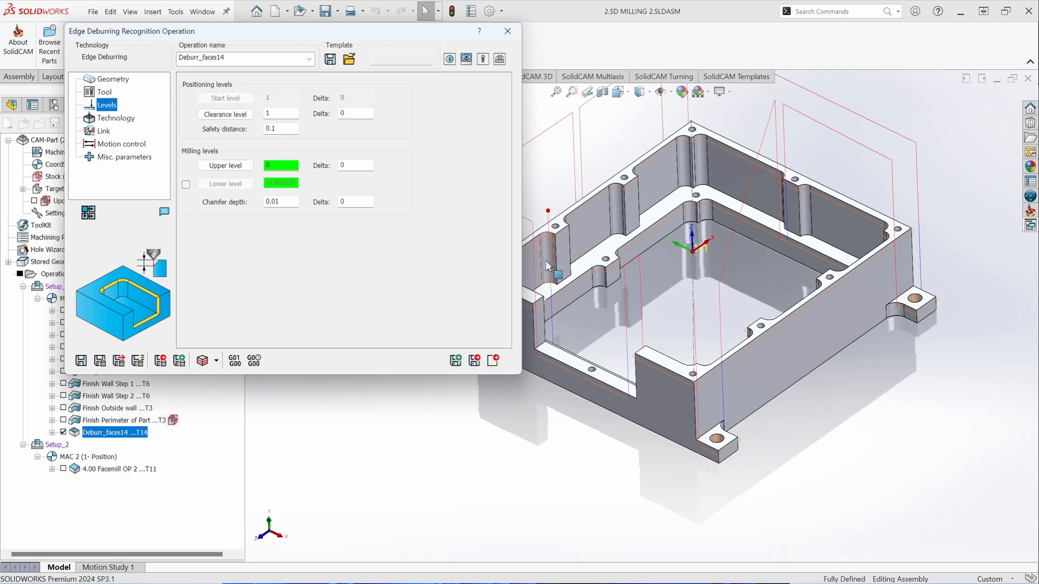
left_click(117, 118)
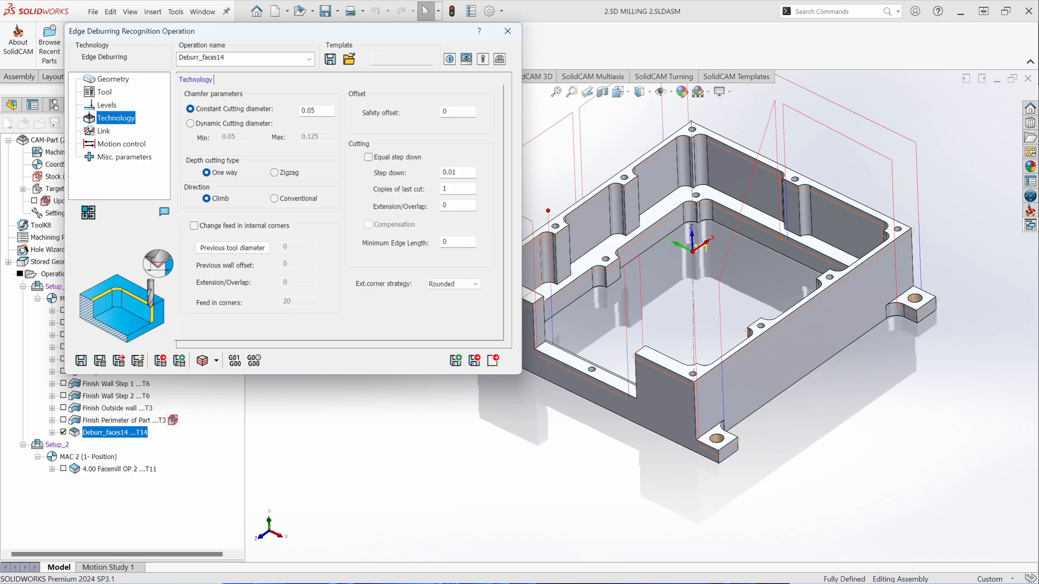
Switch to a dynamic cutting diameter with minimum 0.03 and save and calculate
left_click(191, 123)
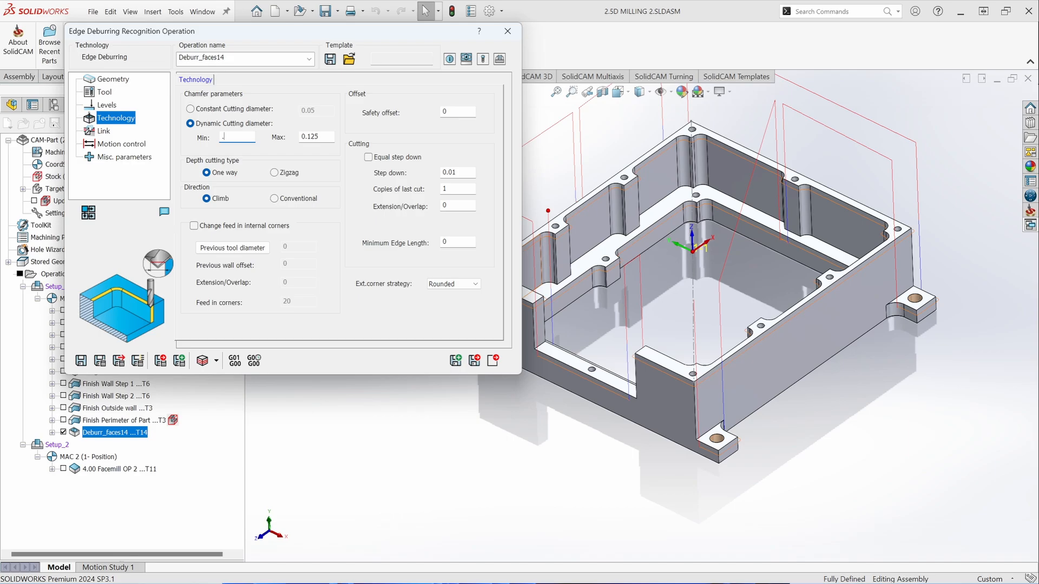
type(".03")
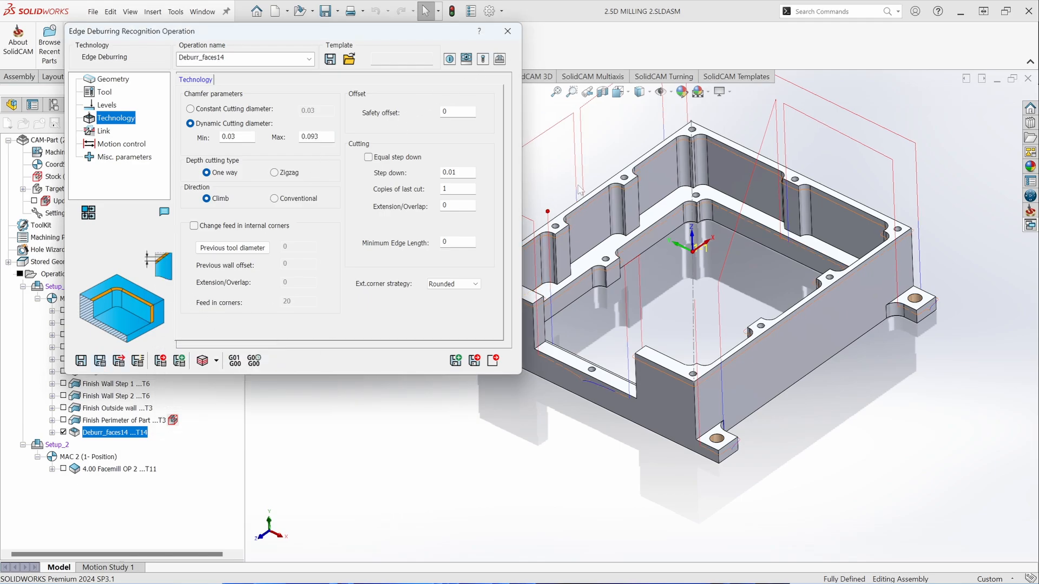
left_click(507, 30)
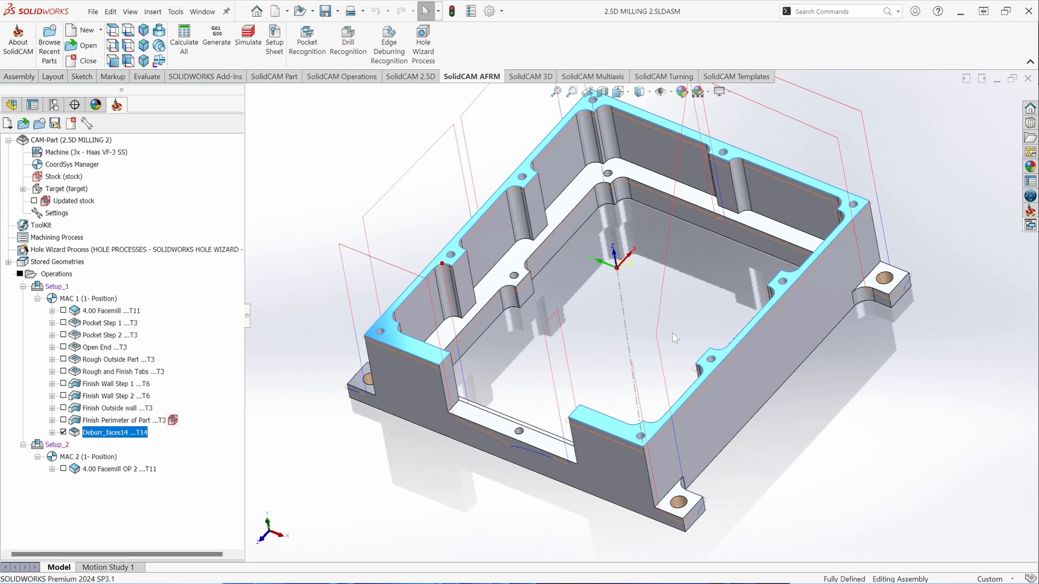
left_click(247, 37)
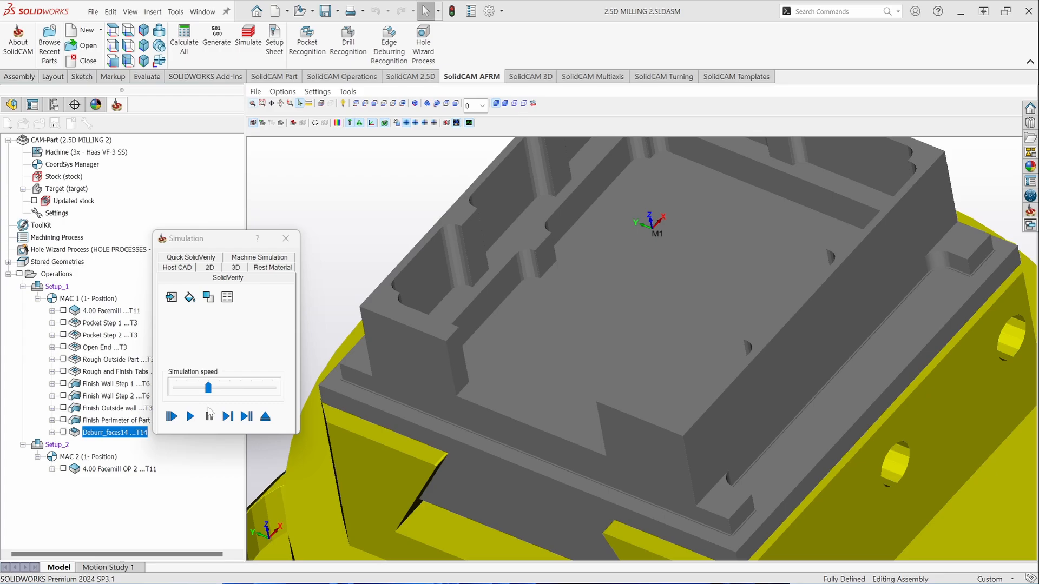
left_click(189, 416)
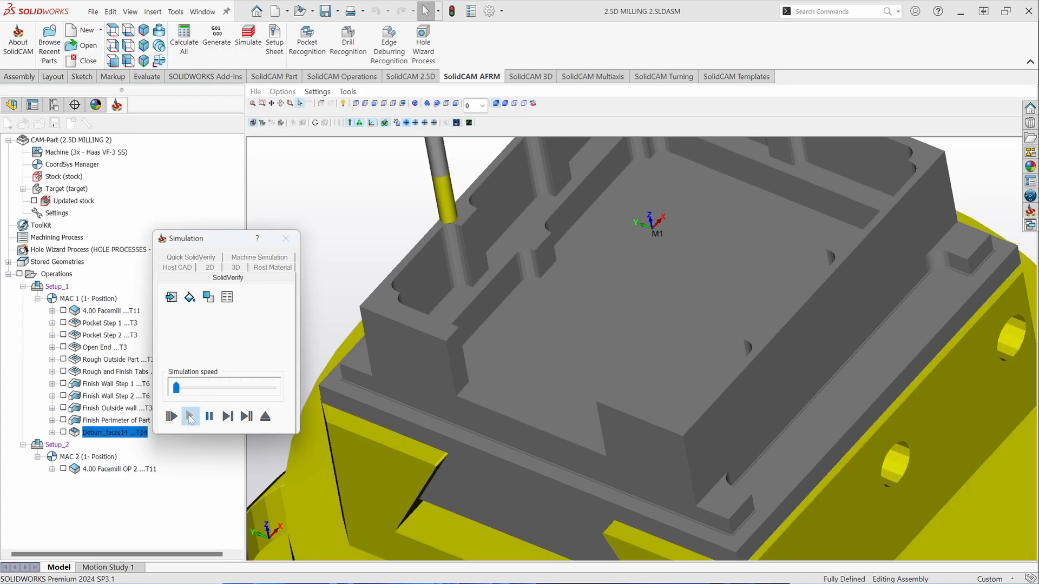
left_click(189, 416)
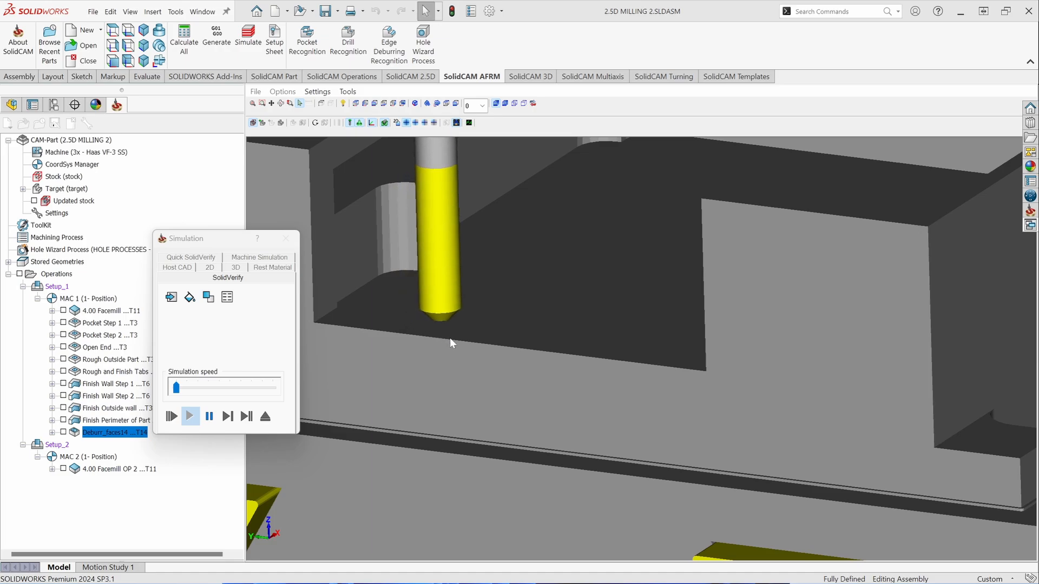
left_click(189, 416)
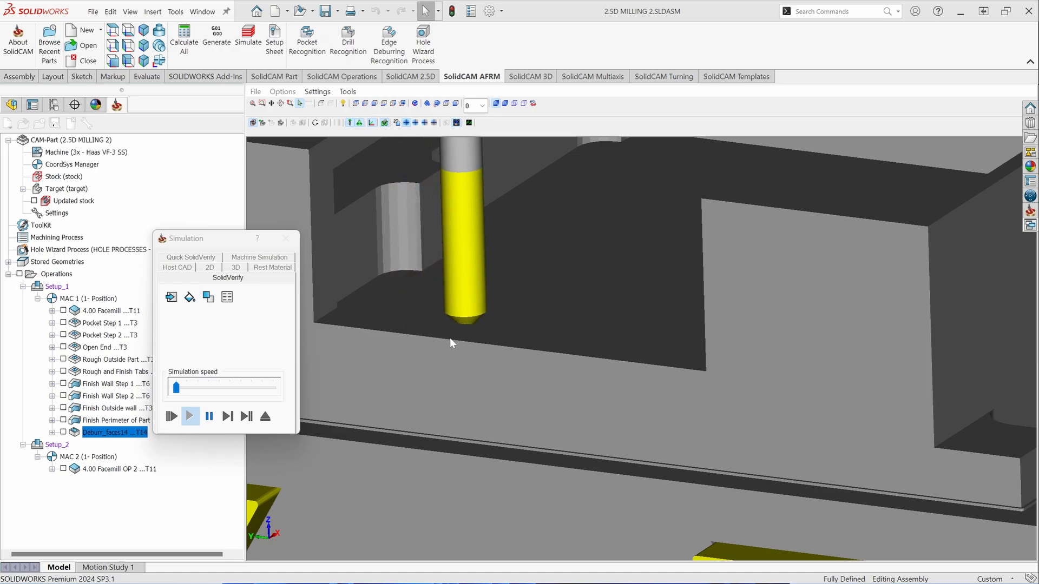
left_click(189, 416)
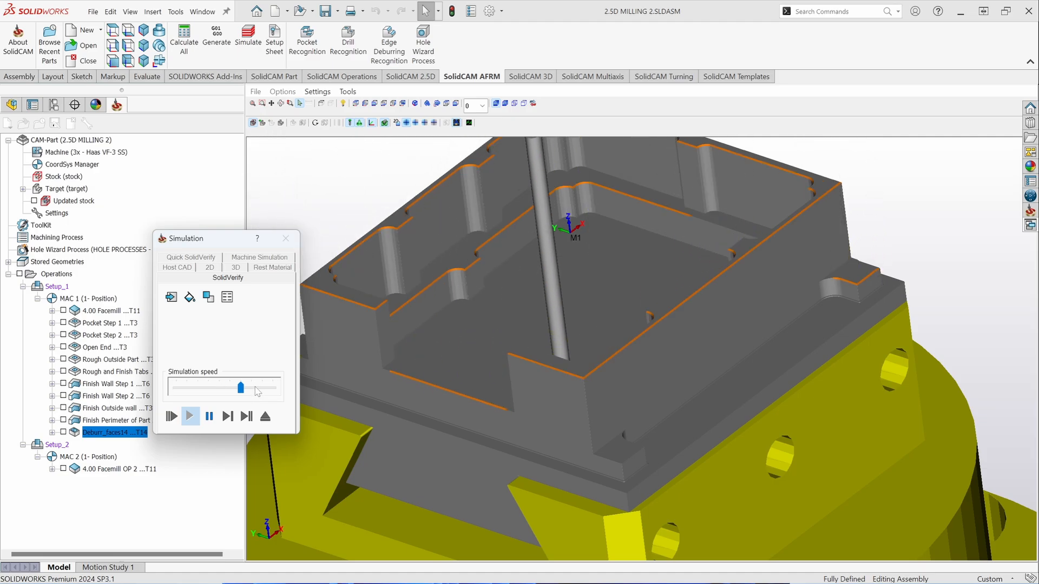
left_click(190, 416)
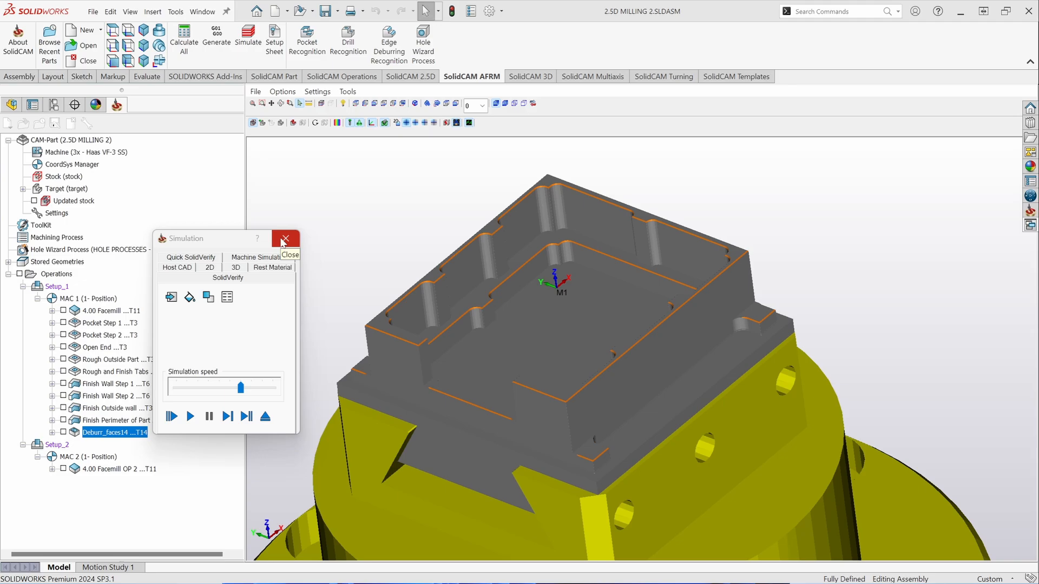
left_click(286, 239)
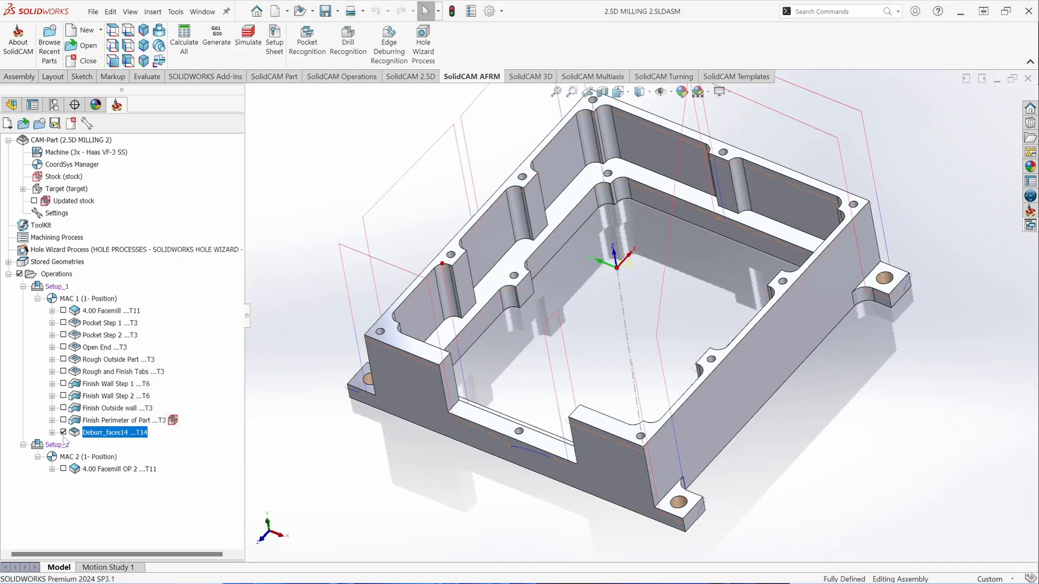
Reopen Deburr_faces14 and set a constant cutting diameter with a 0.003 step down
double_click(114, 432)
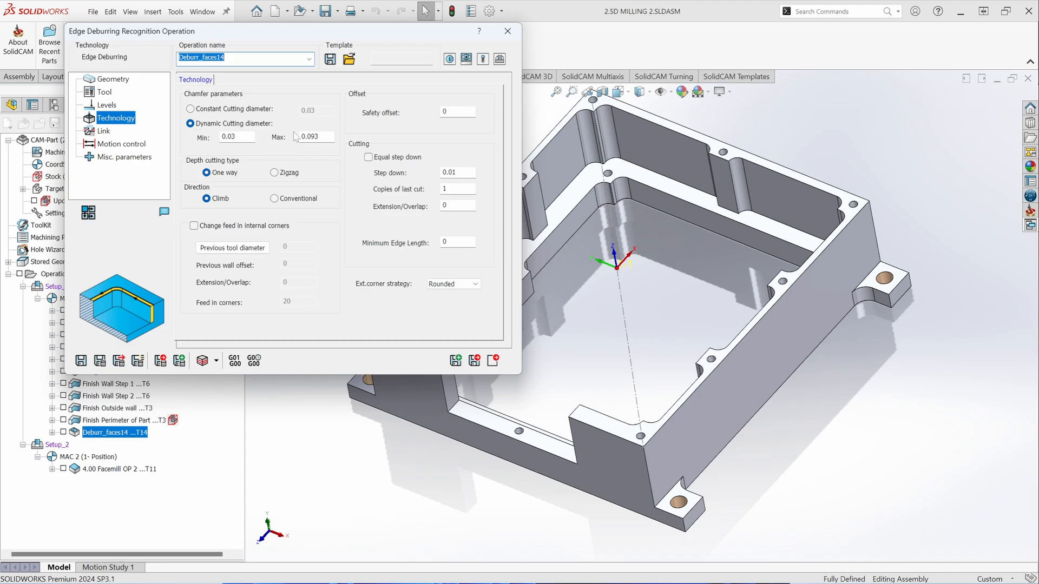
left_click(191, 109)
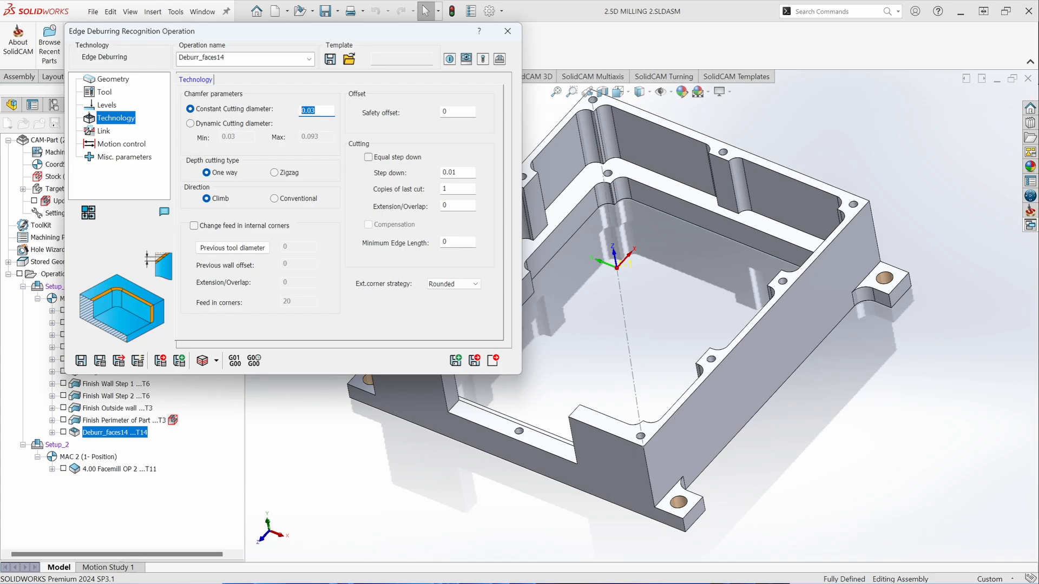
left_click(457, 172)
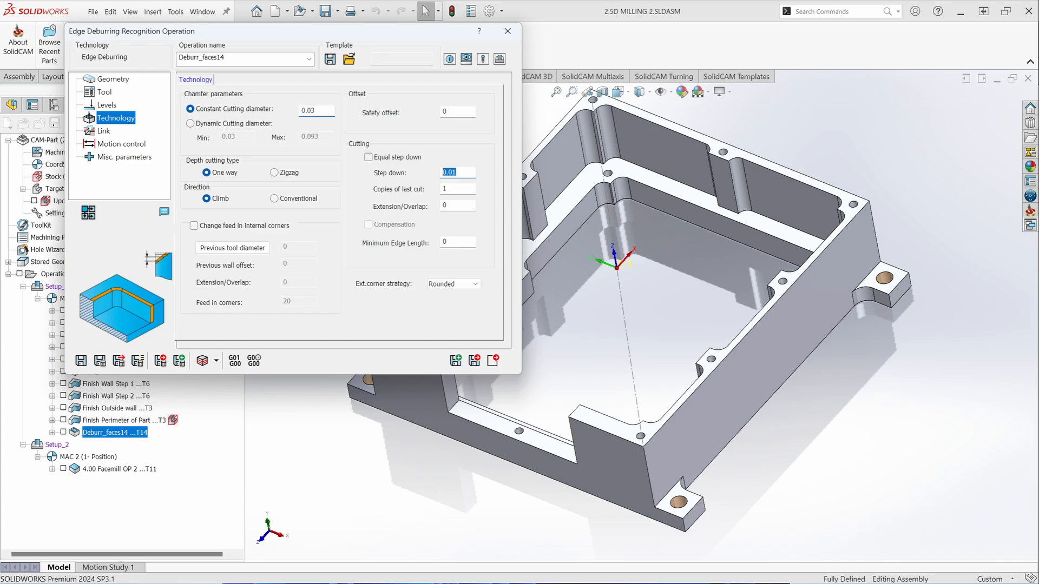
left_click(458, 172)
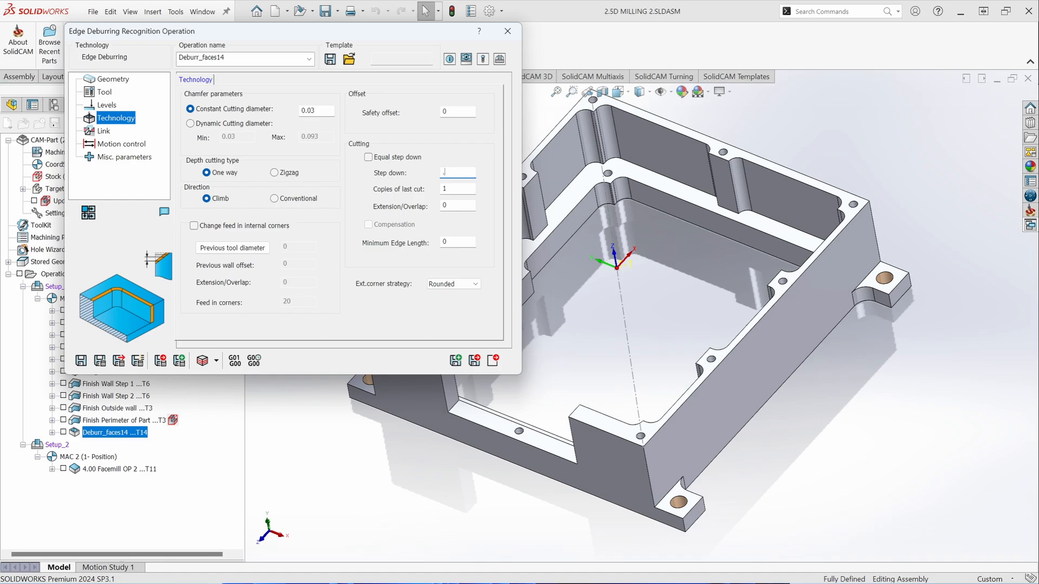
type(".003")
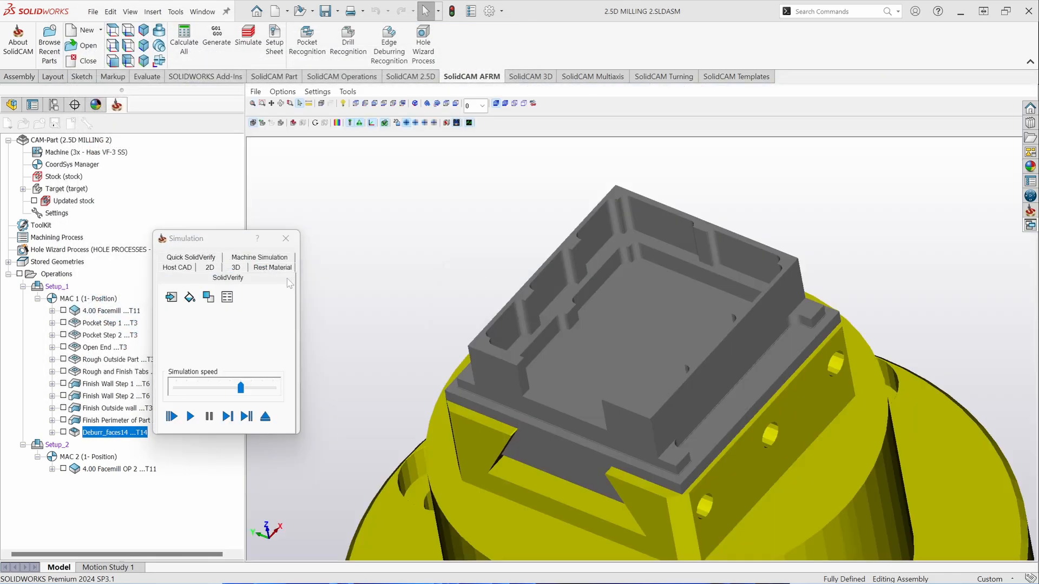
Play the SolidVerify simulation of the deburring and adjust its playback speed
left_click(189, 416)
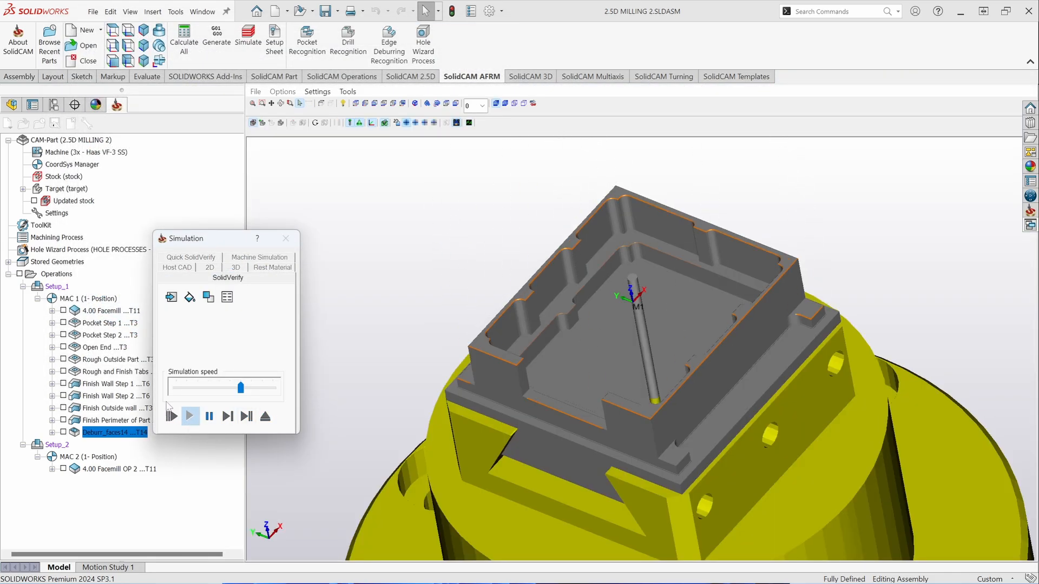
left_click(190, 416)
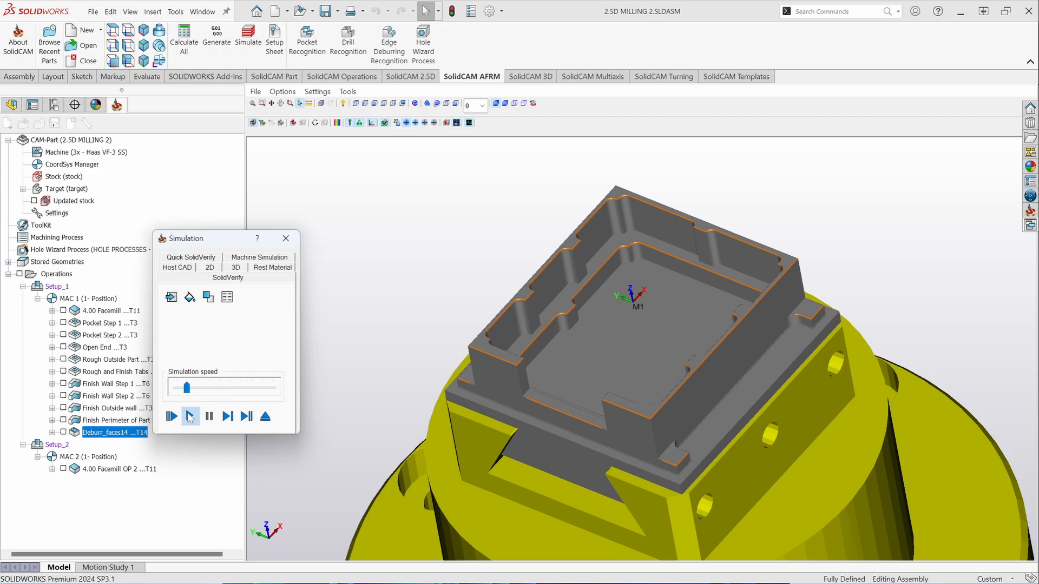
left_click(170, 417)
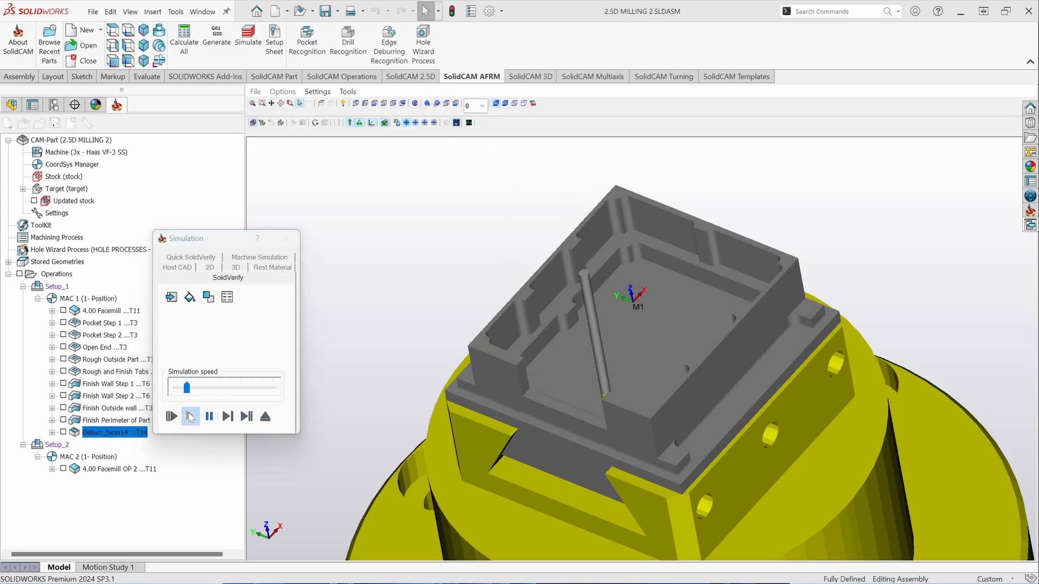
left_click(171, 416)
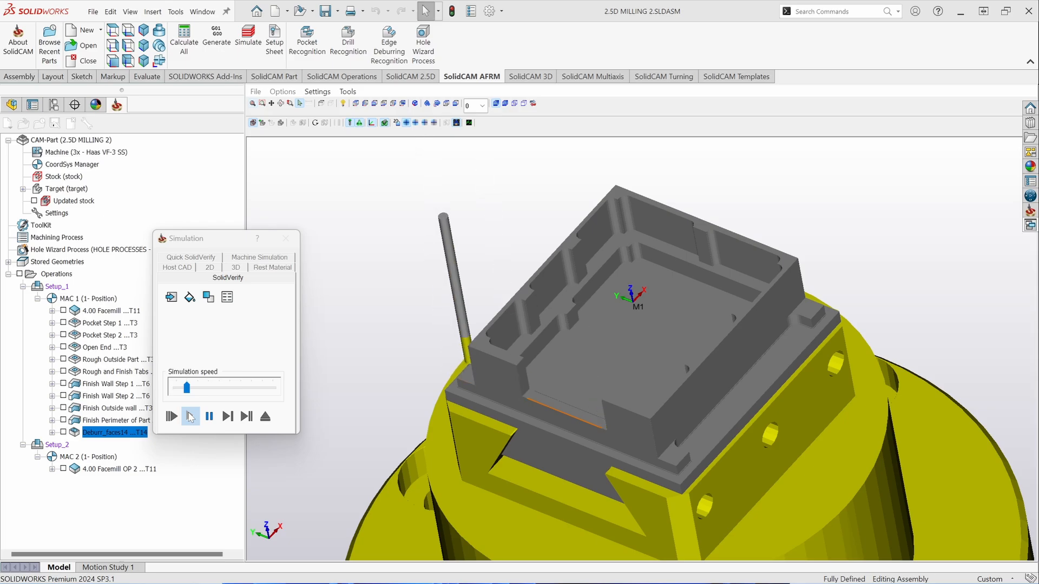
left_click(190, 416)
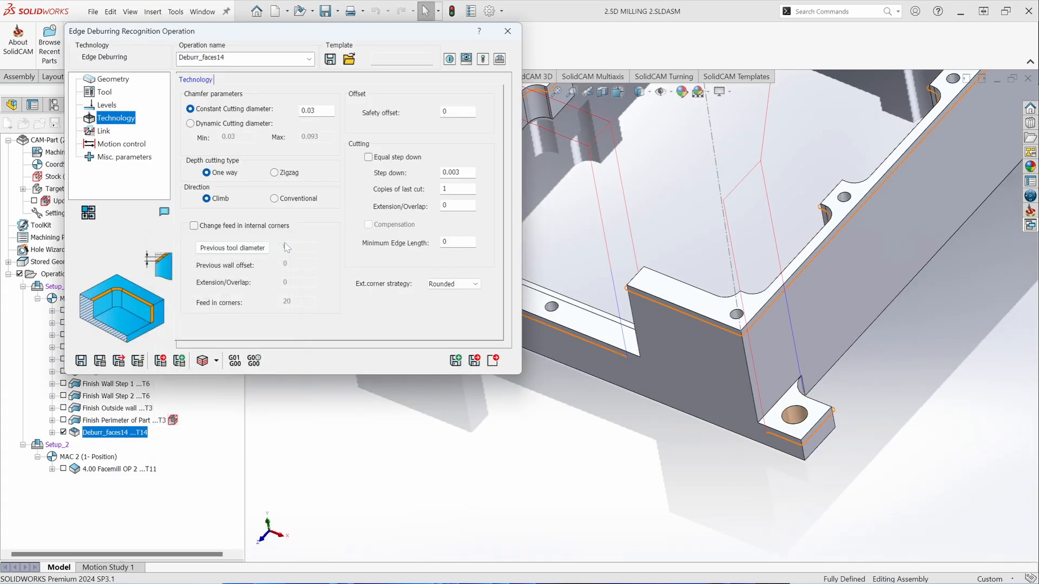
Simulate the updated deburring operation and play it through again
left_click(272, 173)
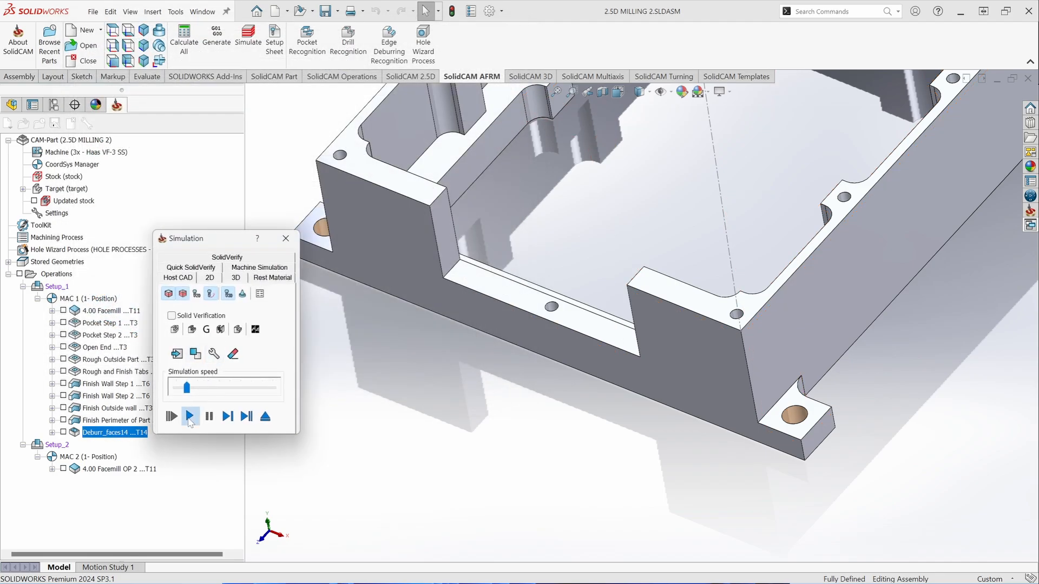
left_click(189, 416)
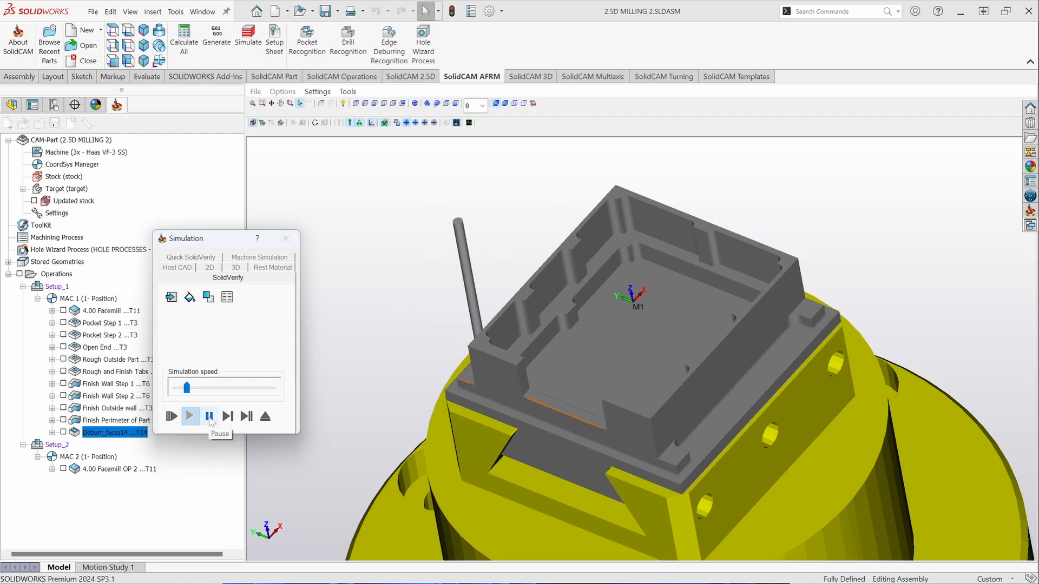
left_click(209, 416)
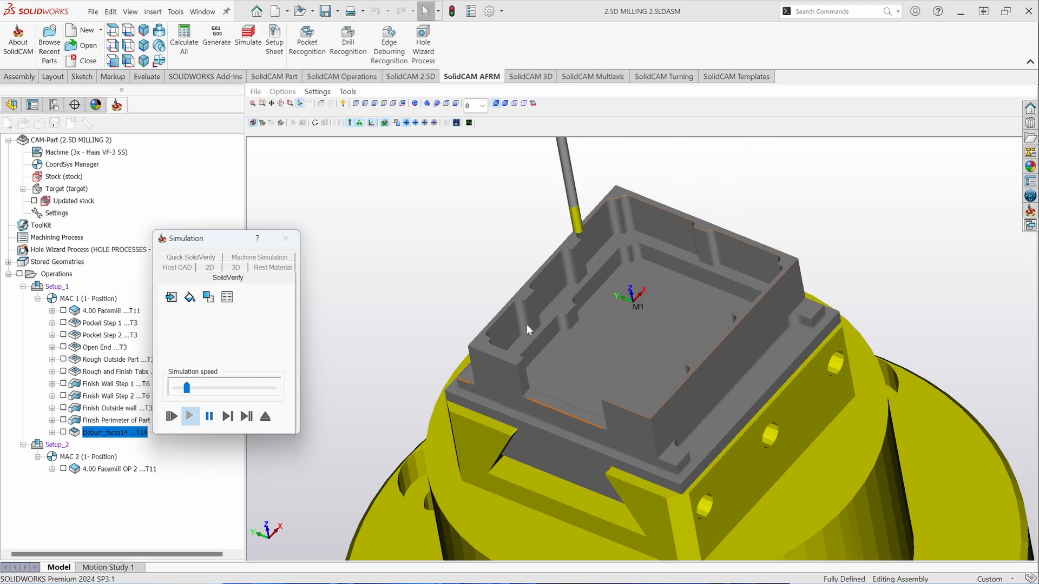
left_click(189, 417)
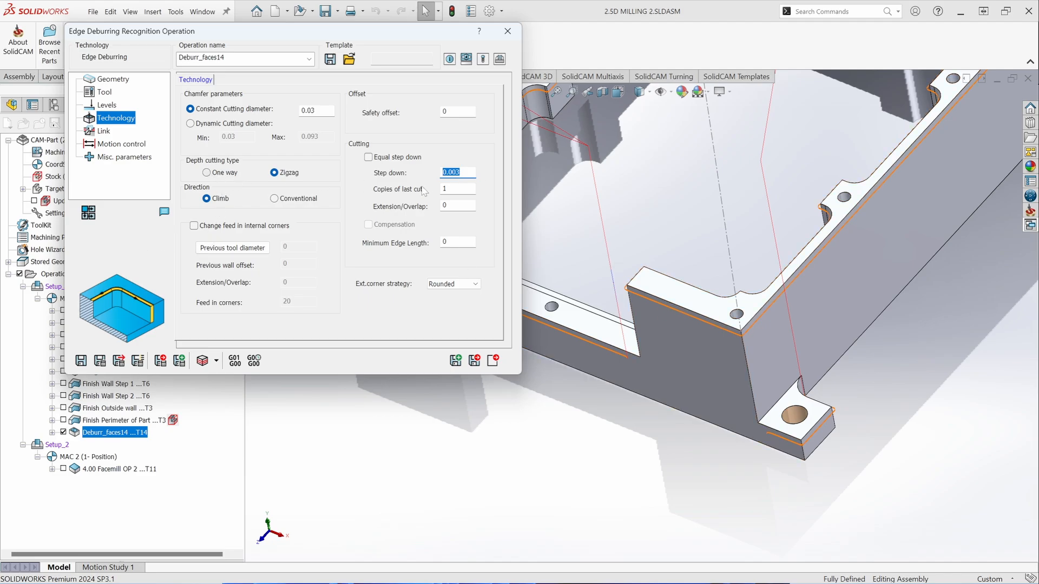
Set Deburr_faces14's external corner strategy to Loop and inspect the looping toolpath
type("0")
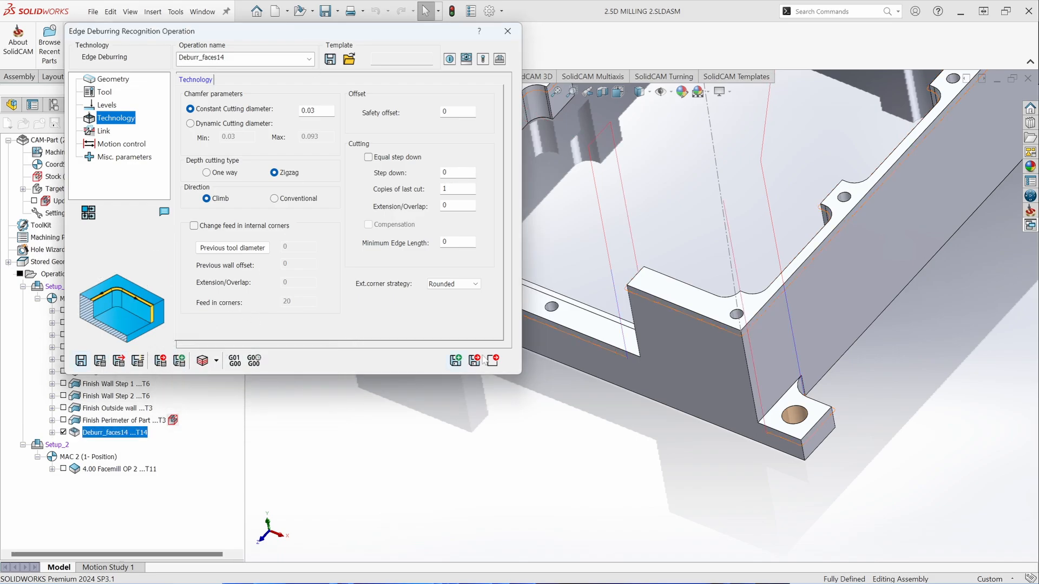
left_click(454, 284)
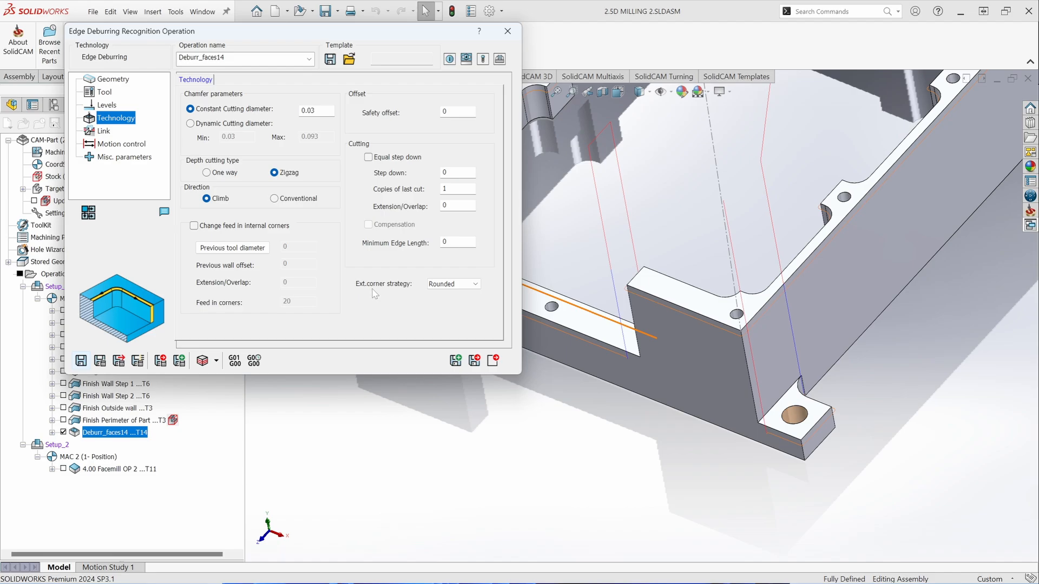
mouse_move(437, 305)
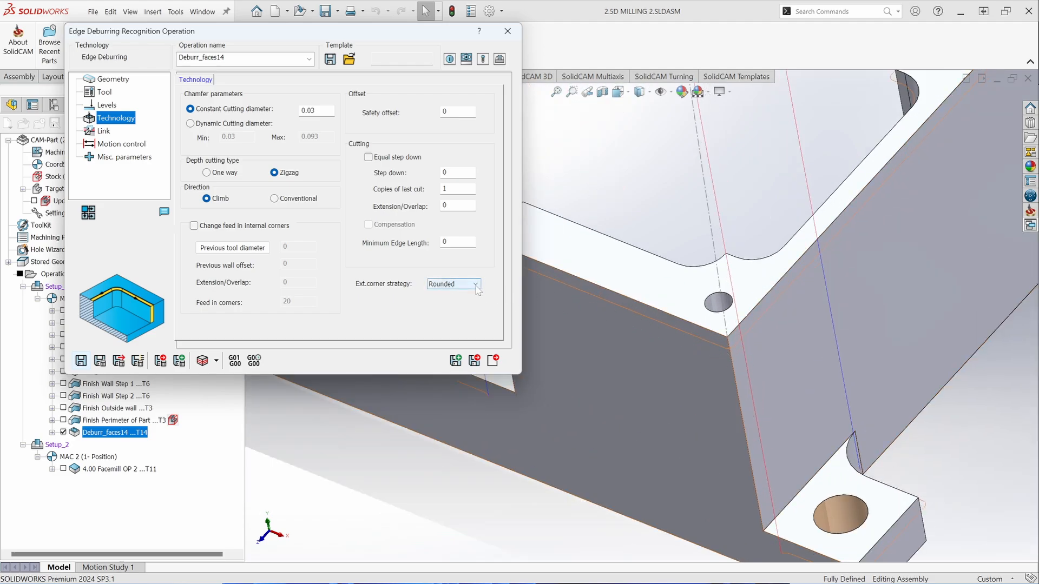
left_click(453, 283)
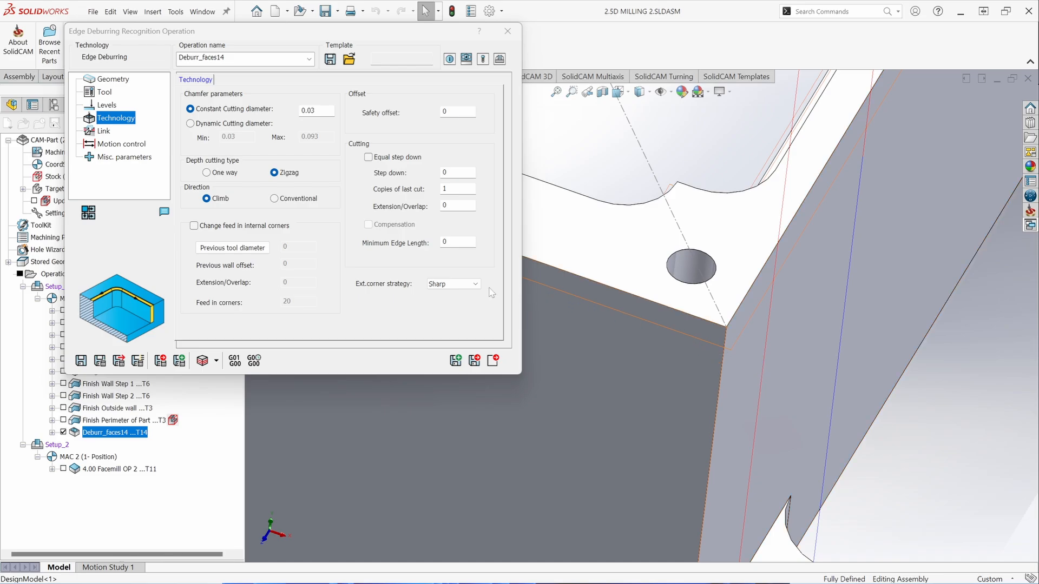
left_click(475, 284)
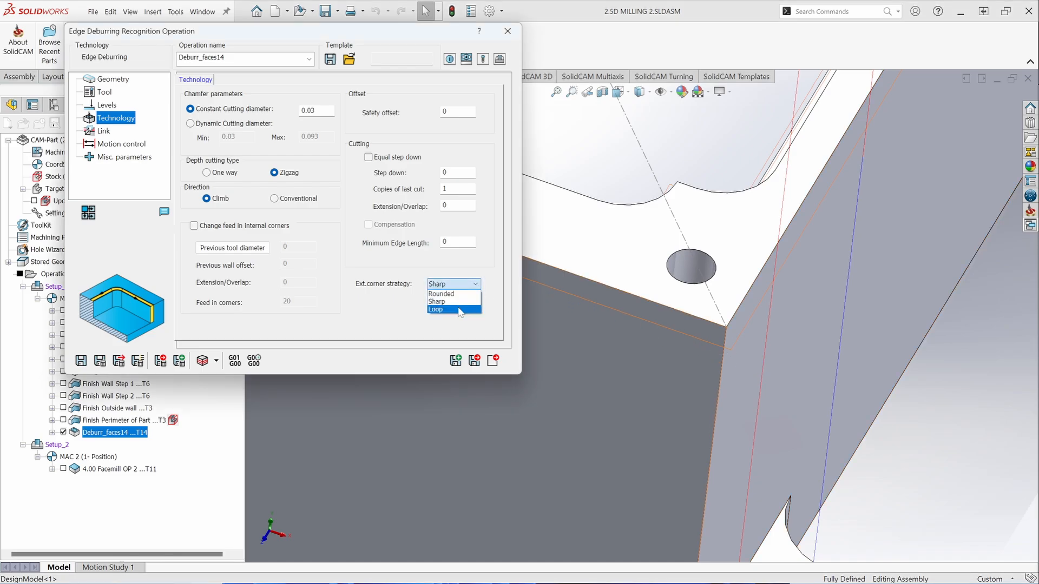
left_click(437, 310)
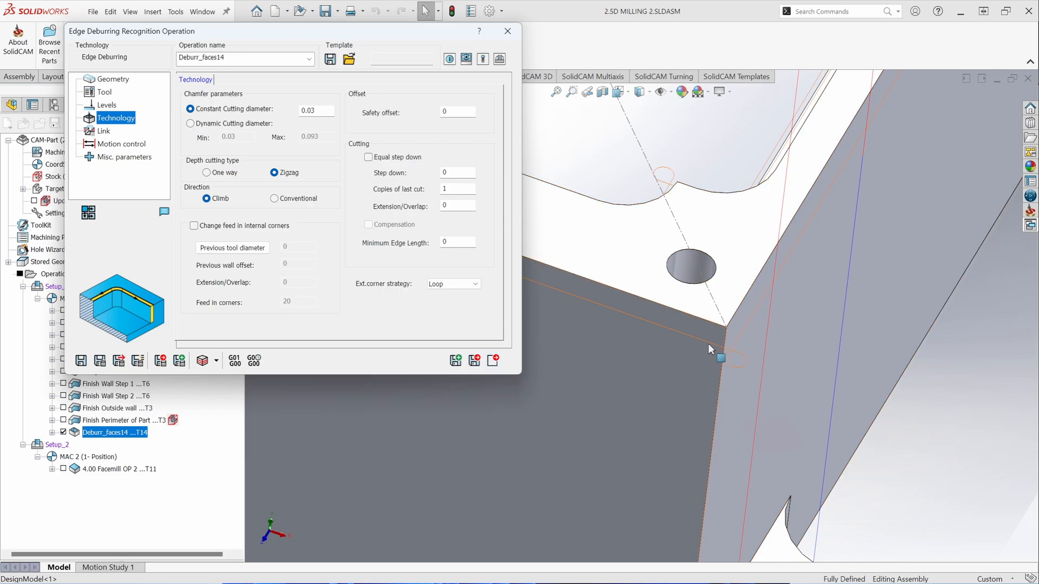
mouse_move(744, 352)
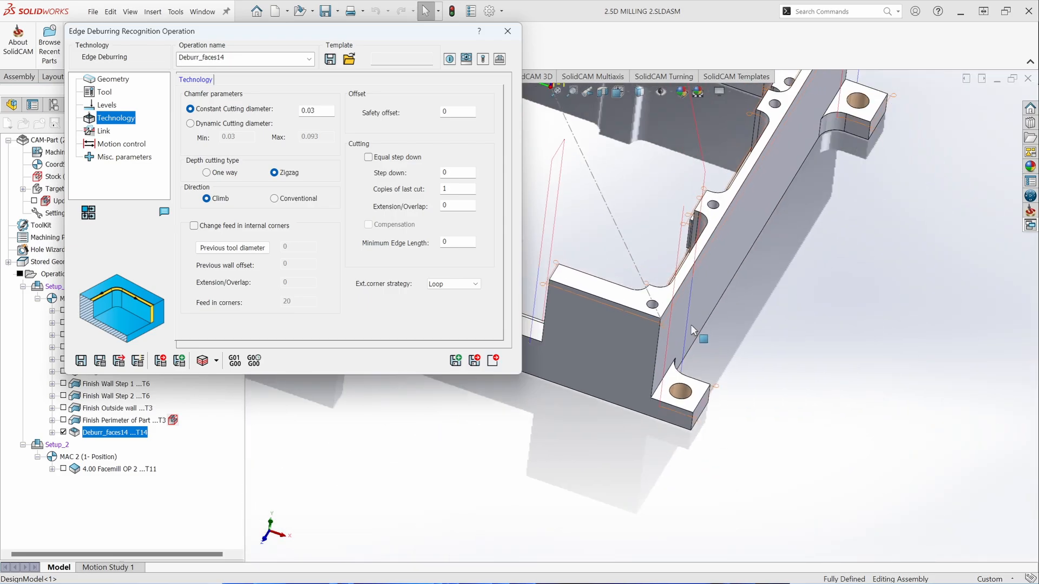
left_click_drag(693, 331, 603, 172)
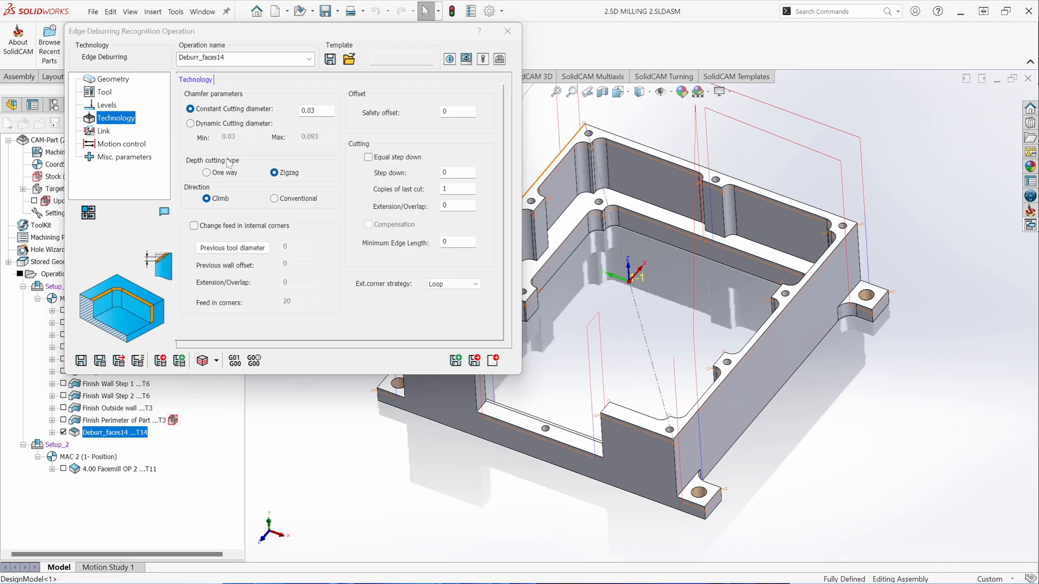
left_click(104, 130)
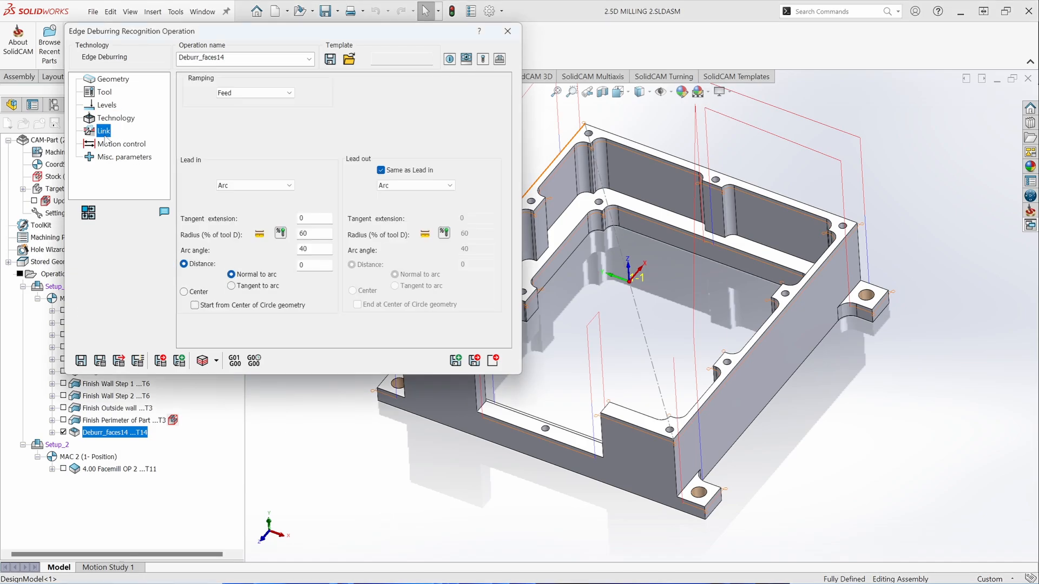
Save and exit Deburr_faces14, then select 4.00 Facemill OP 2 under Setup_2
left_click(508, 31)
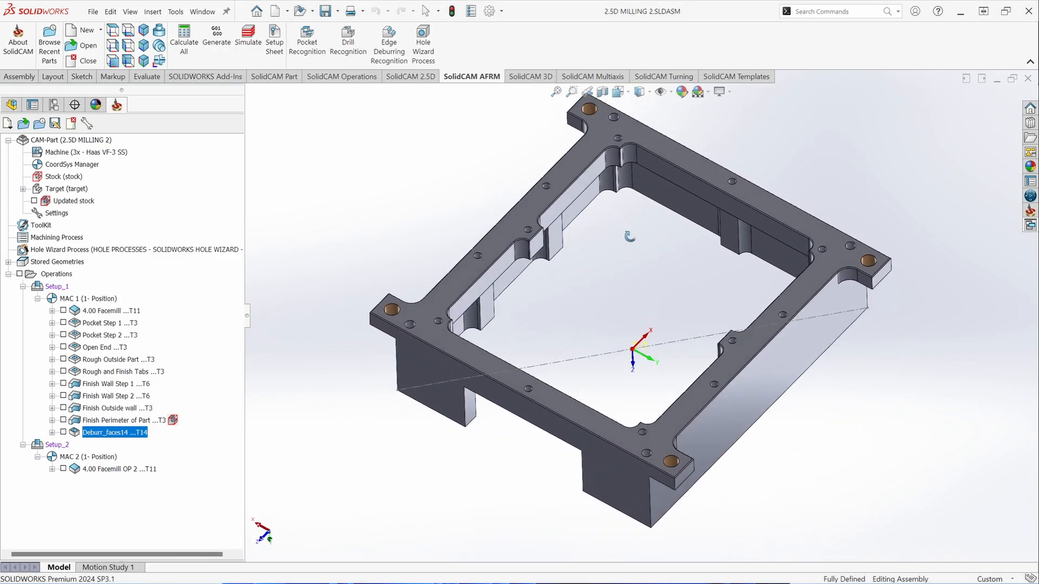
left_click(119, 469)
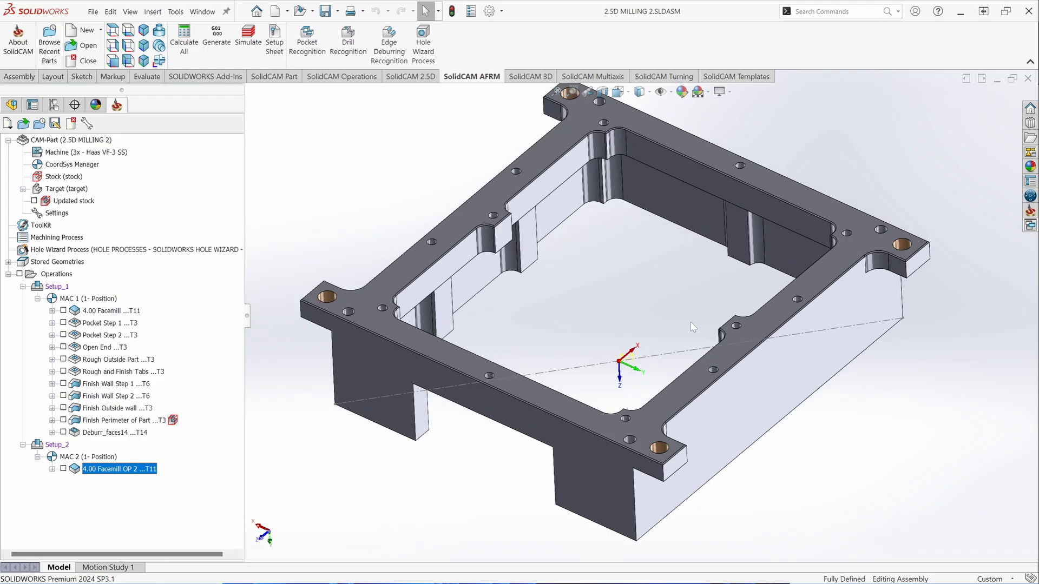
mouse_move(389, 42)
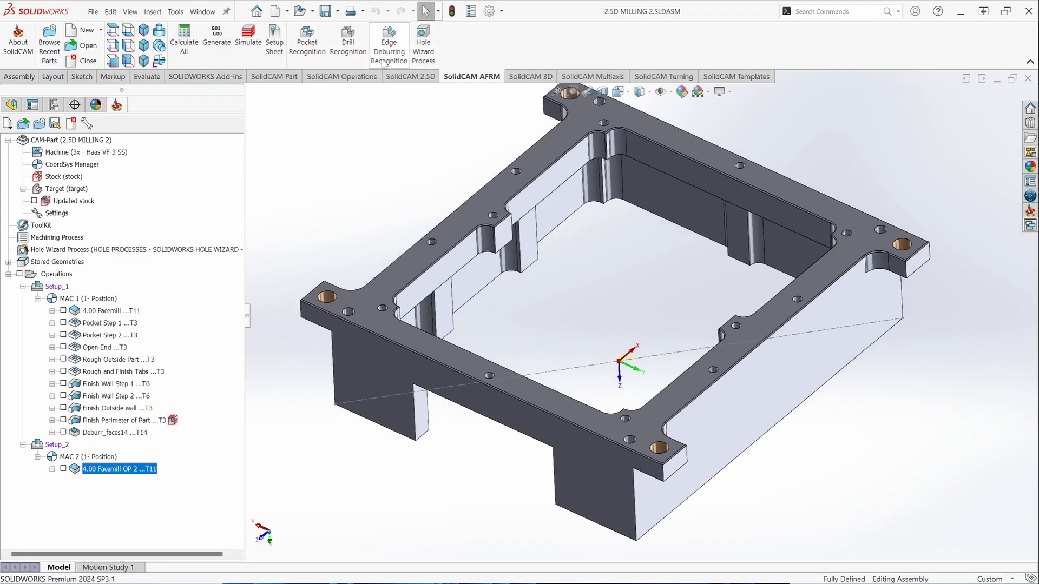
Create Deburr_faces15 from the top face with tool T14, dismissing the save-failed message
left_click(389, 39)
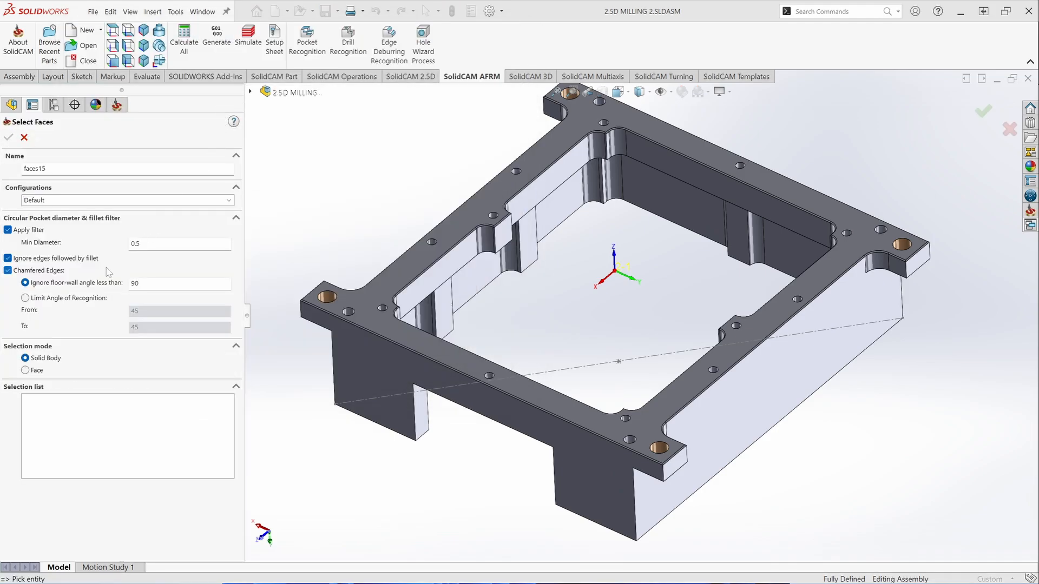
mouse_move(368, 285)
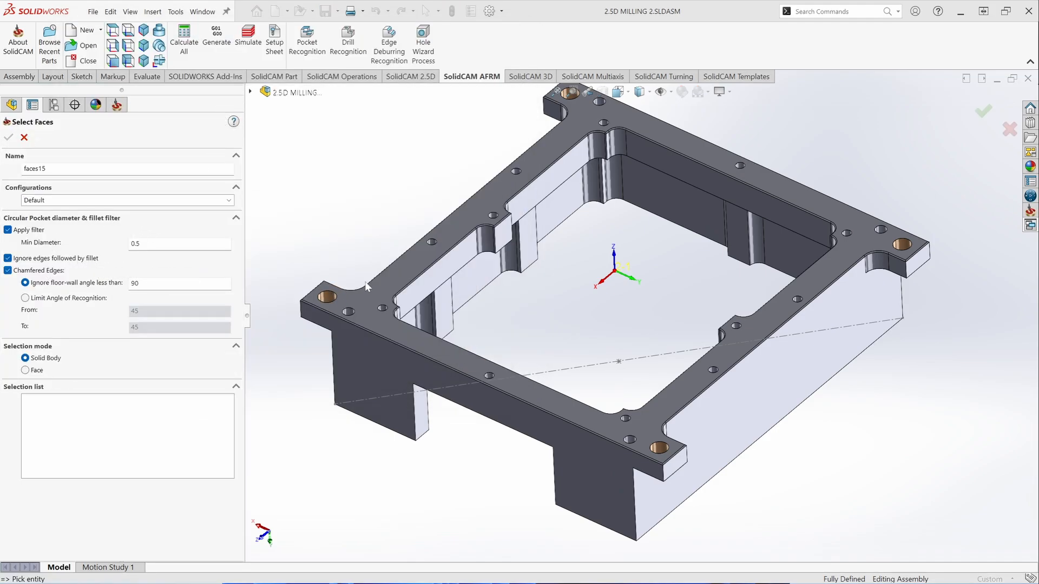
left_click(404, 301)
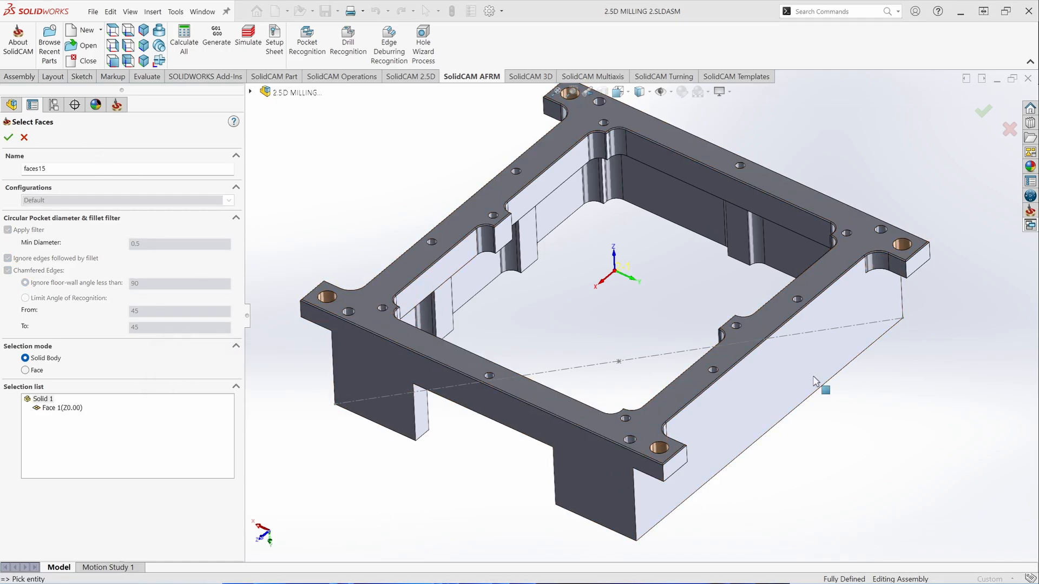
left_click(9, 138)
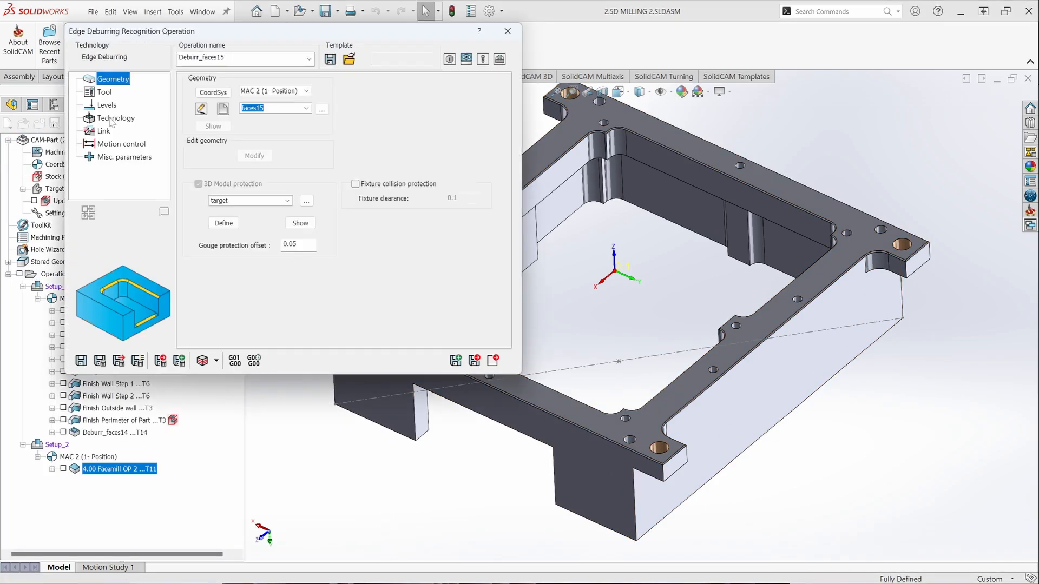
left_click(507, 31)
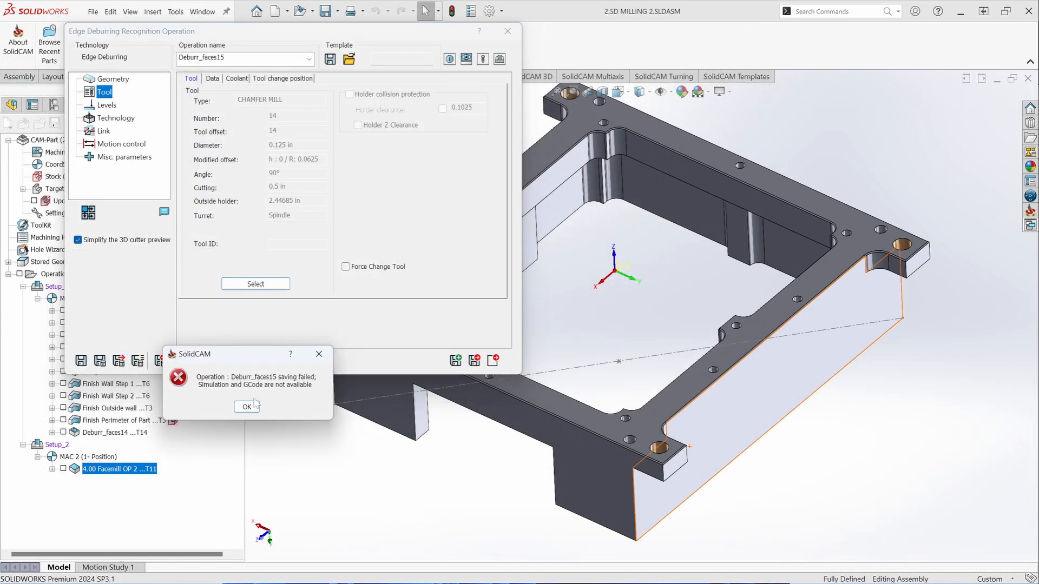
left_click(247, 406)
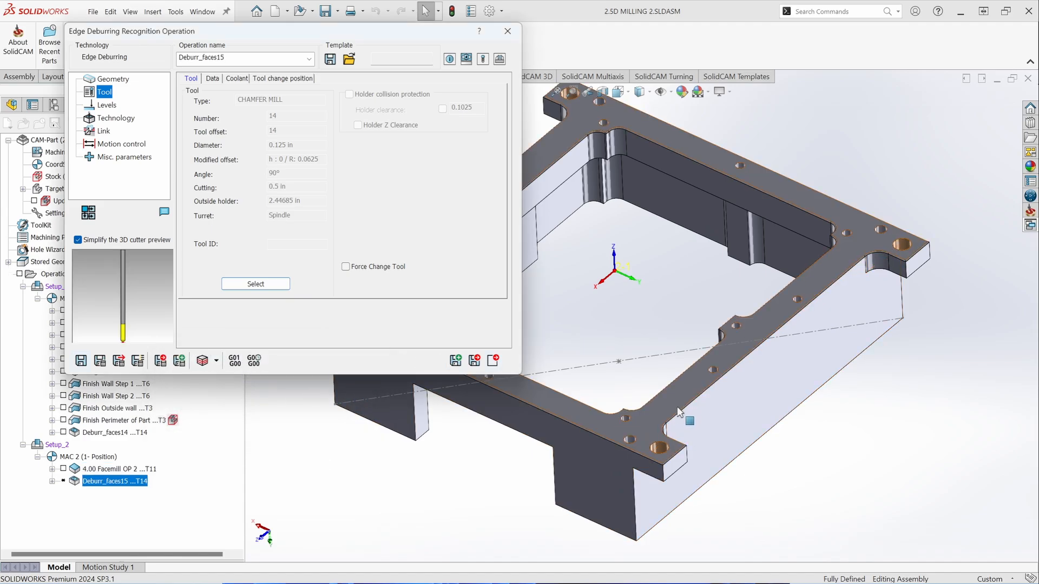
left_click(113, 79)
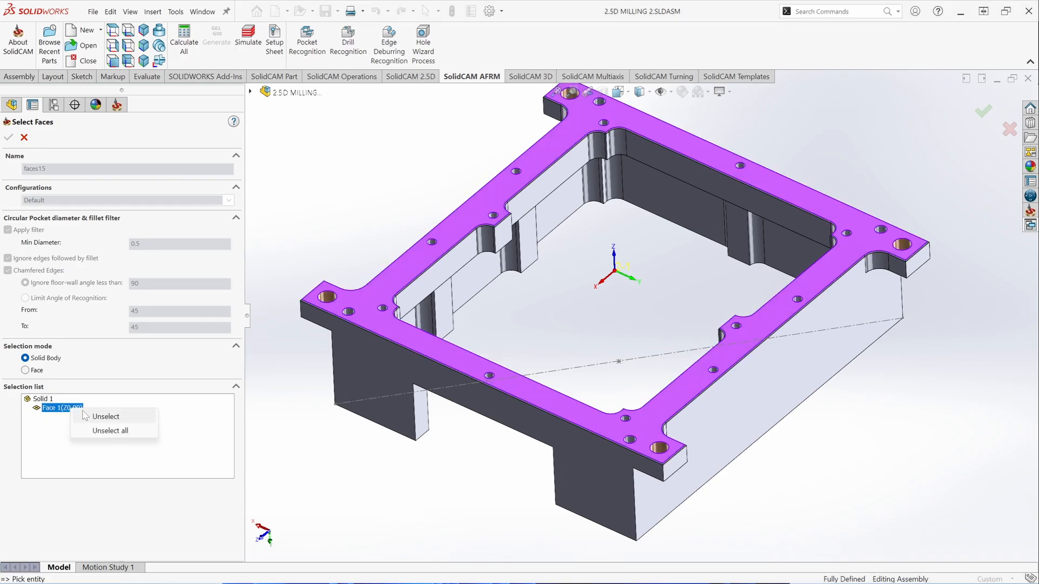
Clear the top face and enable a limited recognition angle range ending at 90°
left_click(105, 416)
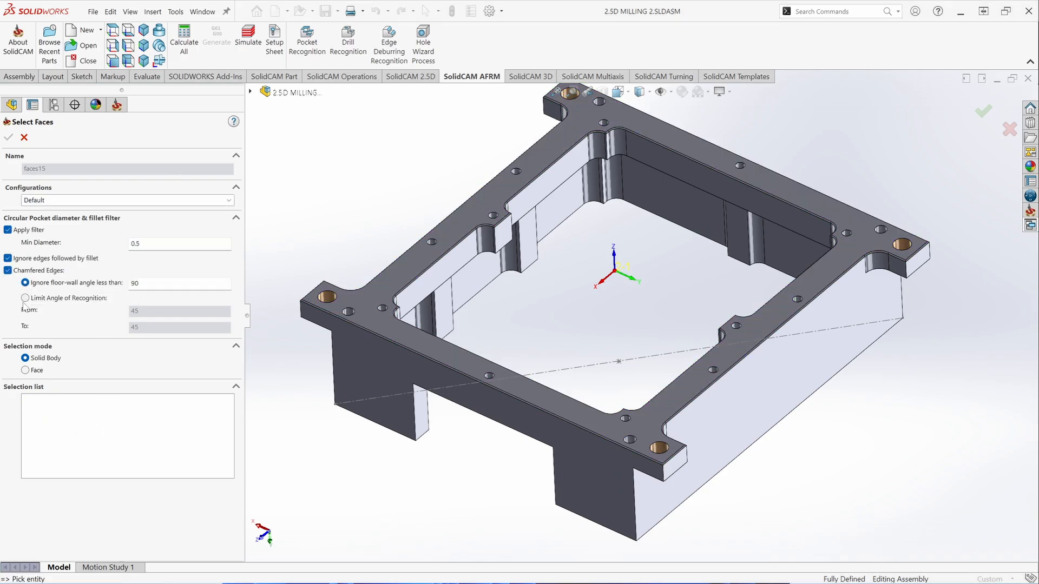
left_click(25, 298)
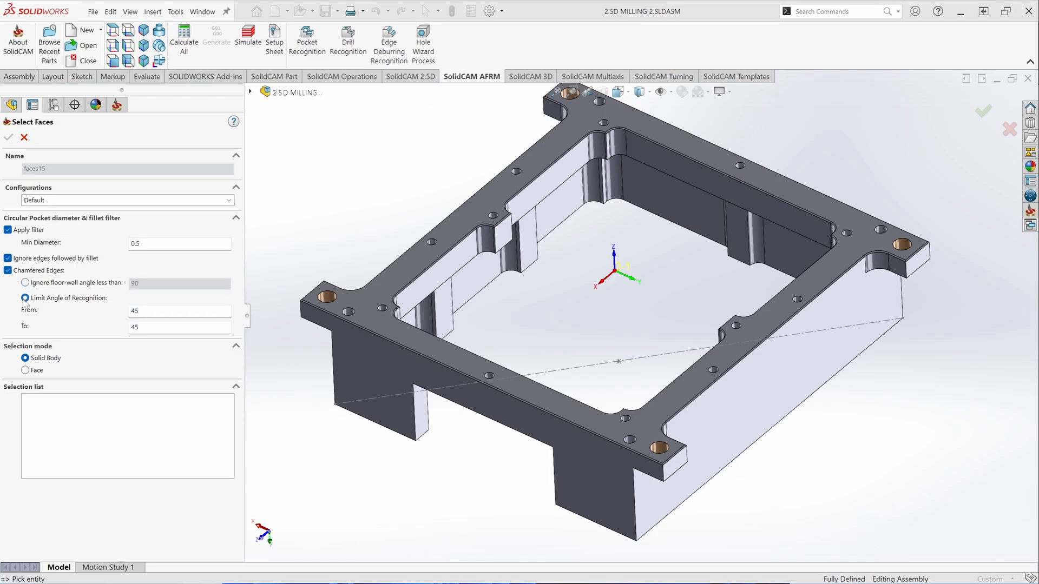
left_click(179, 311)
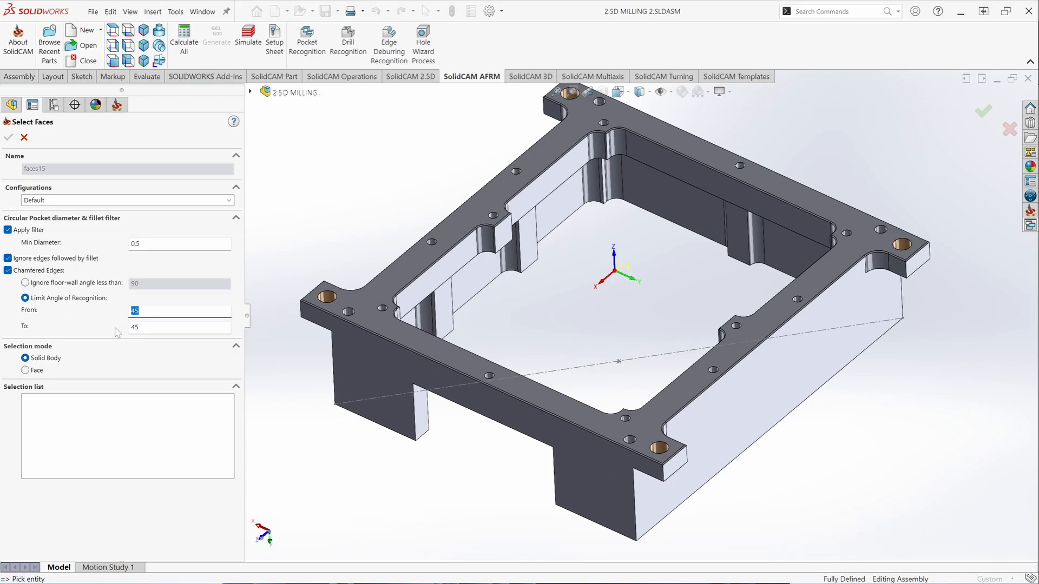
left_click(179, 326)
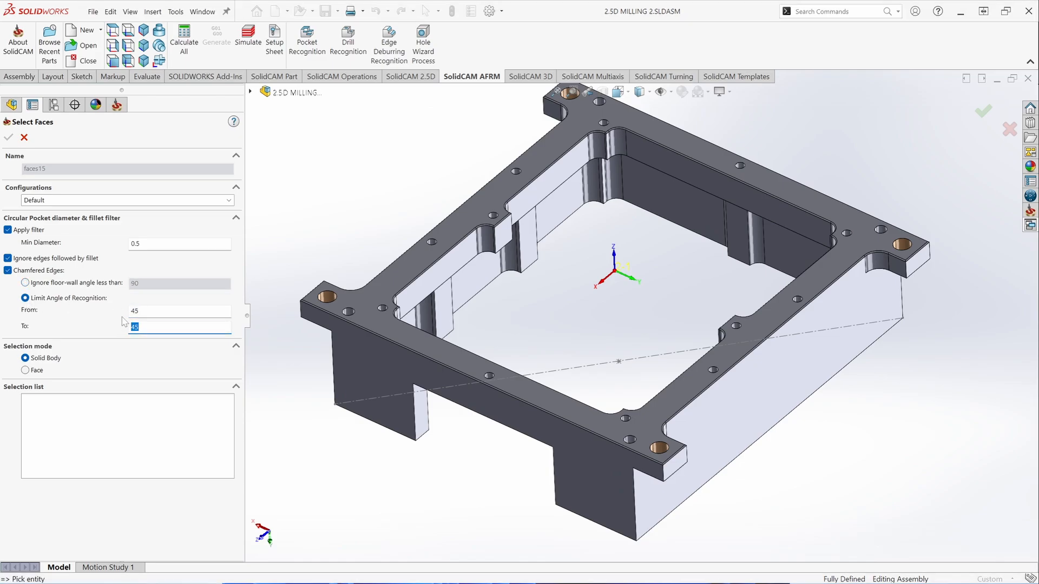
type("90")
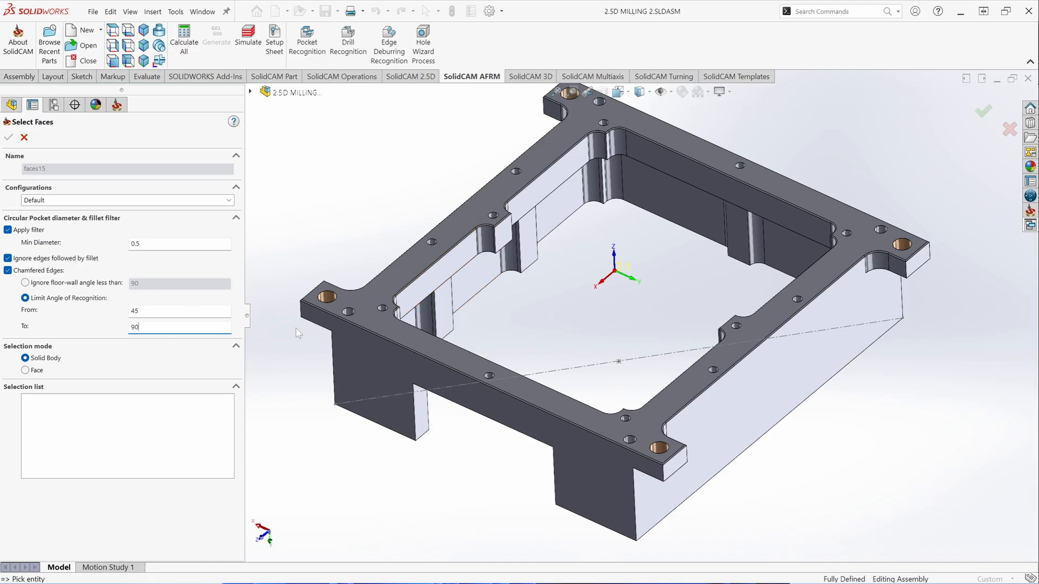
mouse_move(389, 381)
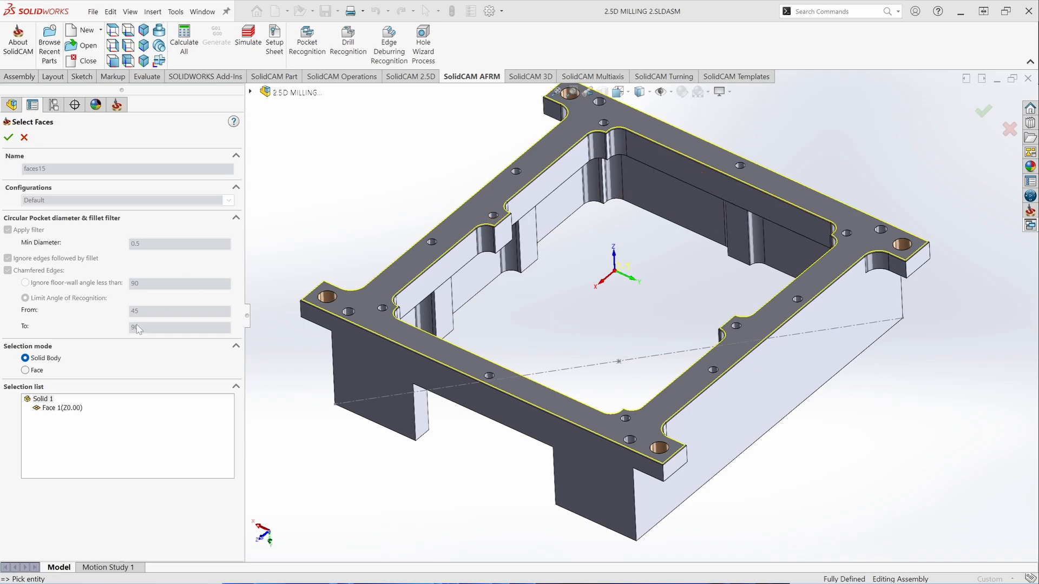
Try start angles 30 and 60, settle on 45°, then reselect and confirm the top face
right_click(61, 407)
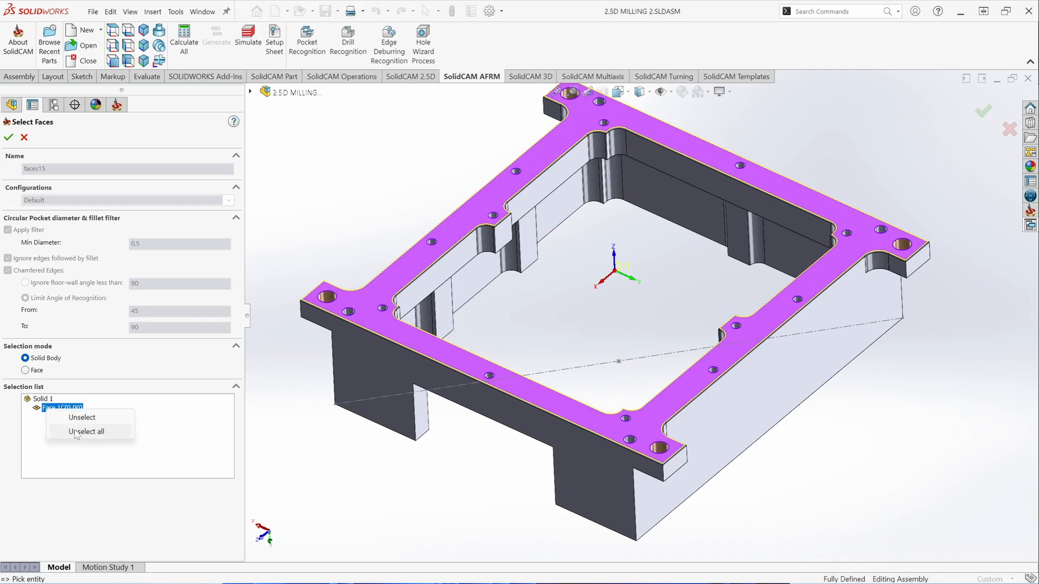
left_click(86, 432)
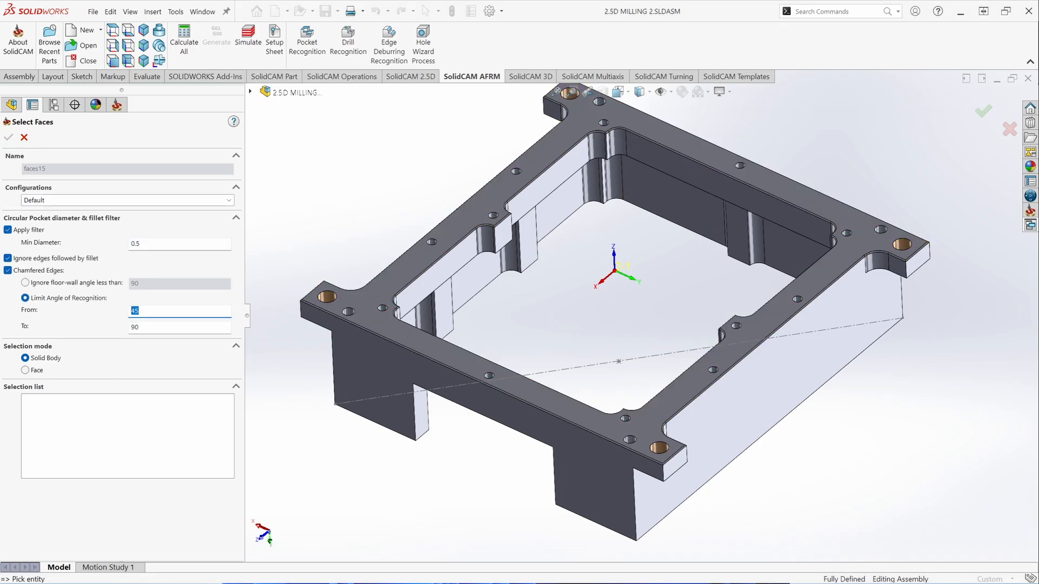
type("30")
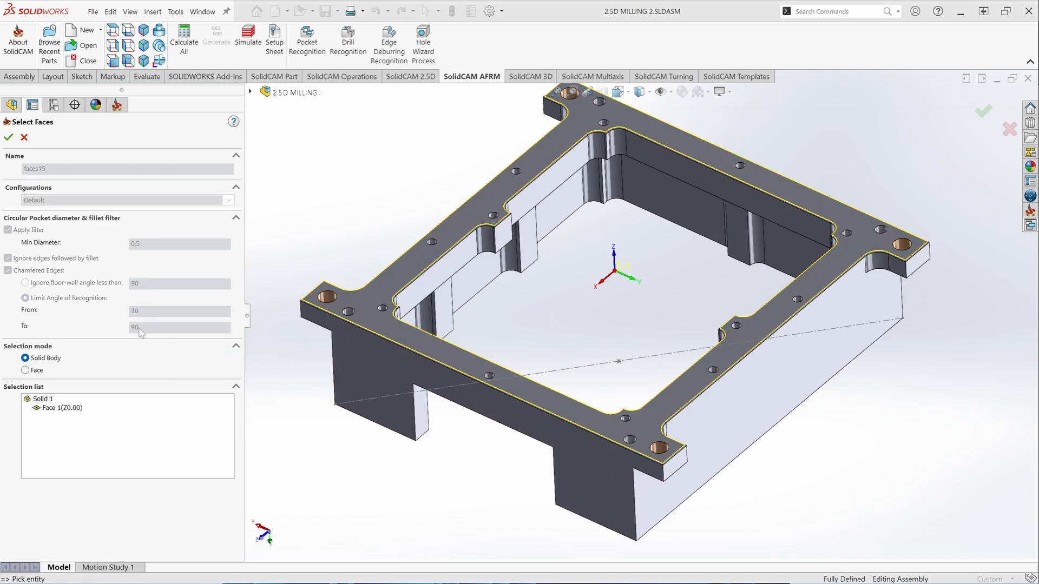
right_click(60, 407)
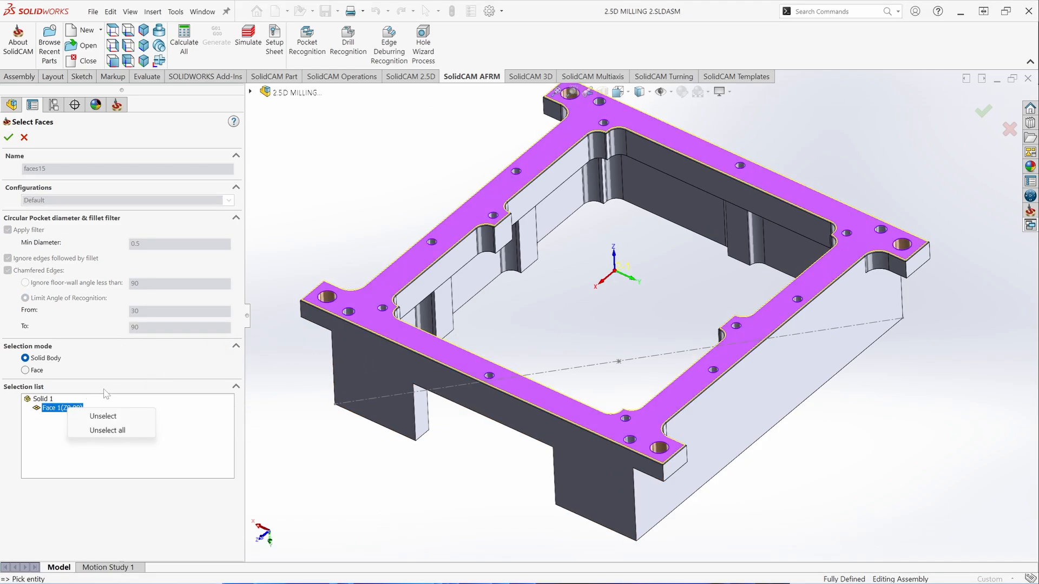
left_click(107, 430)
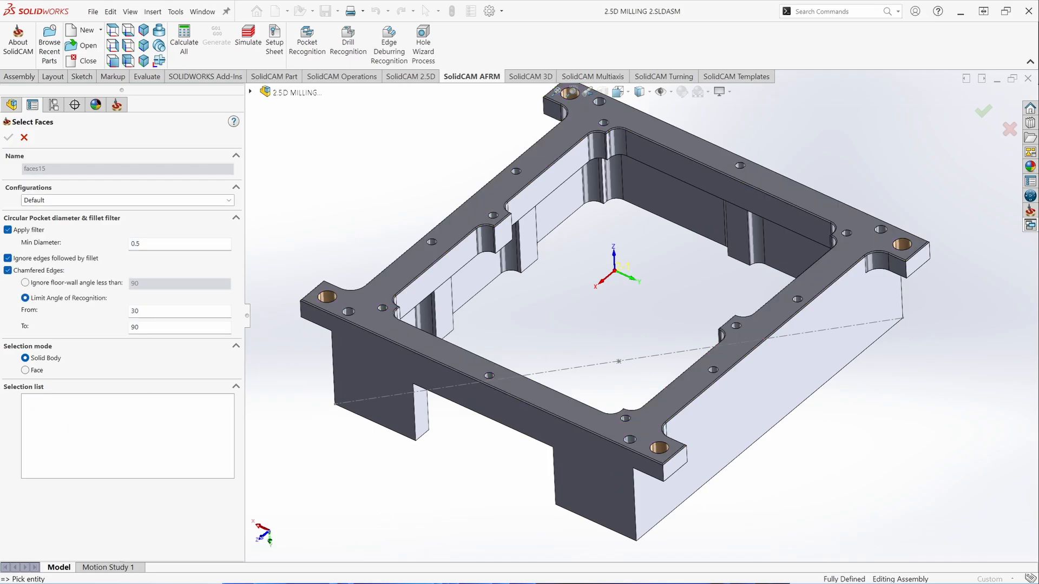
type("60")
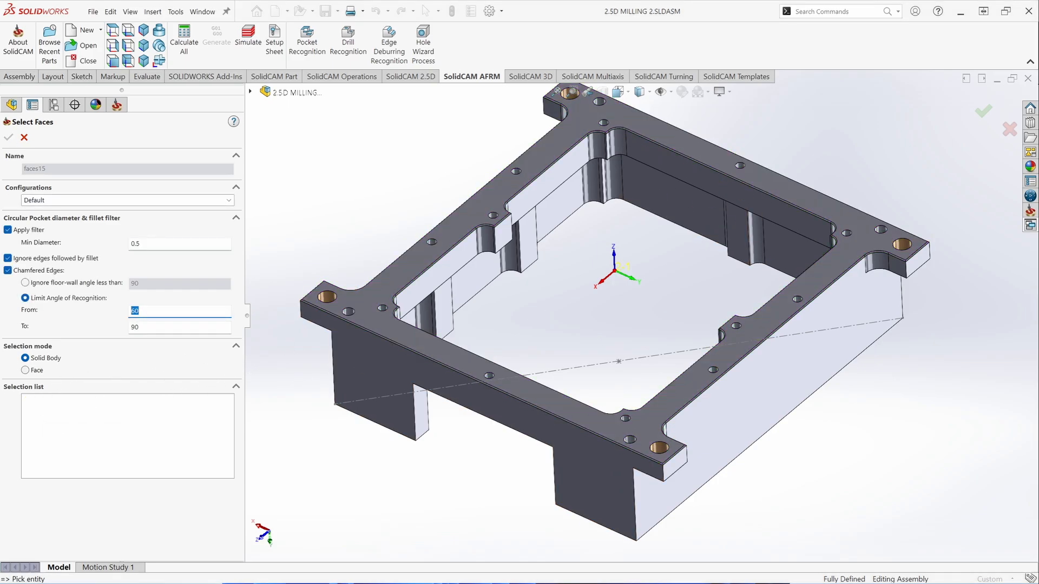
type("45")
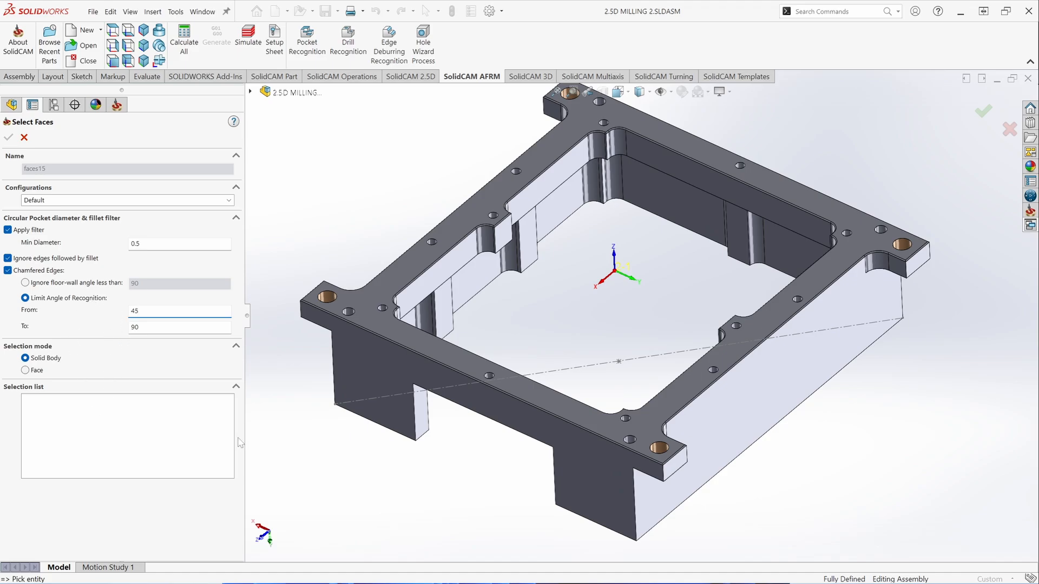
left_click(381, 390)
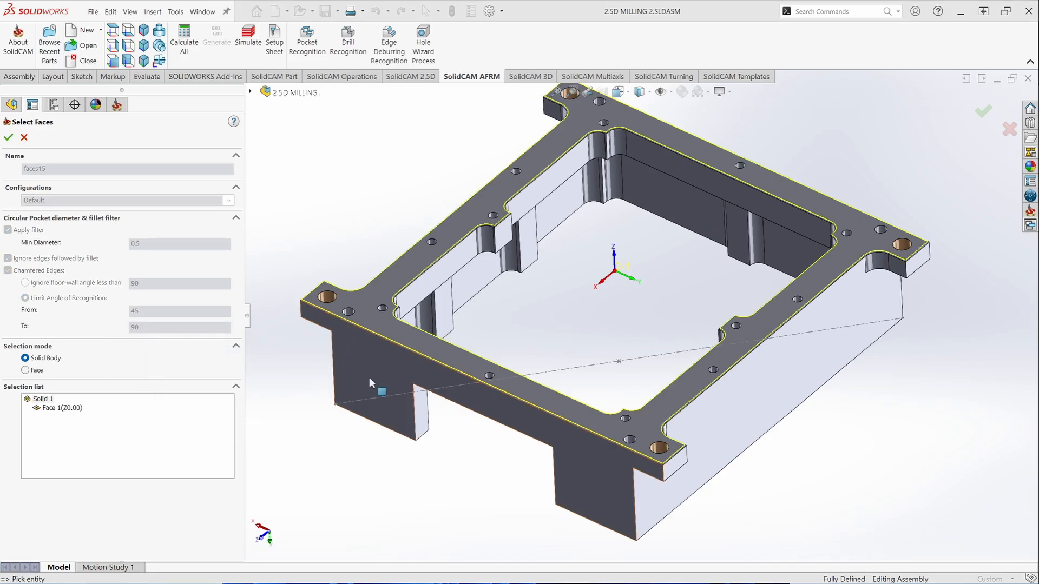
left_click(9, 138)
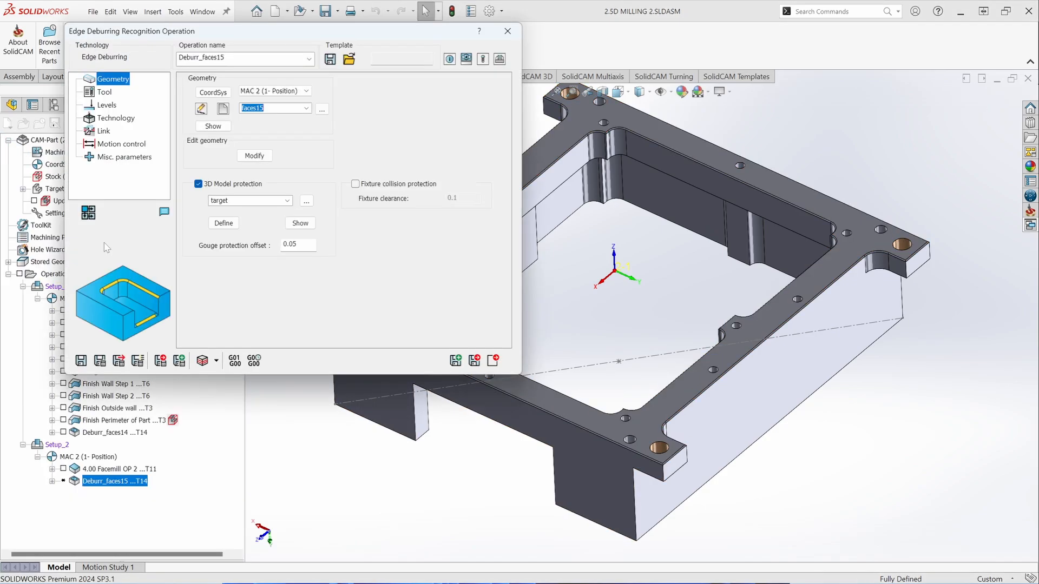
Review the chamfer mill and technology settings, then calculate Deburr_faces15's toolpath
left_click(104, 91)
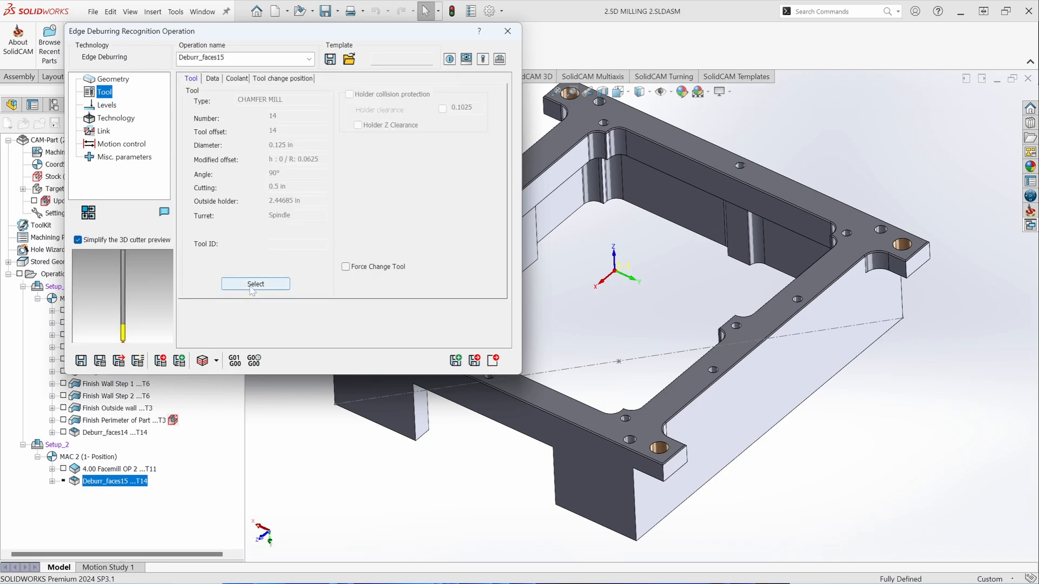
left_click(255, 283)
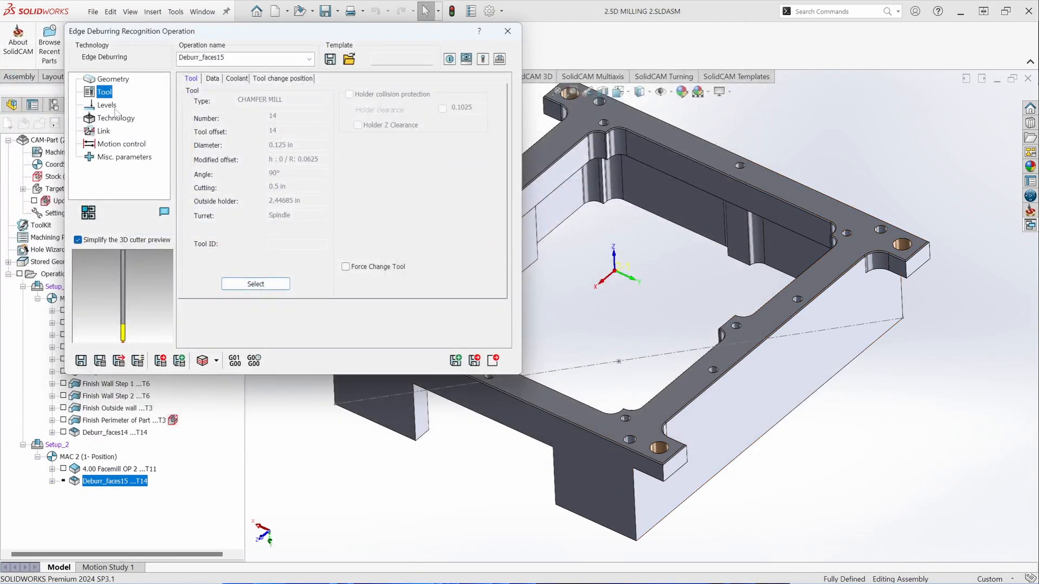
left_click(115, 118)
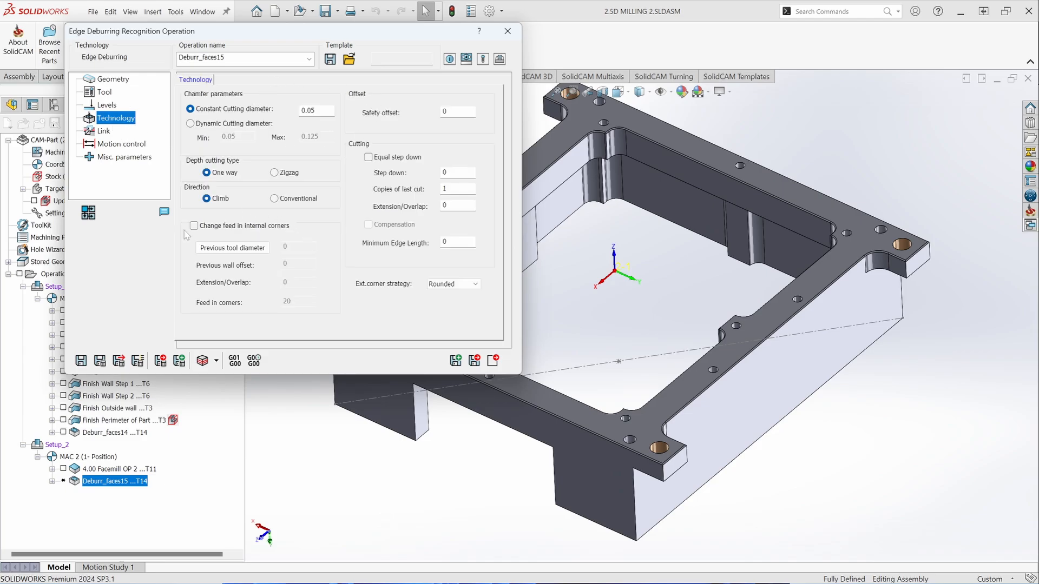
left_click(99, 360)
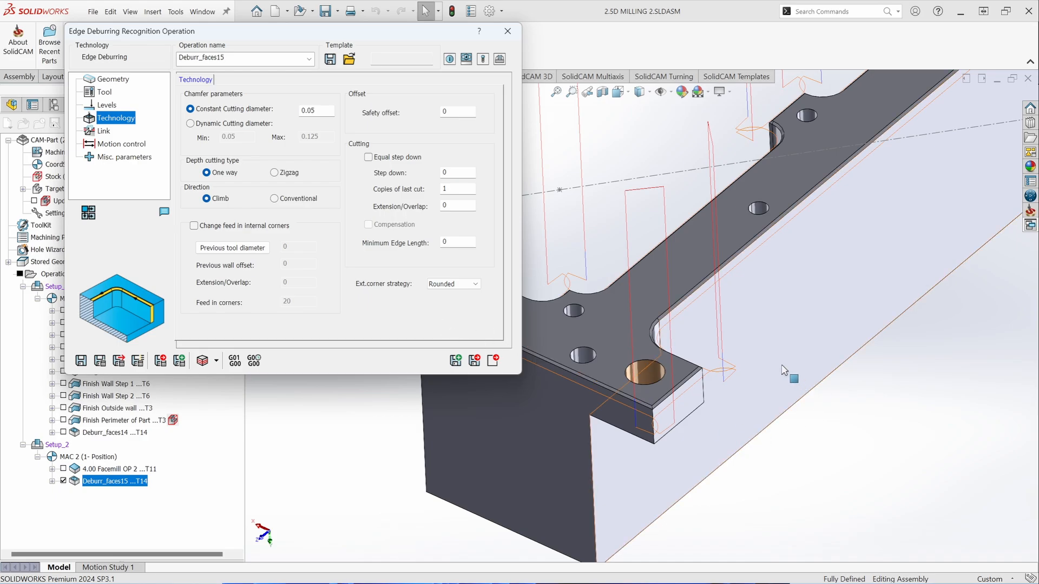
mouse_move(724, 402)
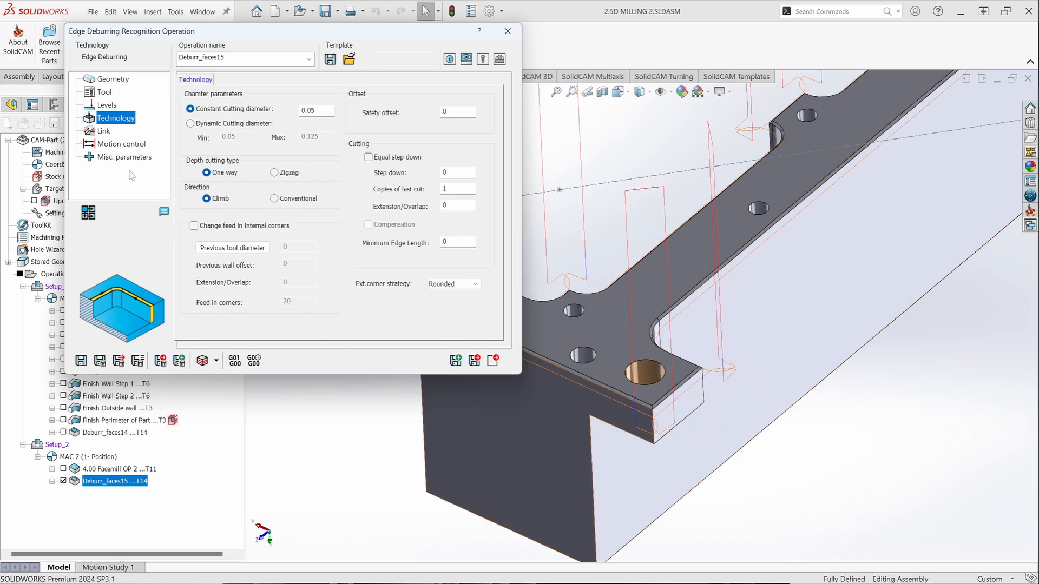
left_click(104, 131)
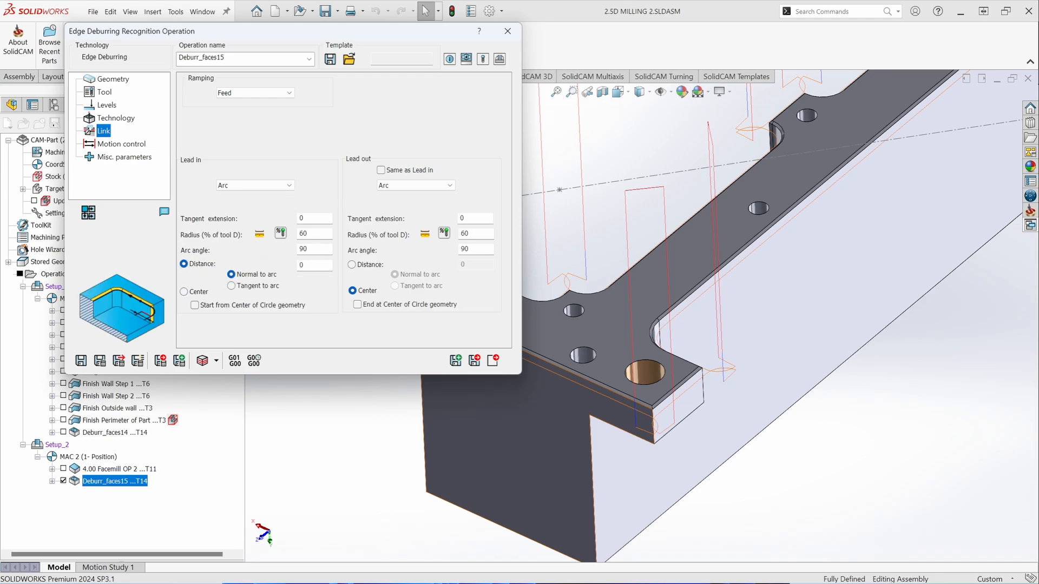
Make the lead-out same as lead-in with a 45° arc angle
left_click(381, 170)
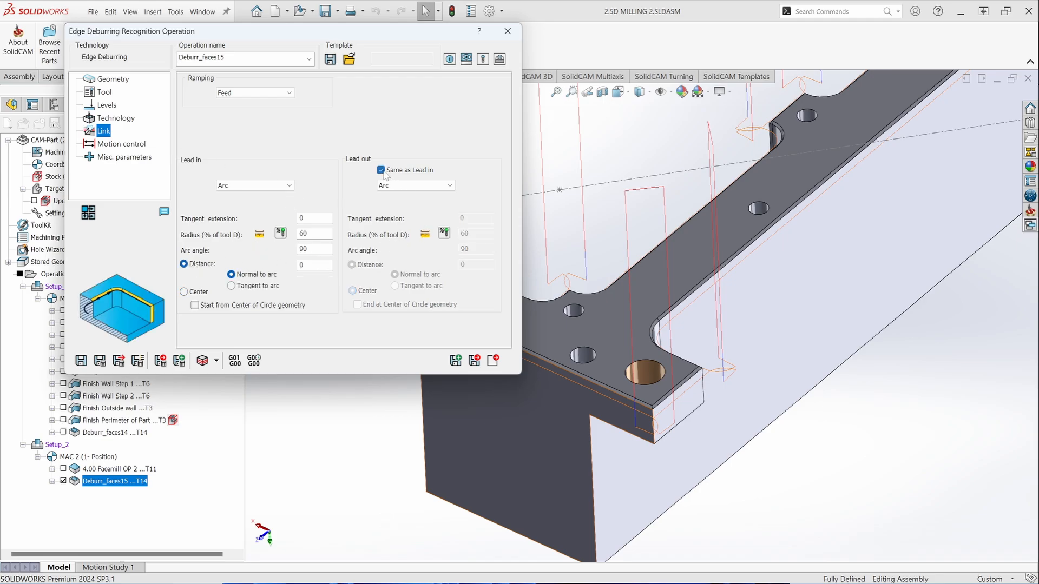
type("4")
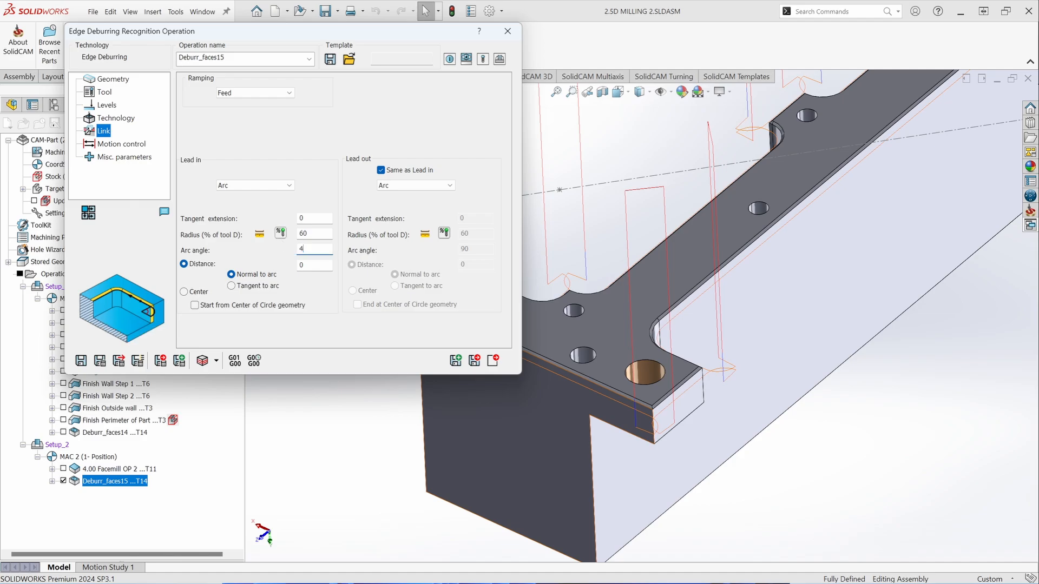
type("45")
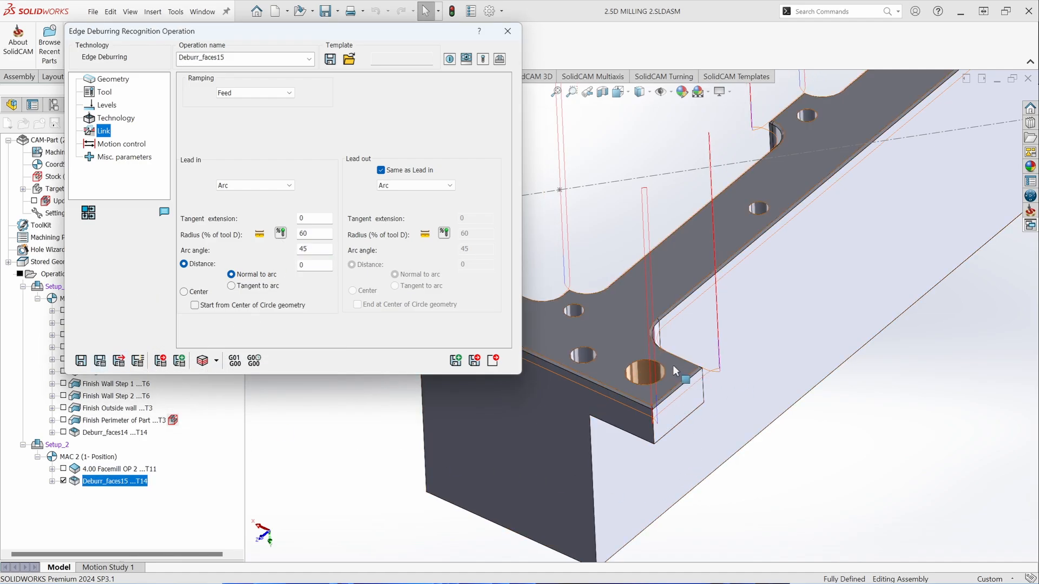
left_click(115, 118)
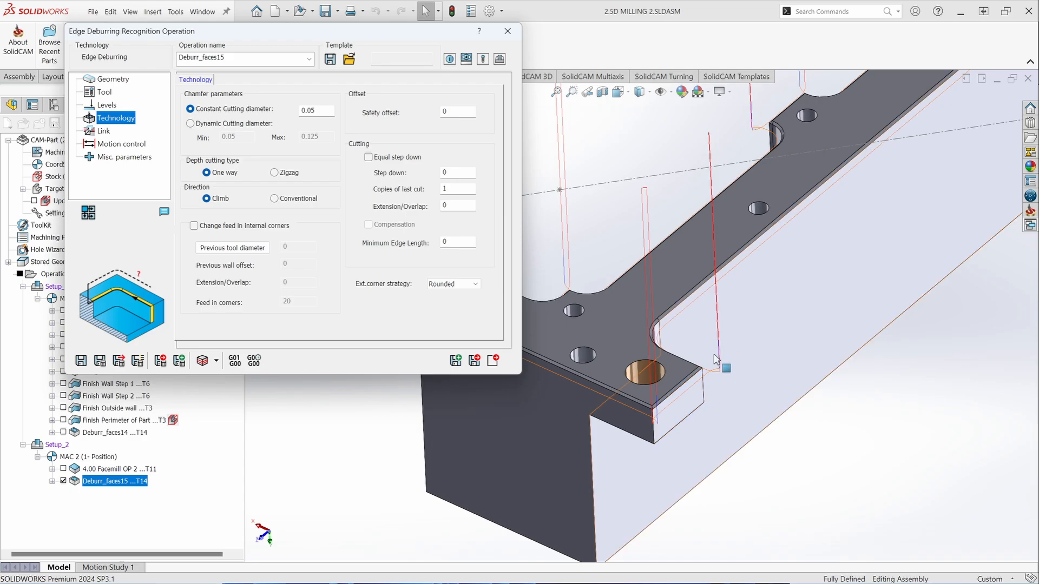
mouse_move(610, 286)
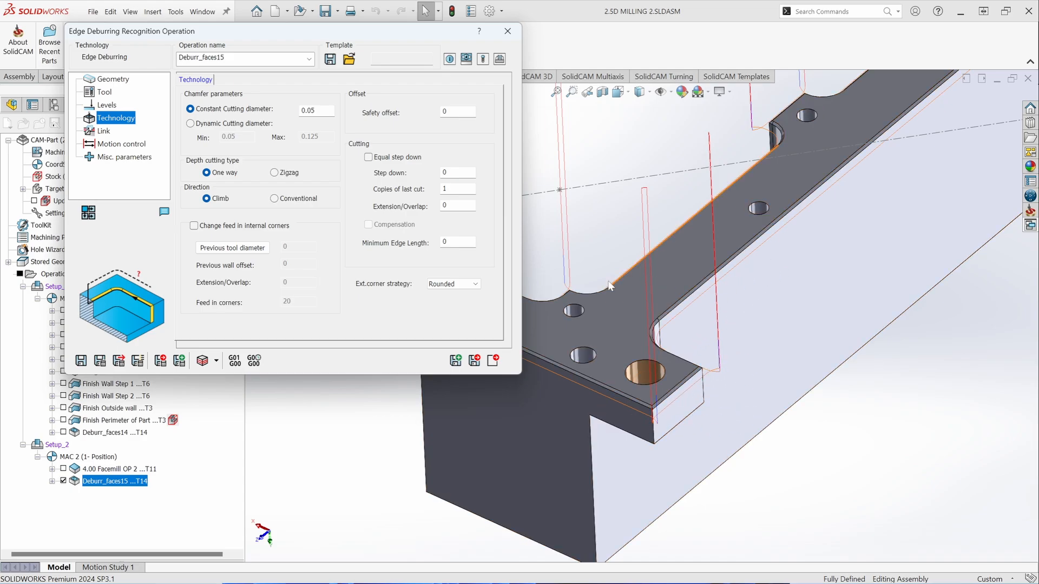
Set the deburring's external corner strategy to Sharp
left_click(475, 284)
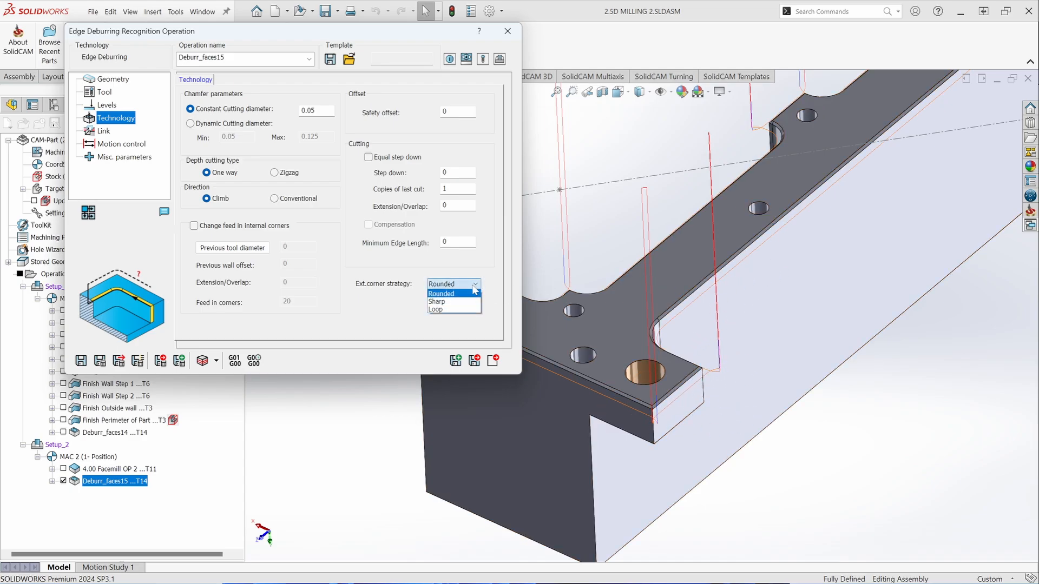
left_click(437, 301)
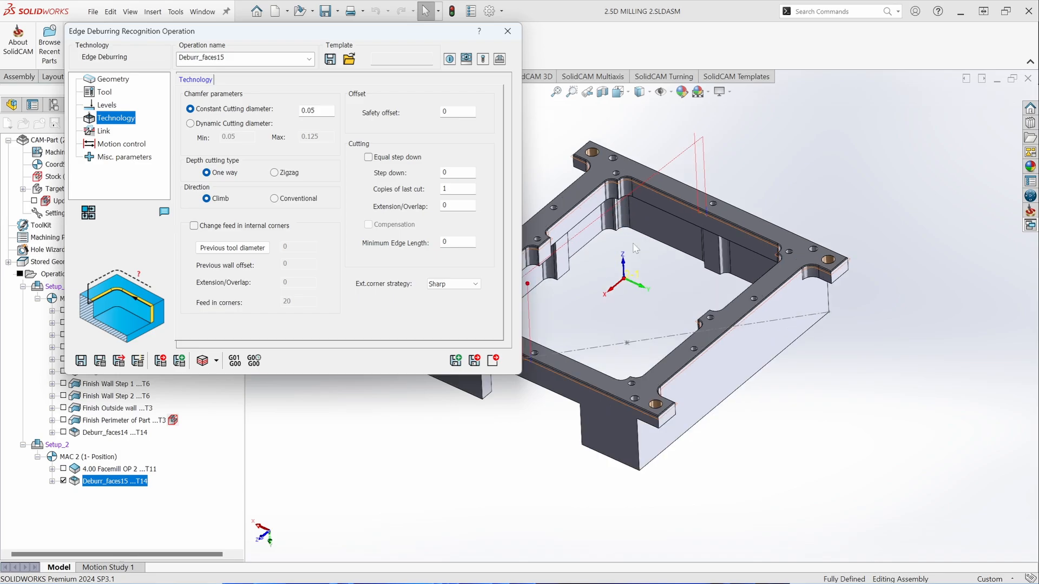
left_click(474, 283)
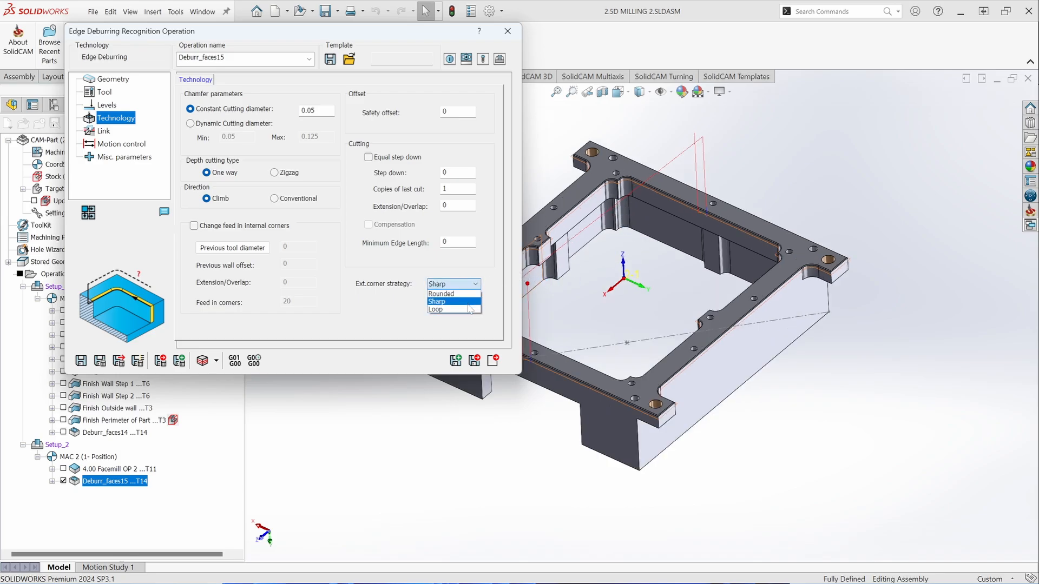
left_click(435, 310)
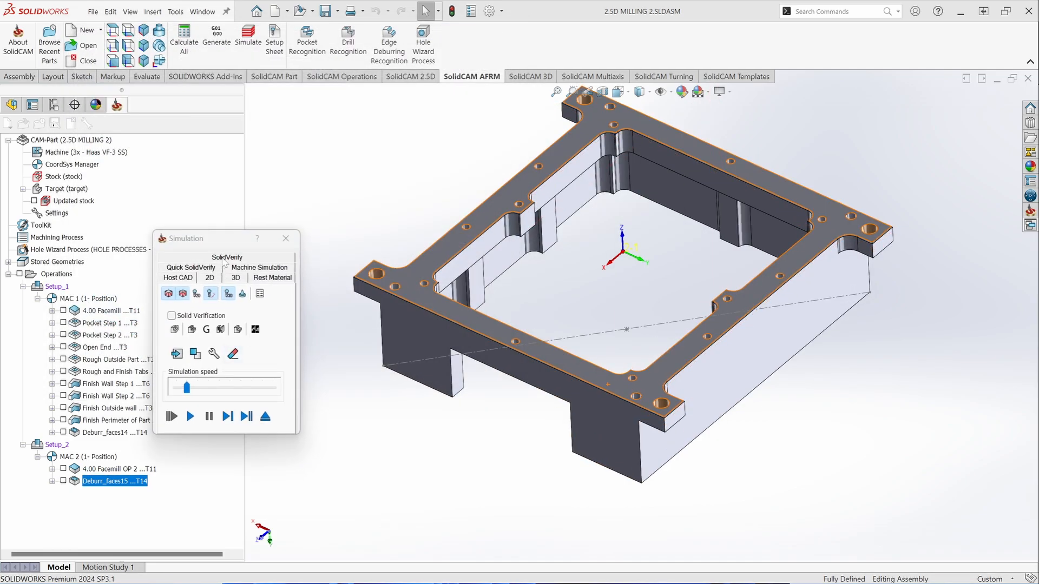
Run the SolidVerify simulation of Deburr_faces15 chamfering the part's top edges
left_click(189, 416)
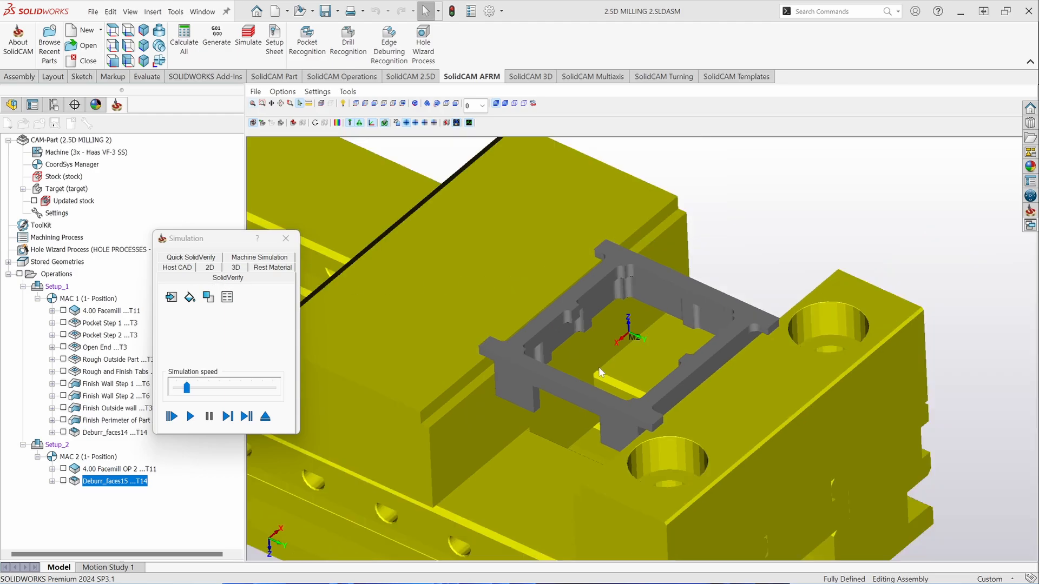
left_click(189, 416)
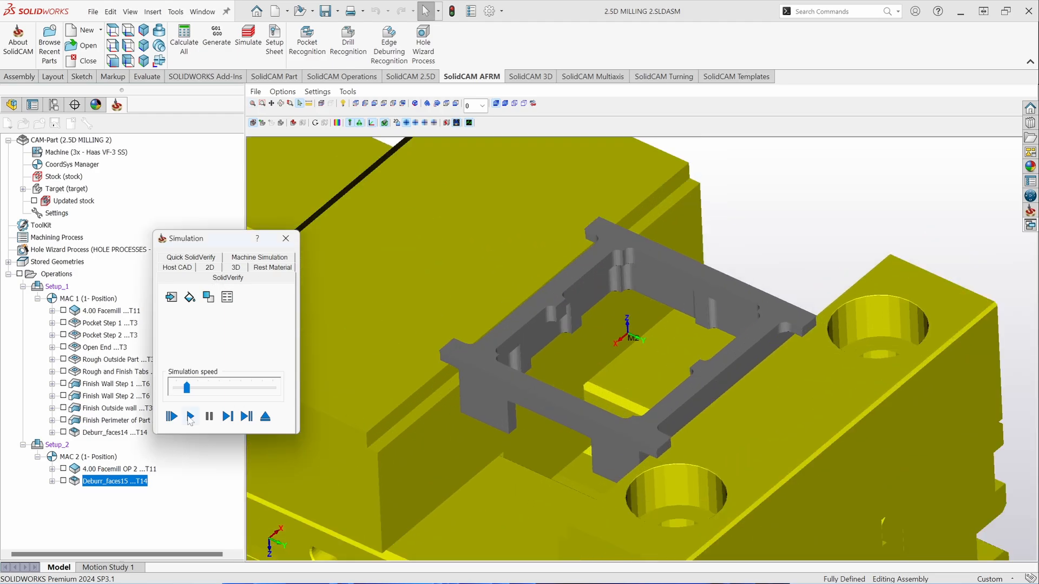
left_click(190, 416)
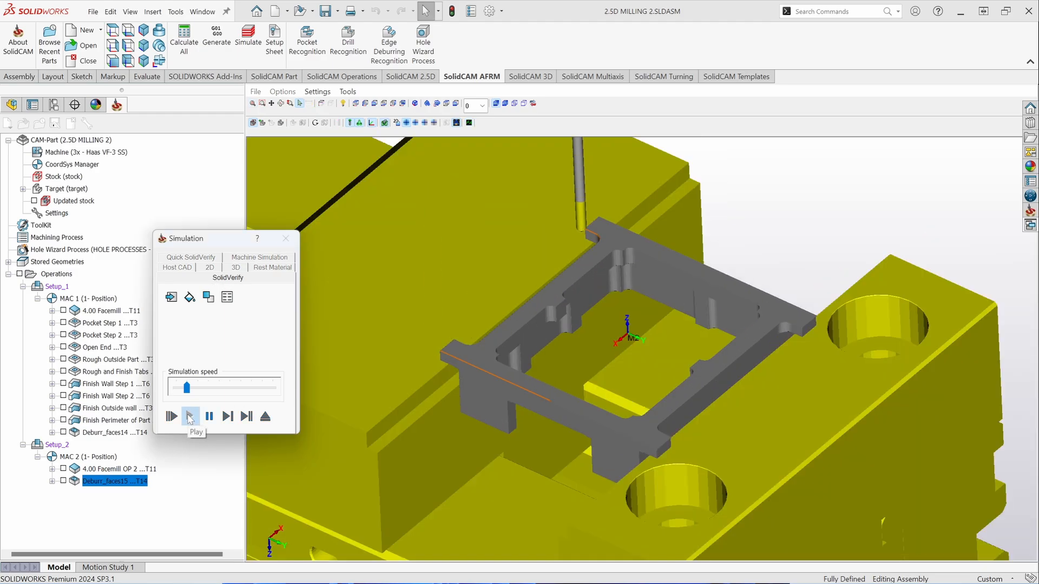
left_click(189, 416)
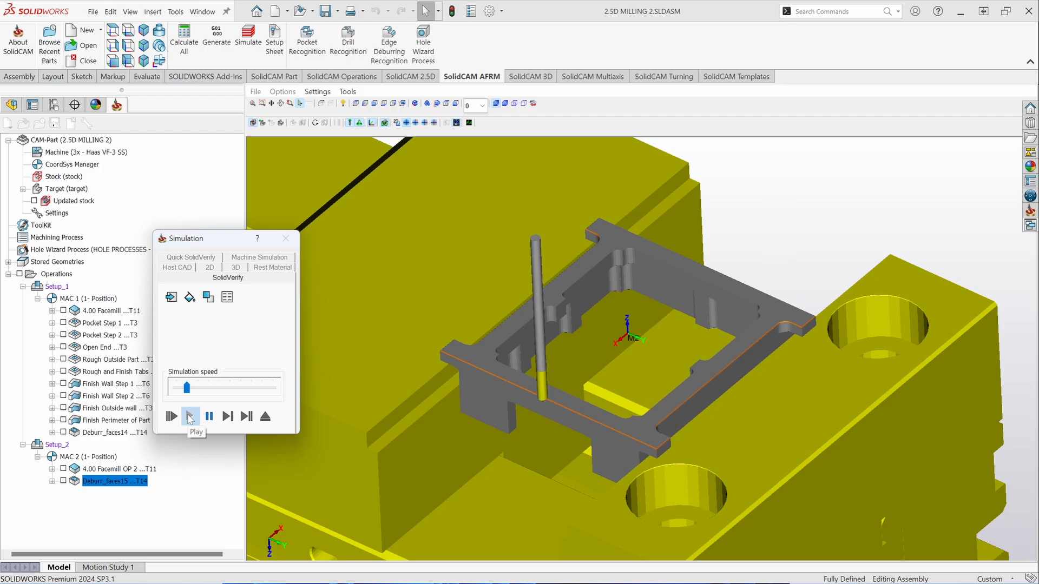
left_click(189, 416)
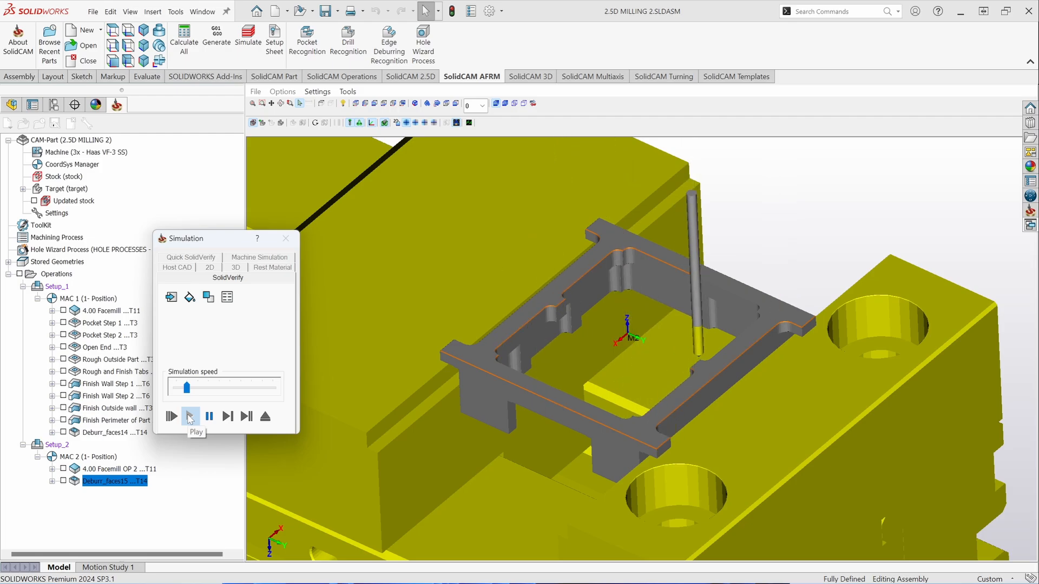
left_click(188, 416)
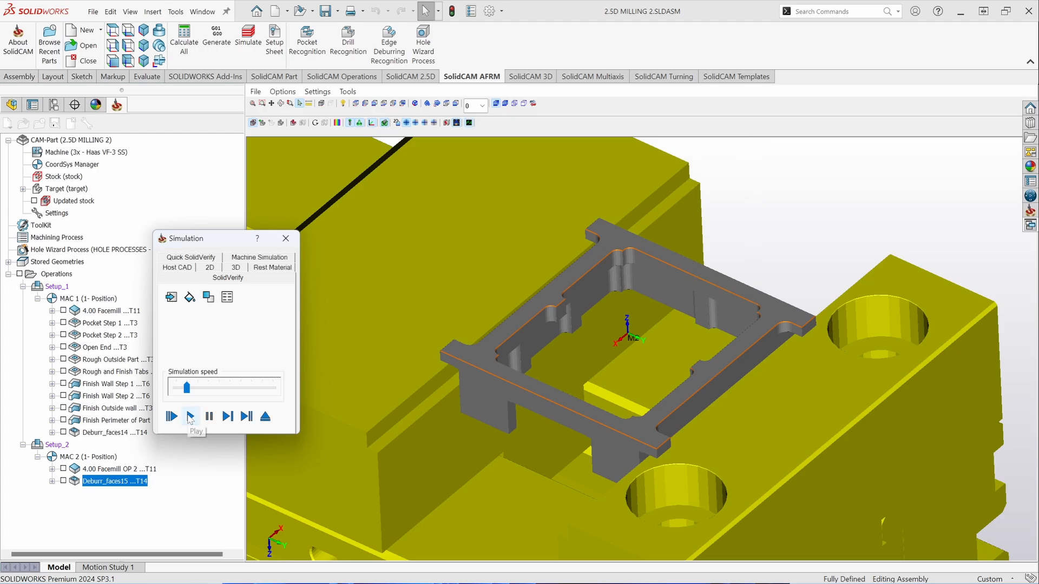